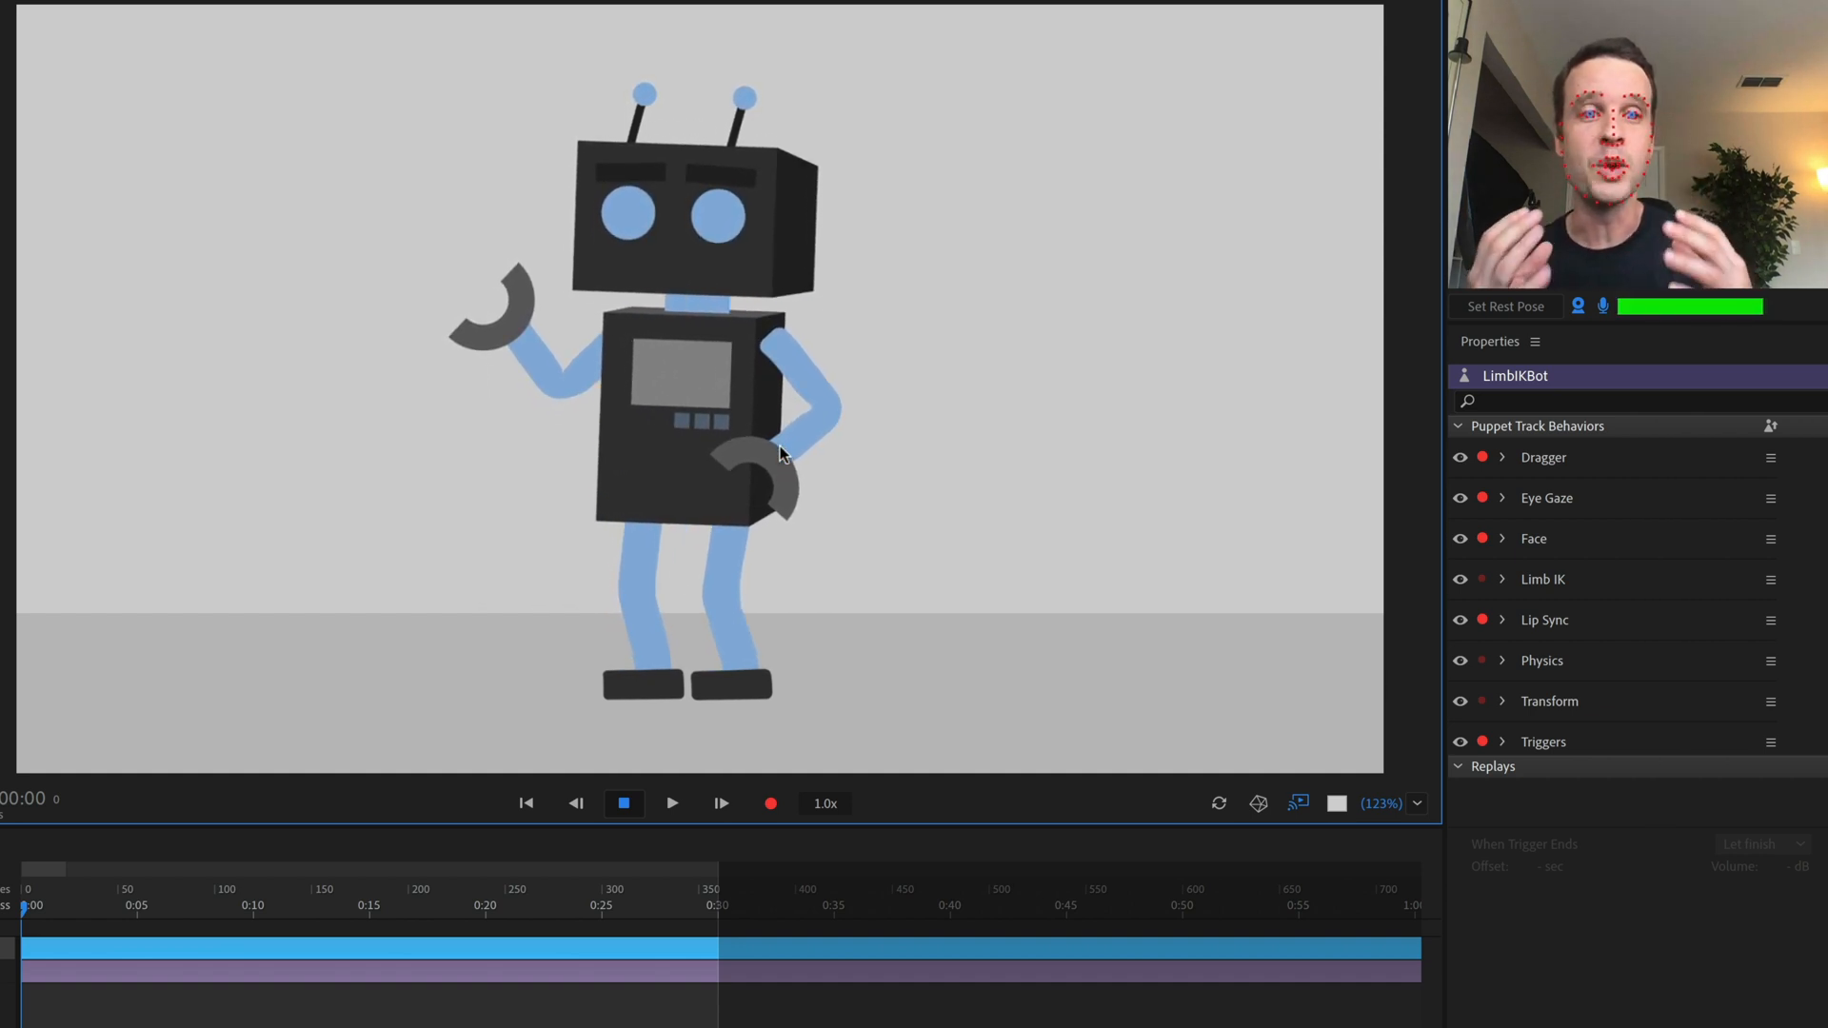
mouse_move(848, 444)
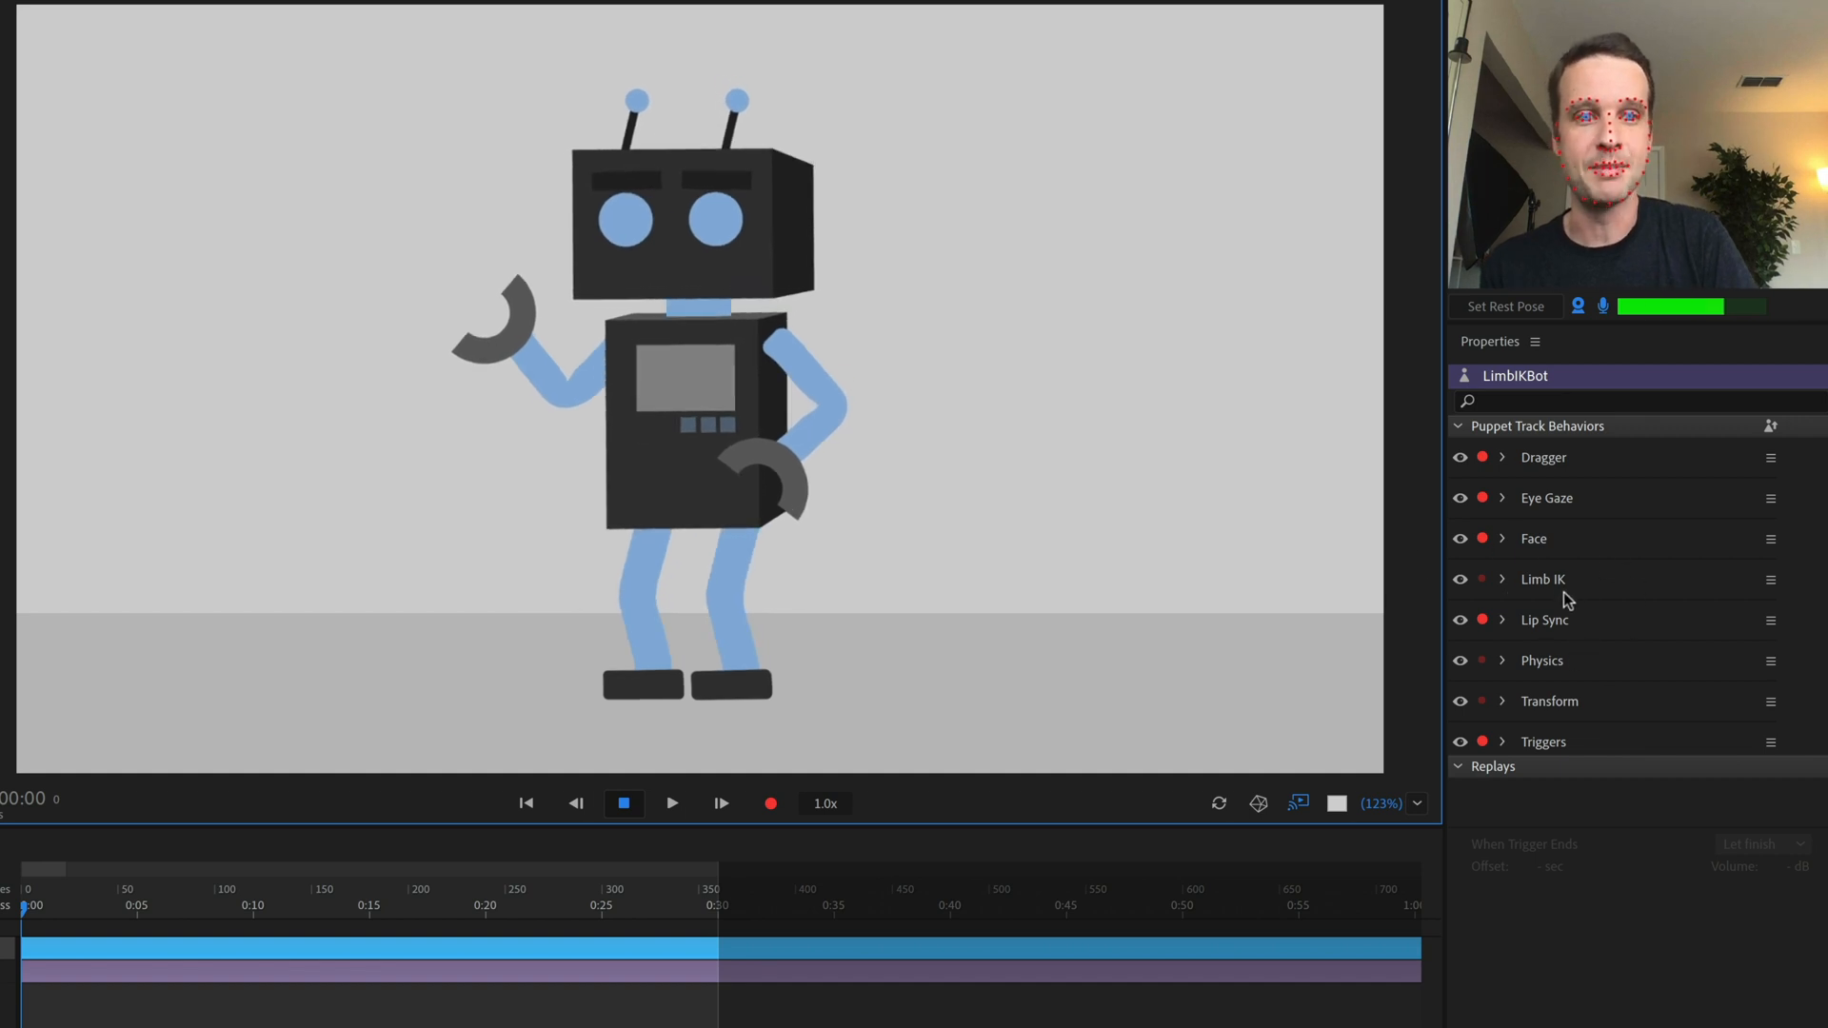
- Expand Limb IK and keep its Apply to setting on Arms and Legs
click(1504, 580)
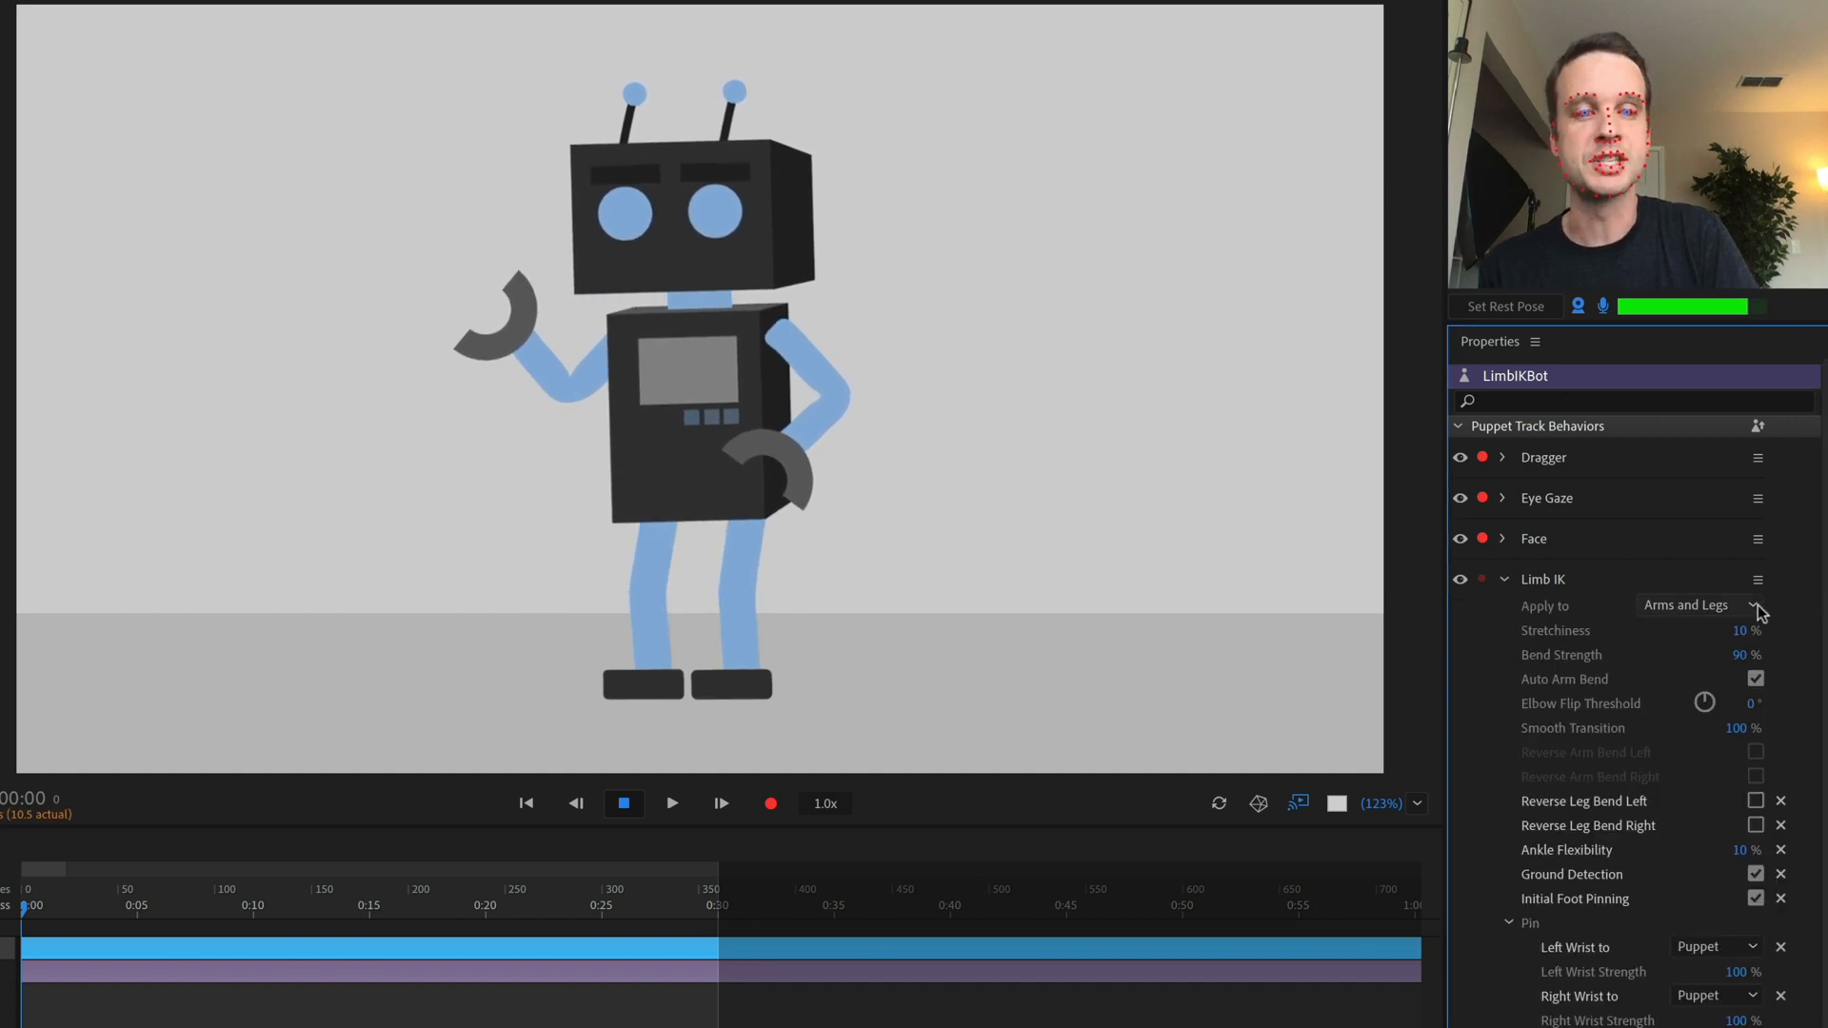
click(1757, 604)
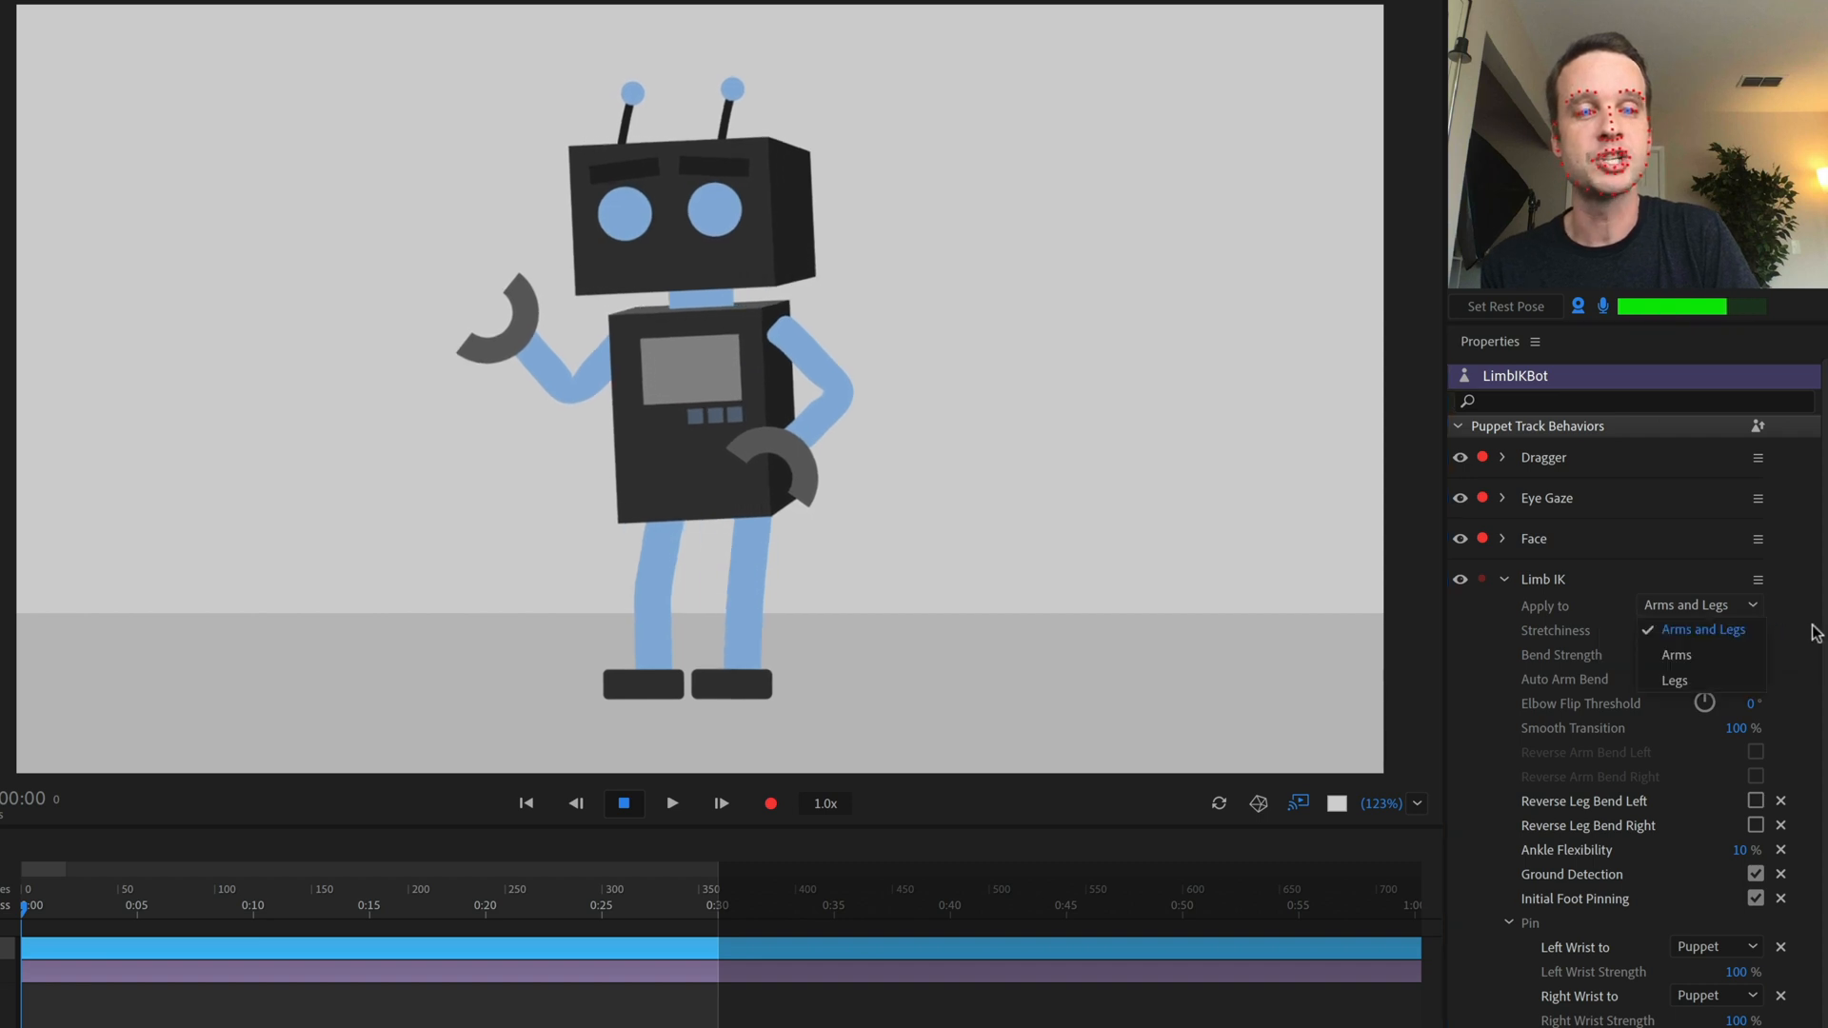
click(1701, 630)
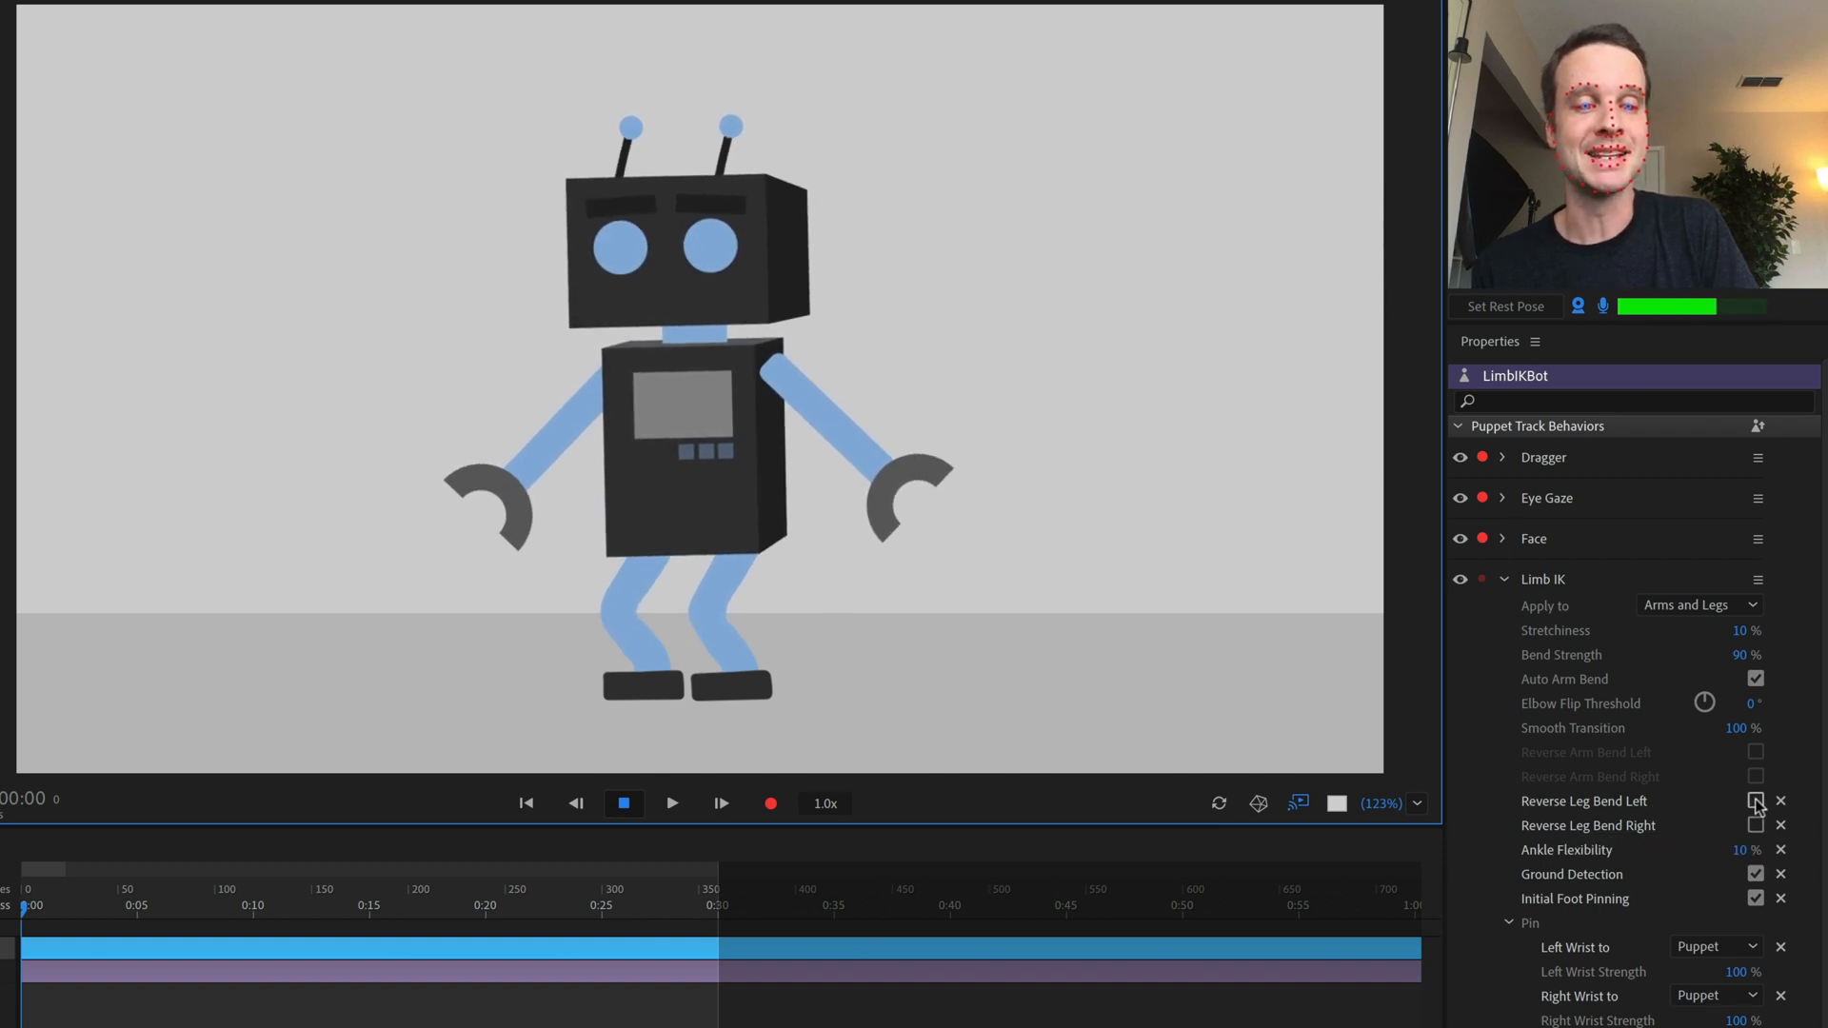
- Toggle Reverse Leg Bend on and back off so neither leg bends reversed
click(1756, 826)
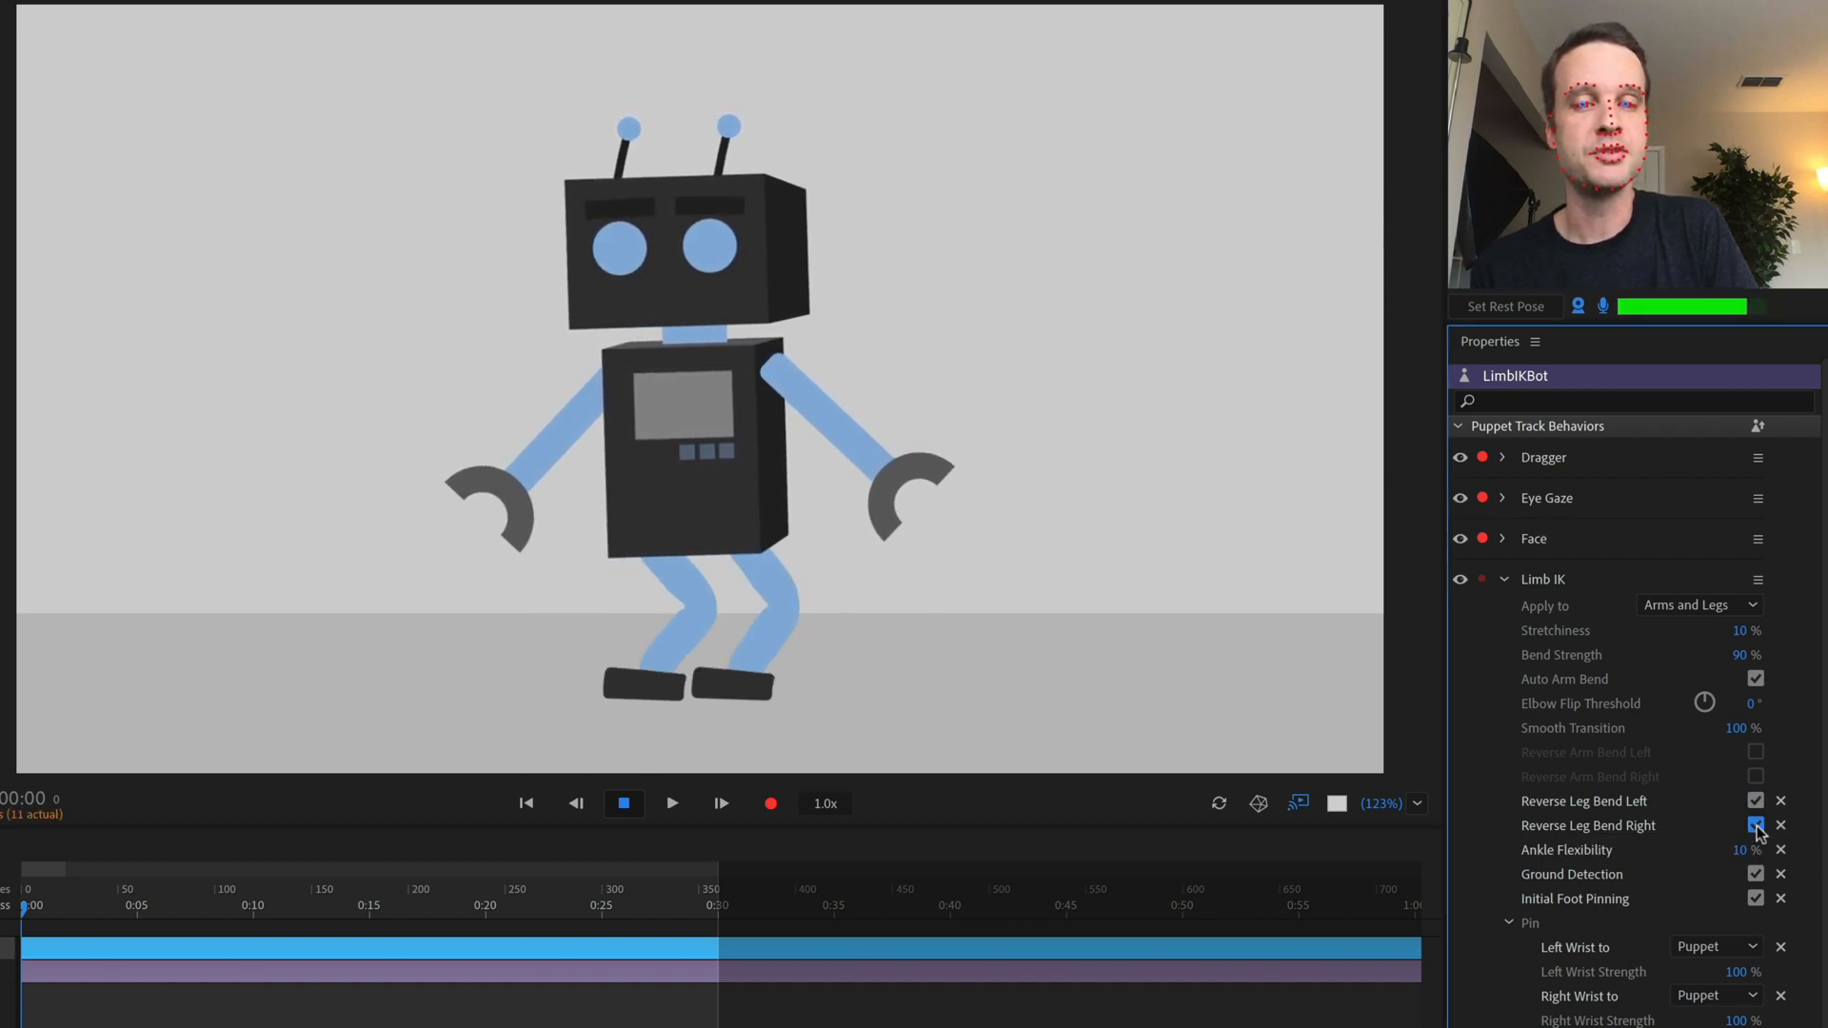
click(1756, 825)
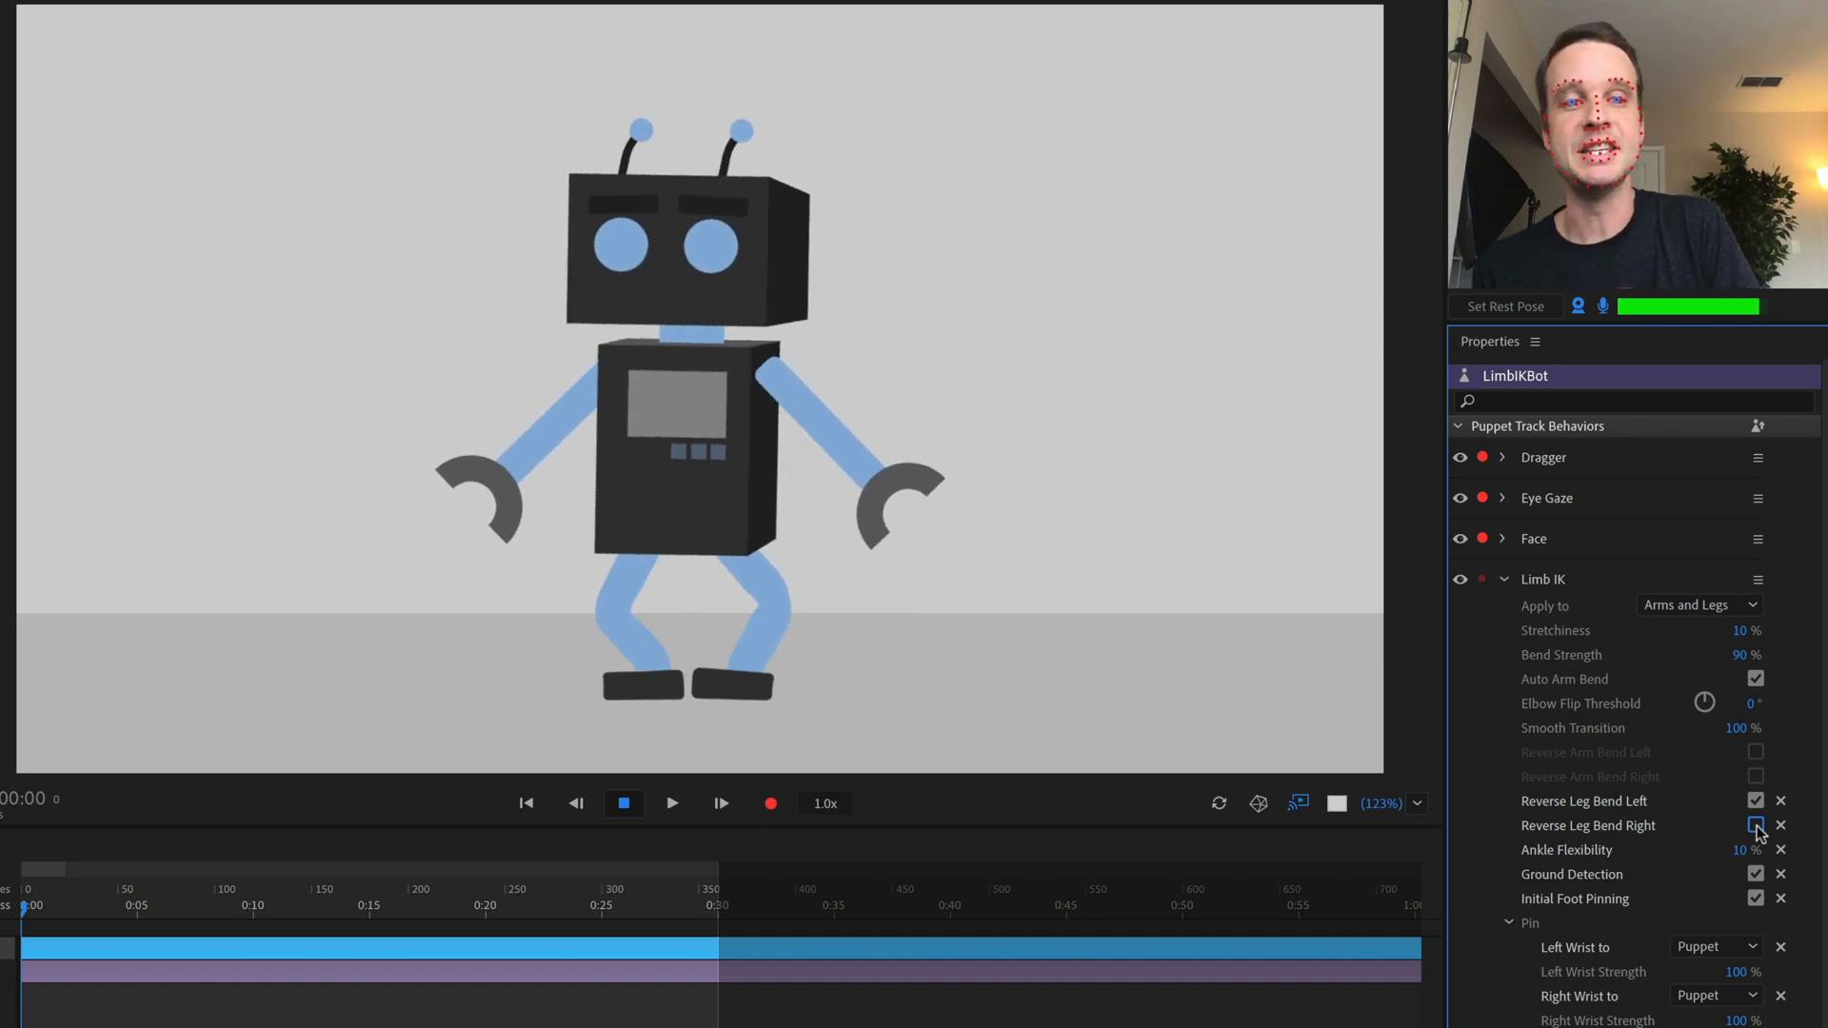
click(1756, 826)
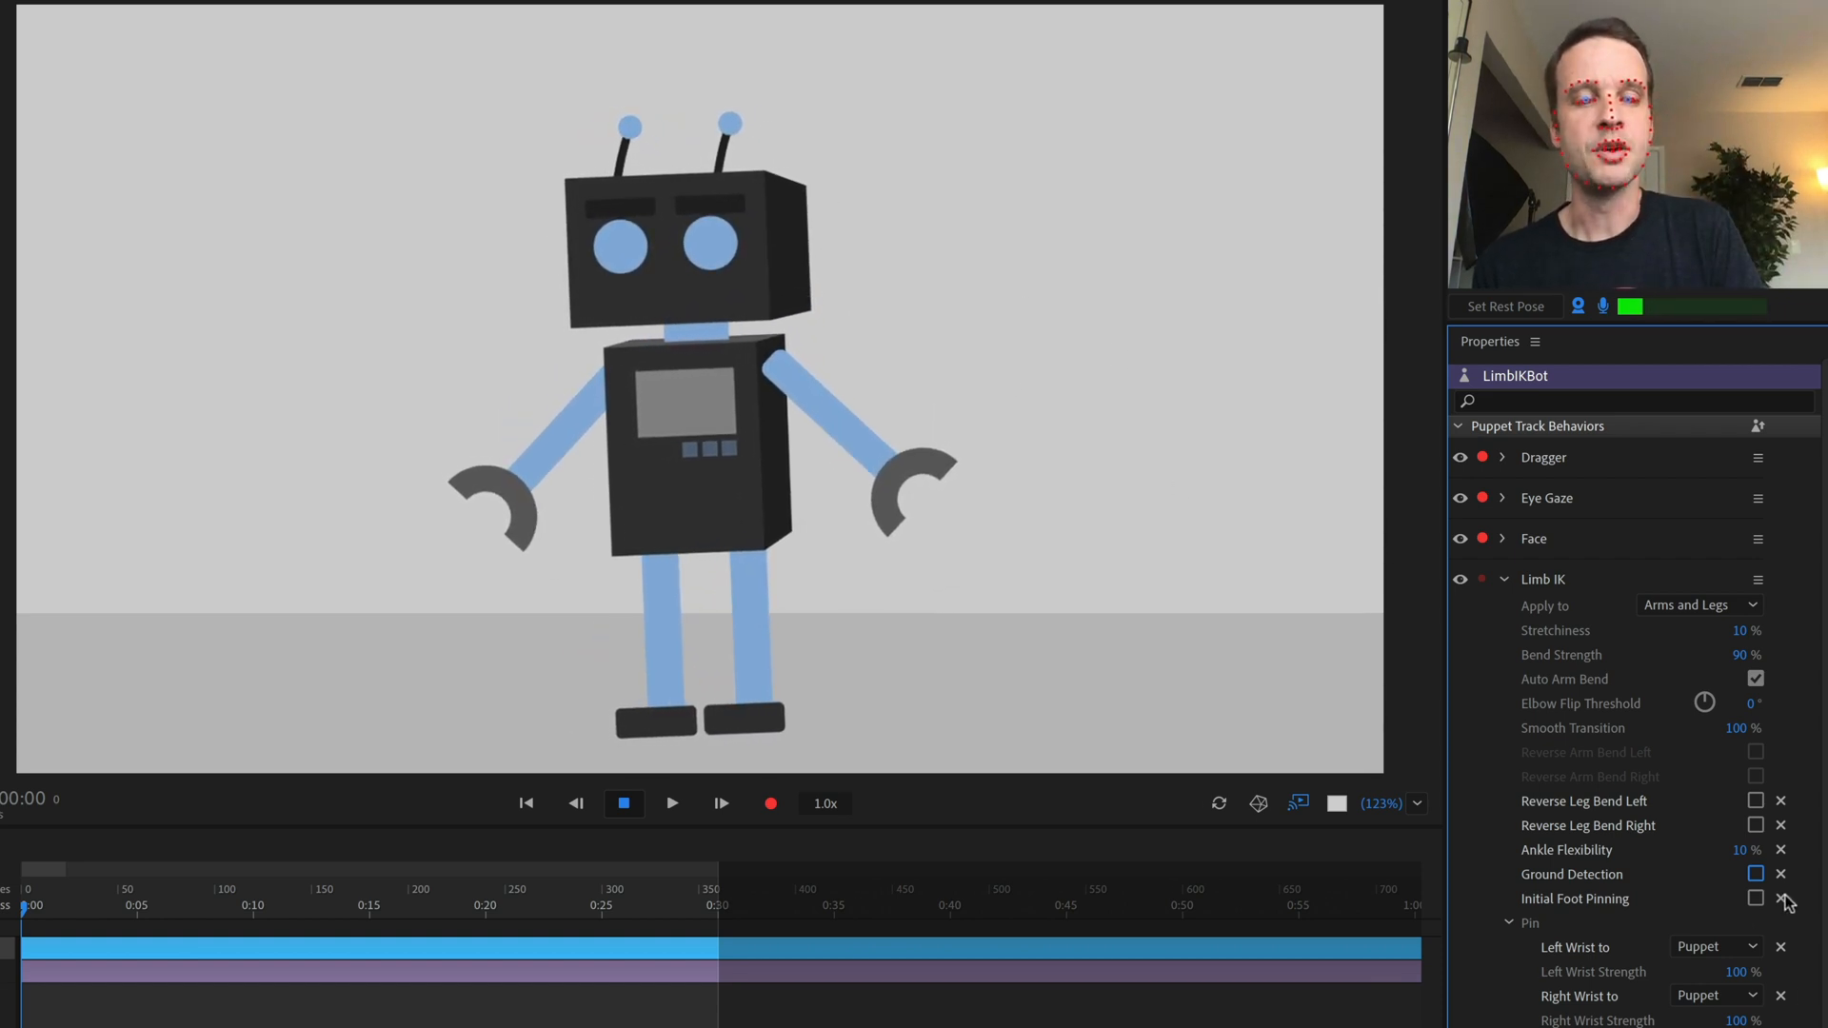
- Re-check Initial Foot Pinning in the Limb IK properties
click(1757, 898)
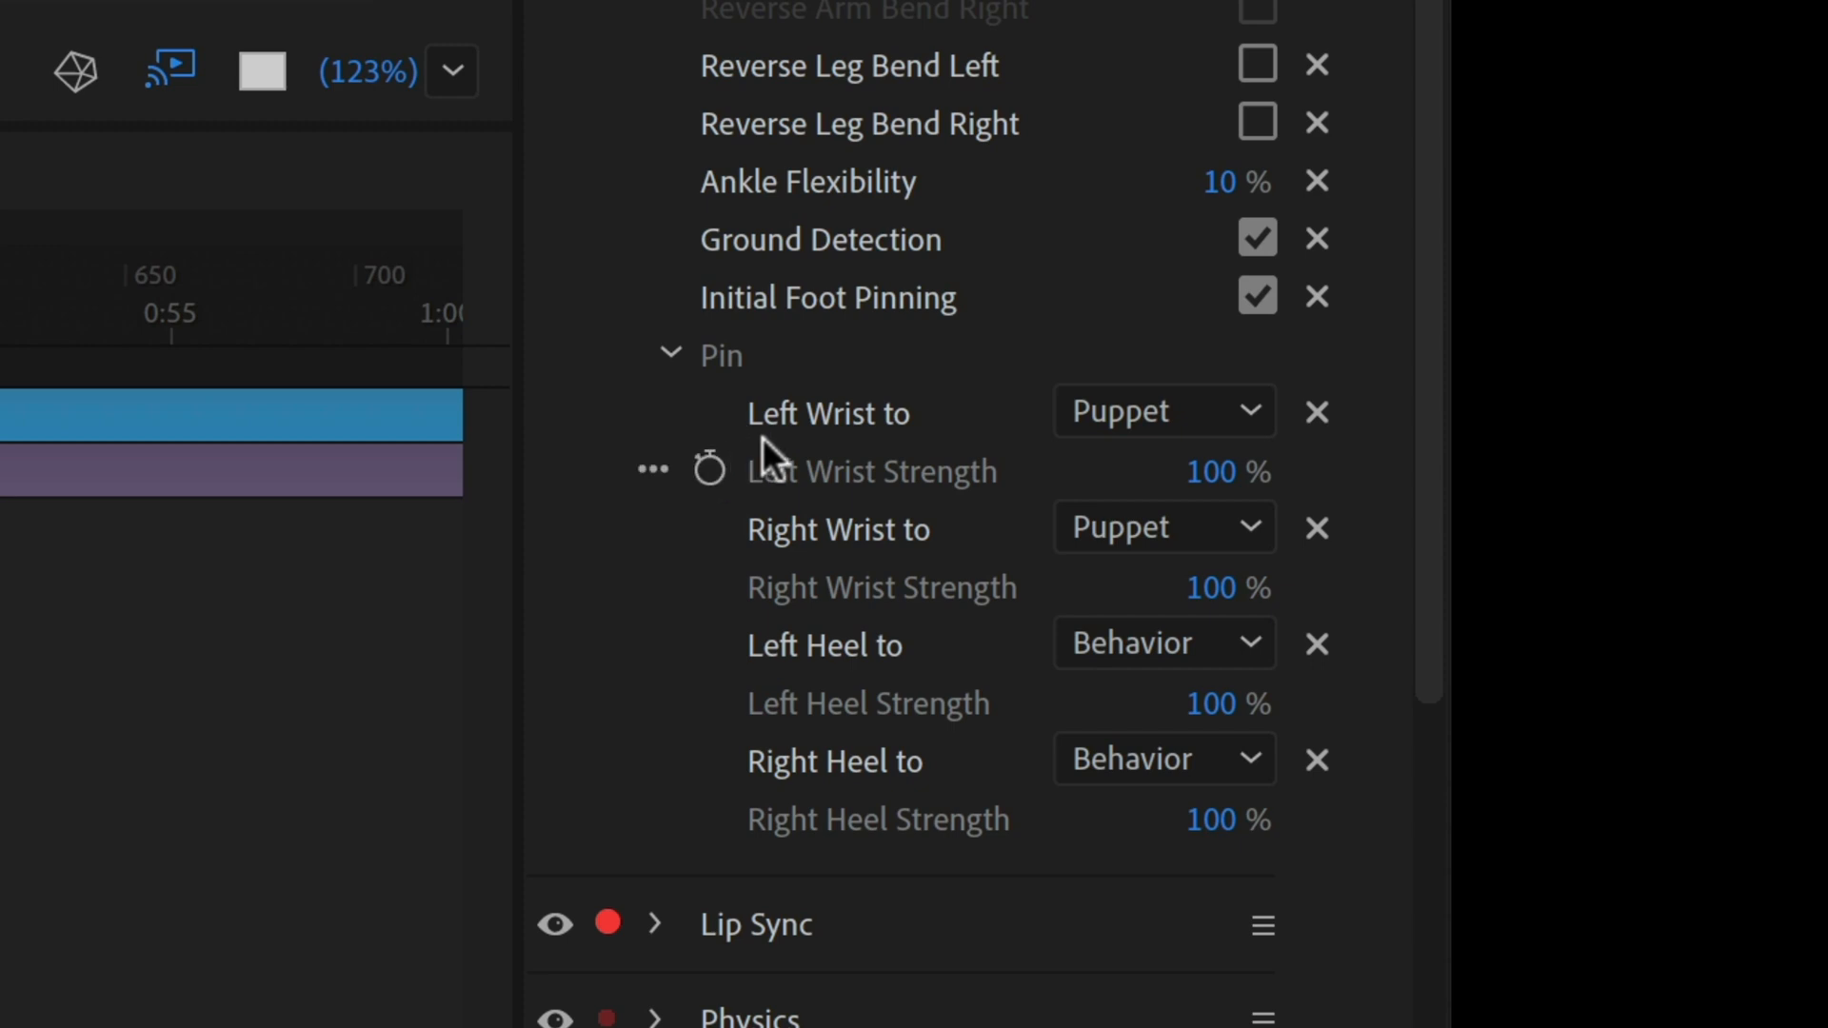
mouse_move(827, 420)
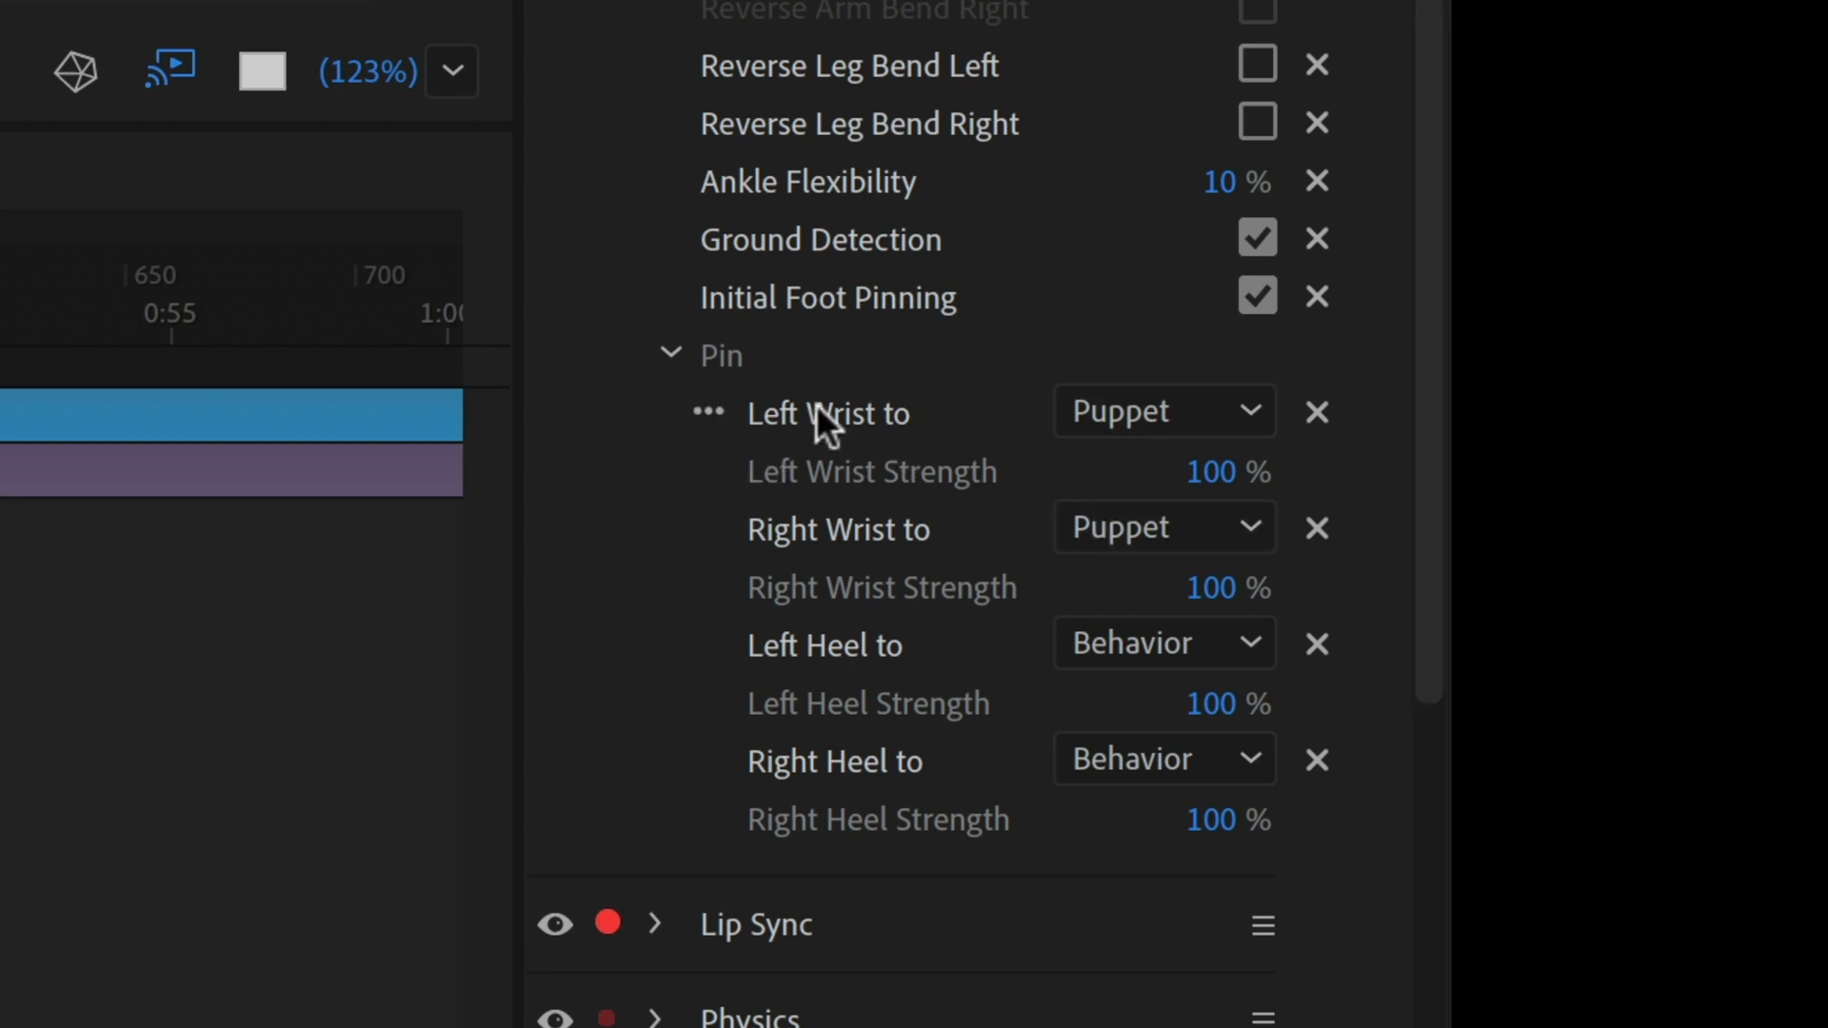
mouse_move(1092, 540)
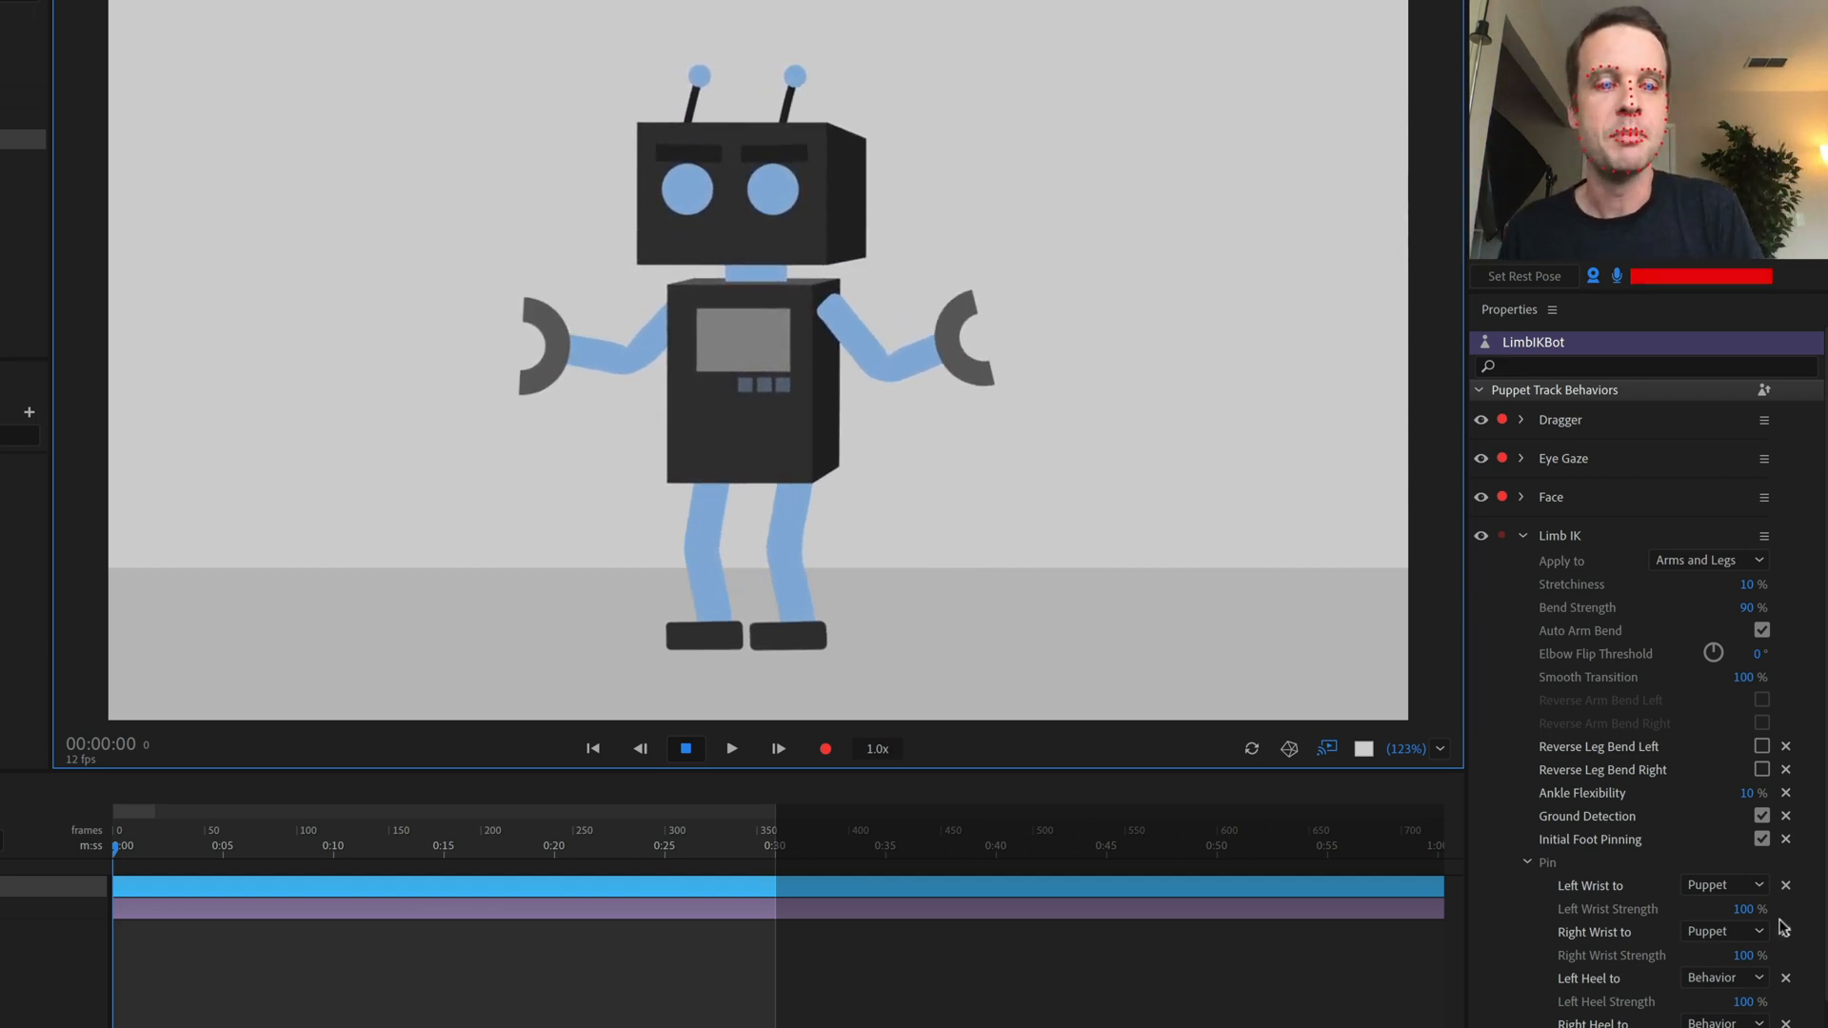
- Set the Left Wrist and Right Wrist pin dropdowns to Behavior
click(1724, 884)
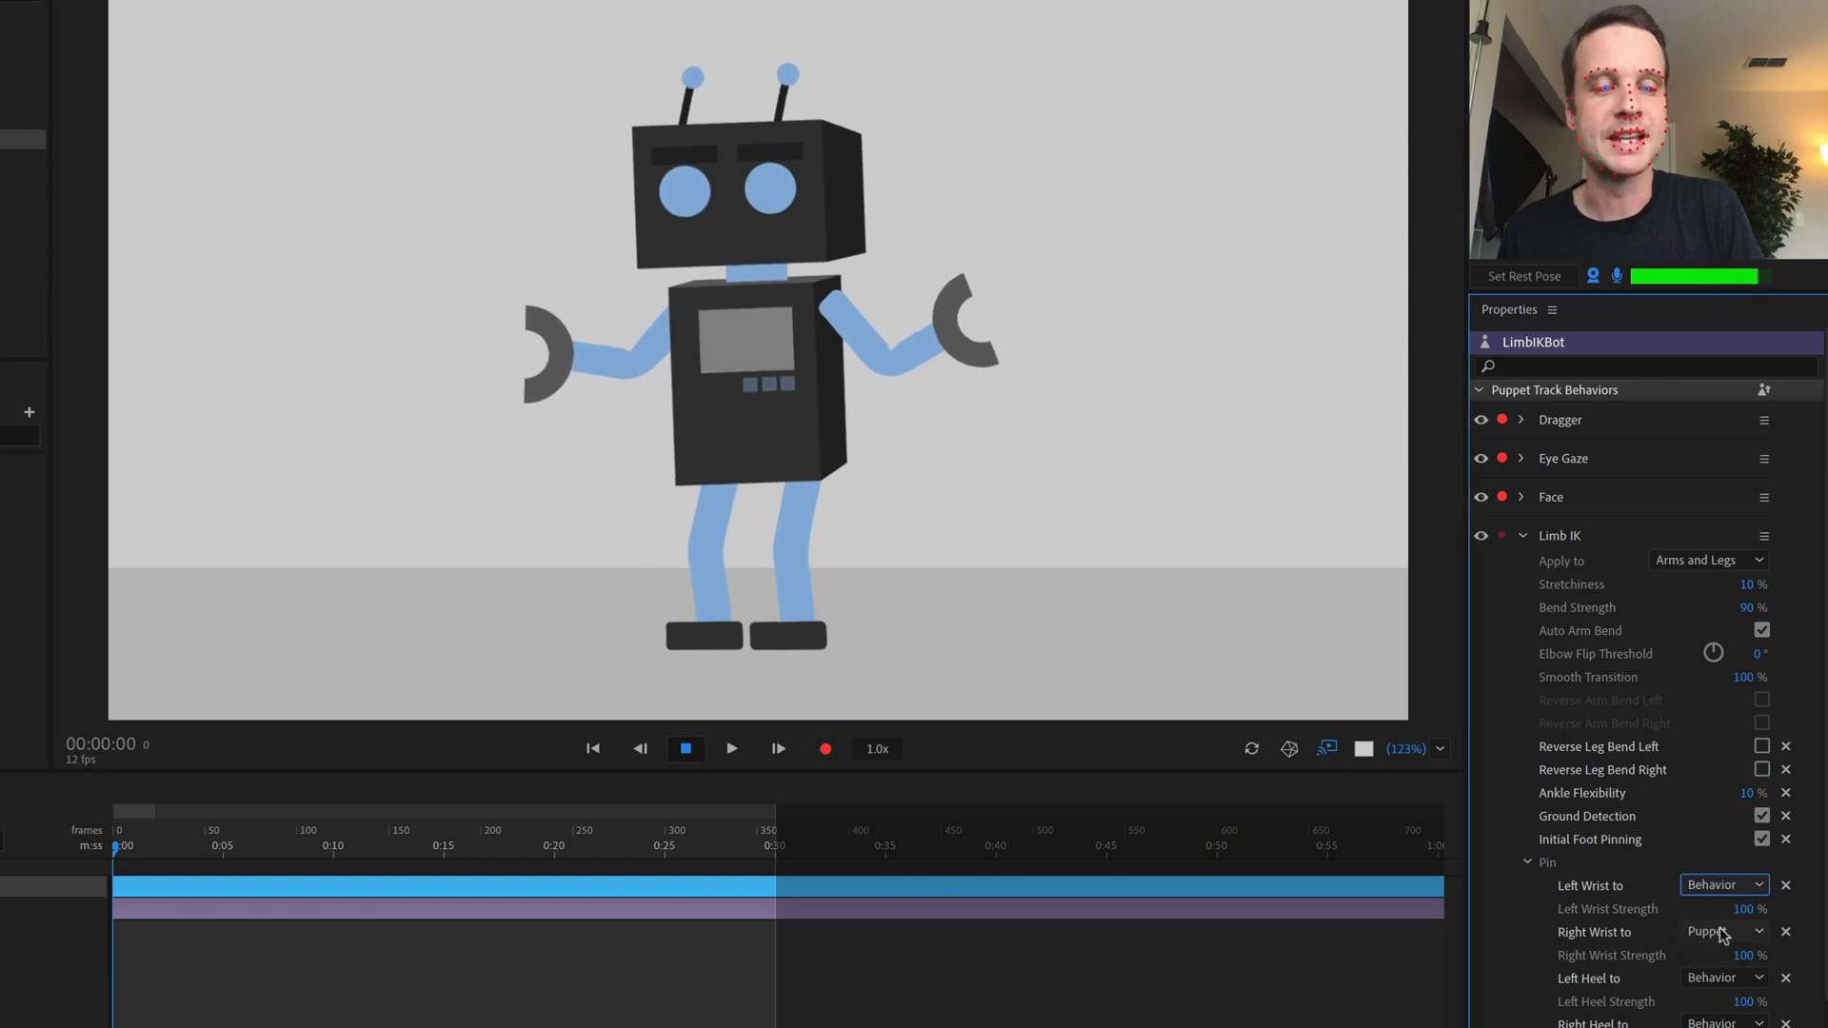
click(1722, 932)
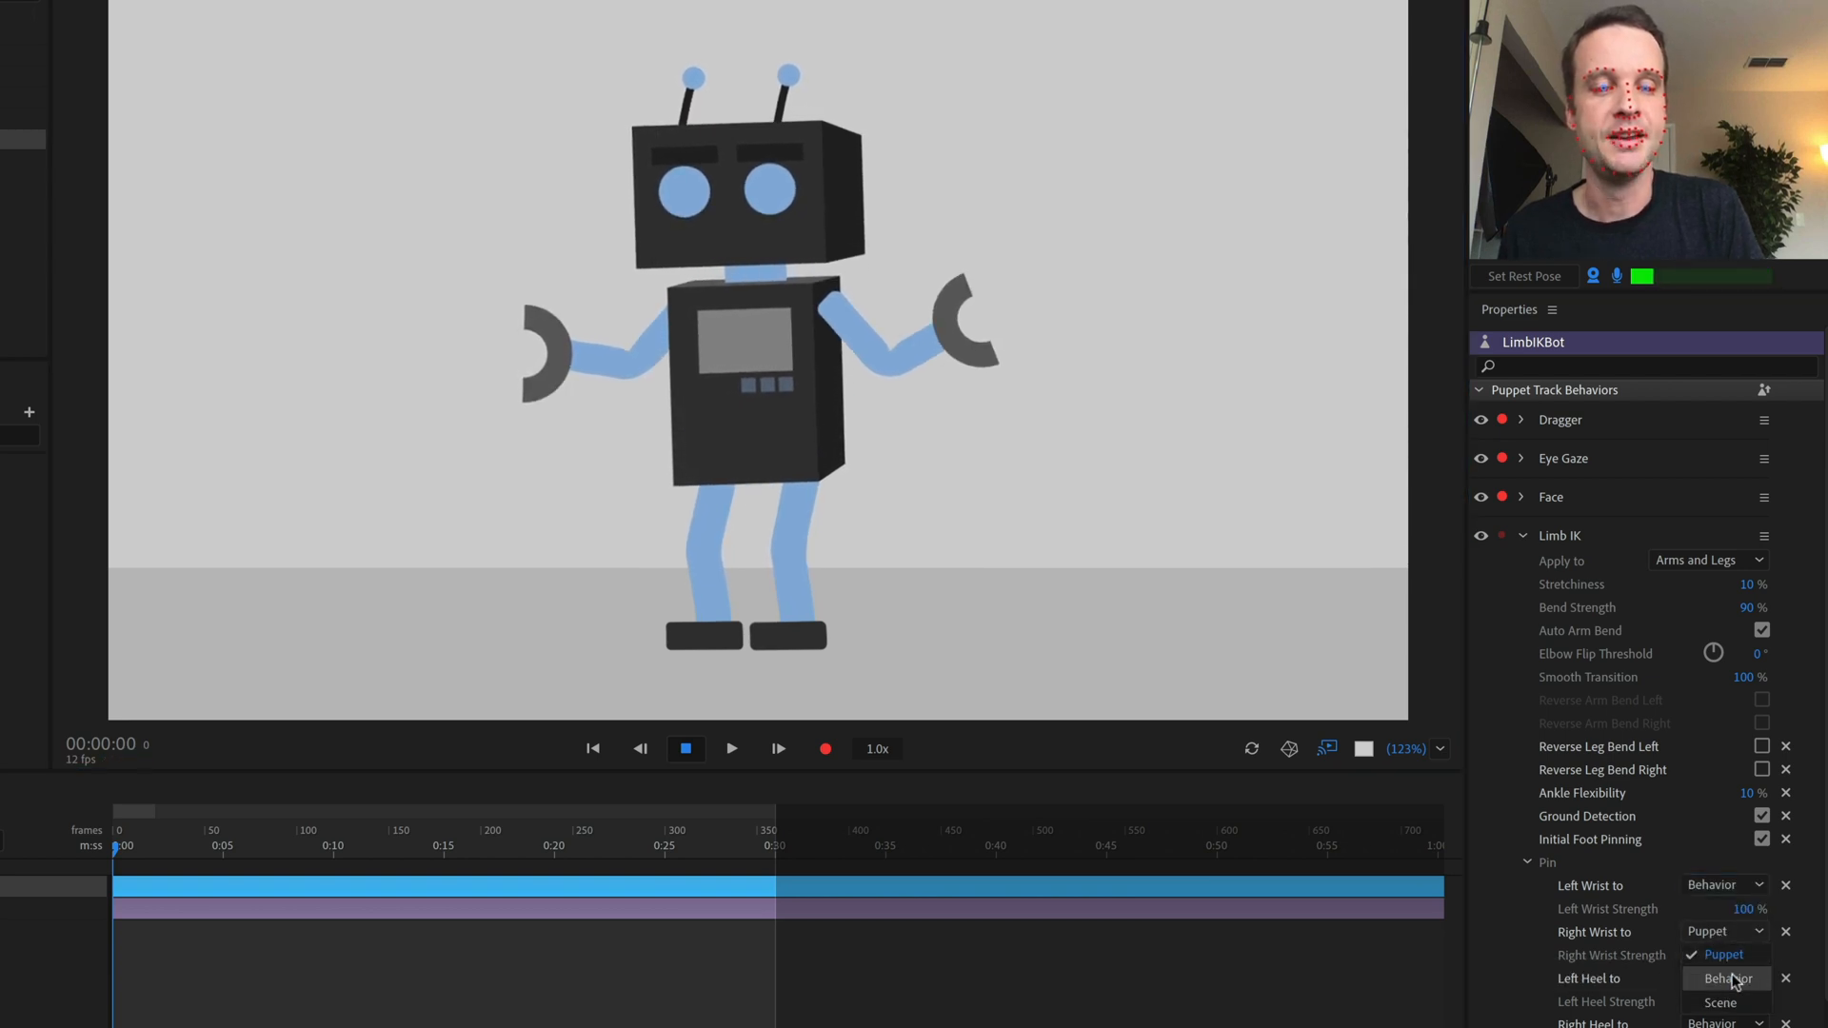
click(1726, 978)
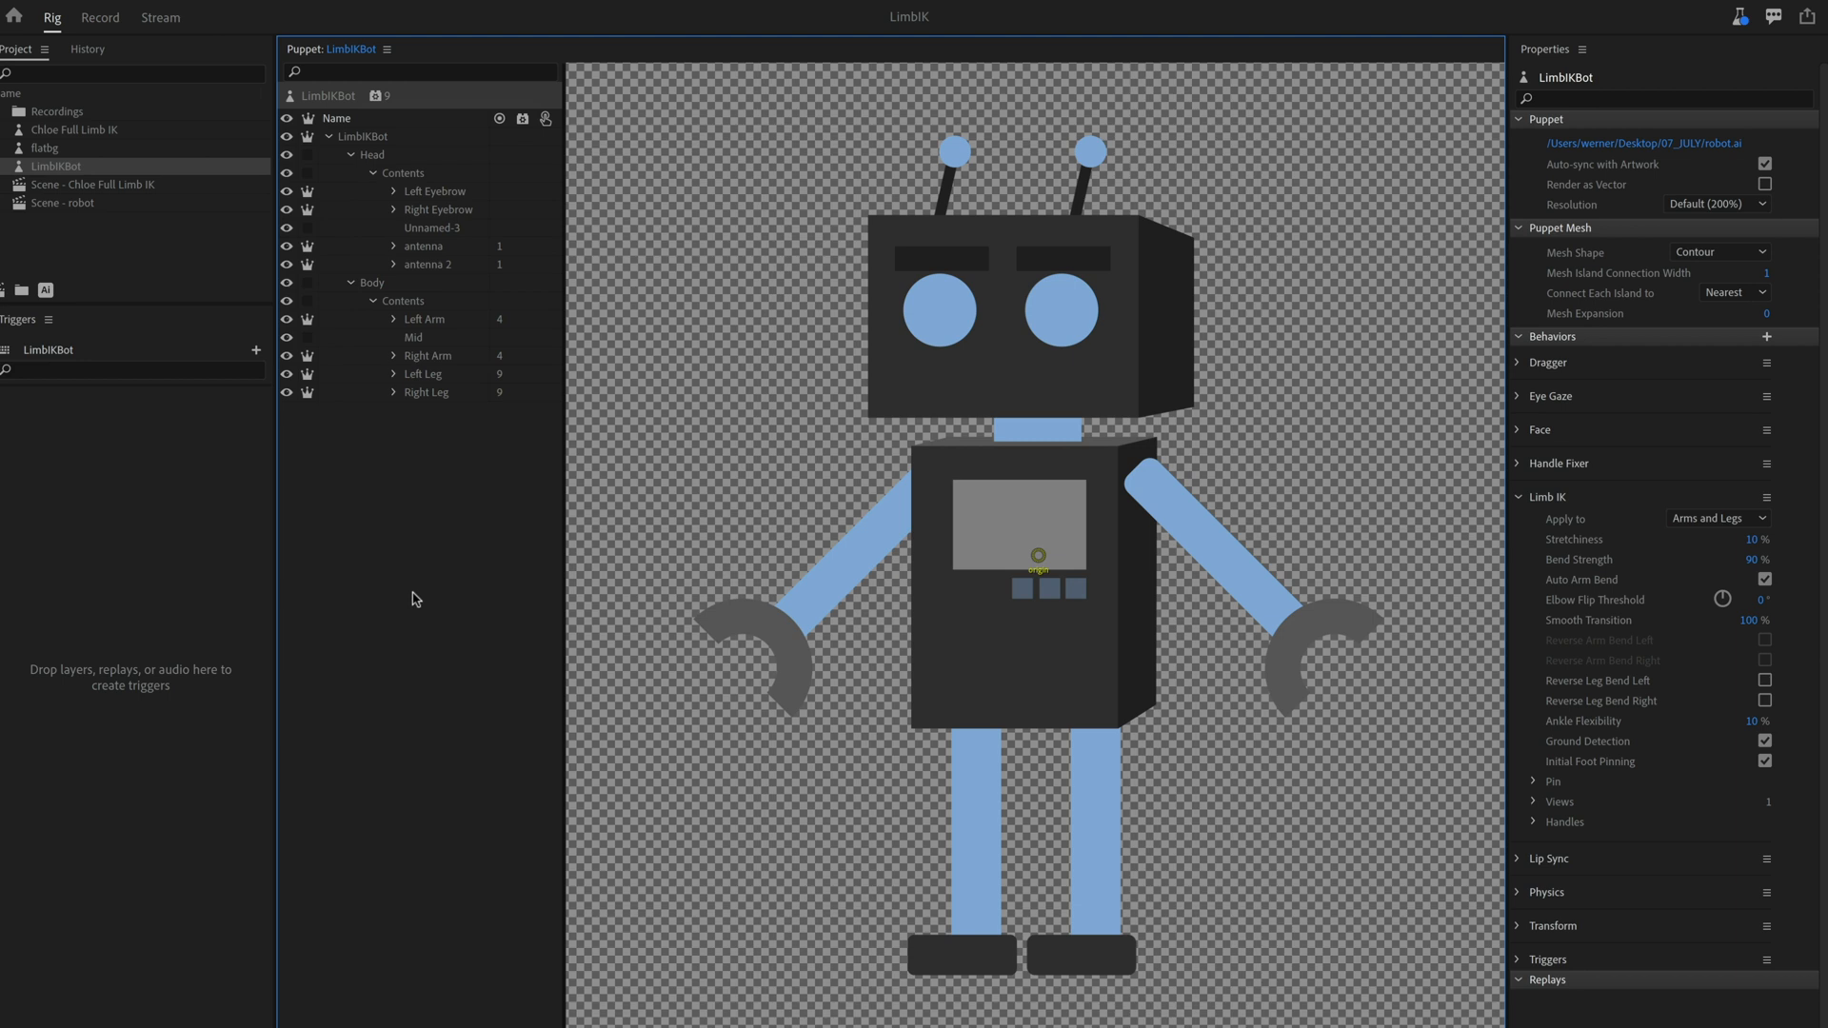
mouse_move(416, 611)
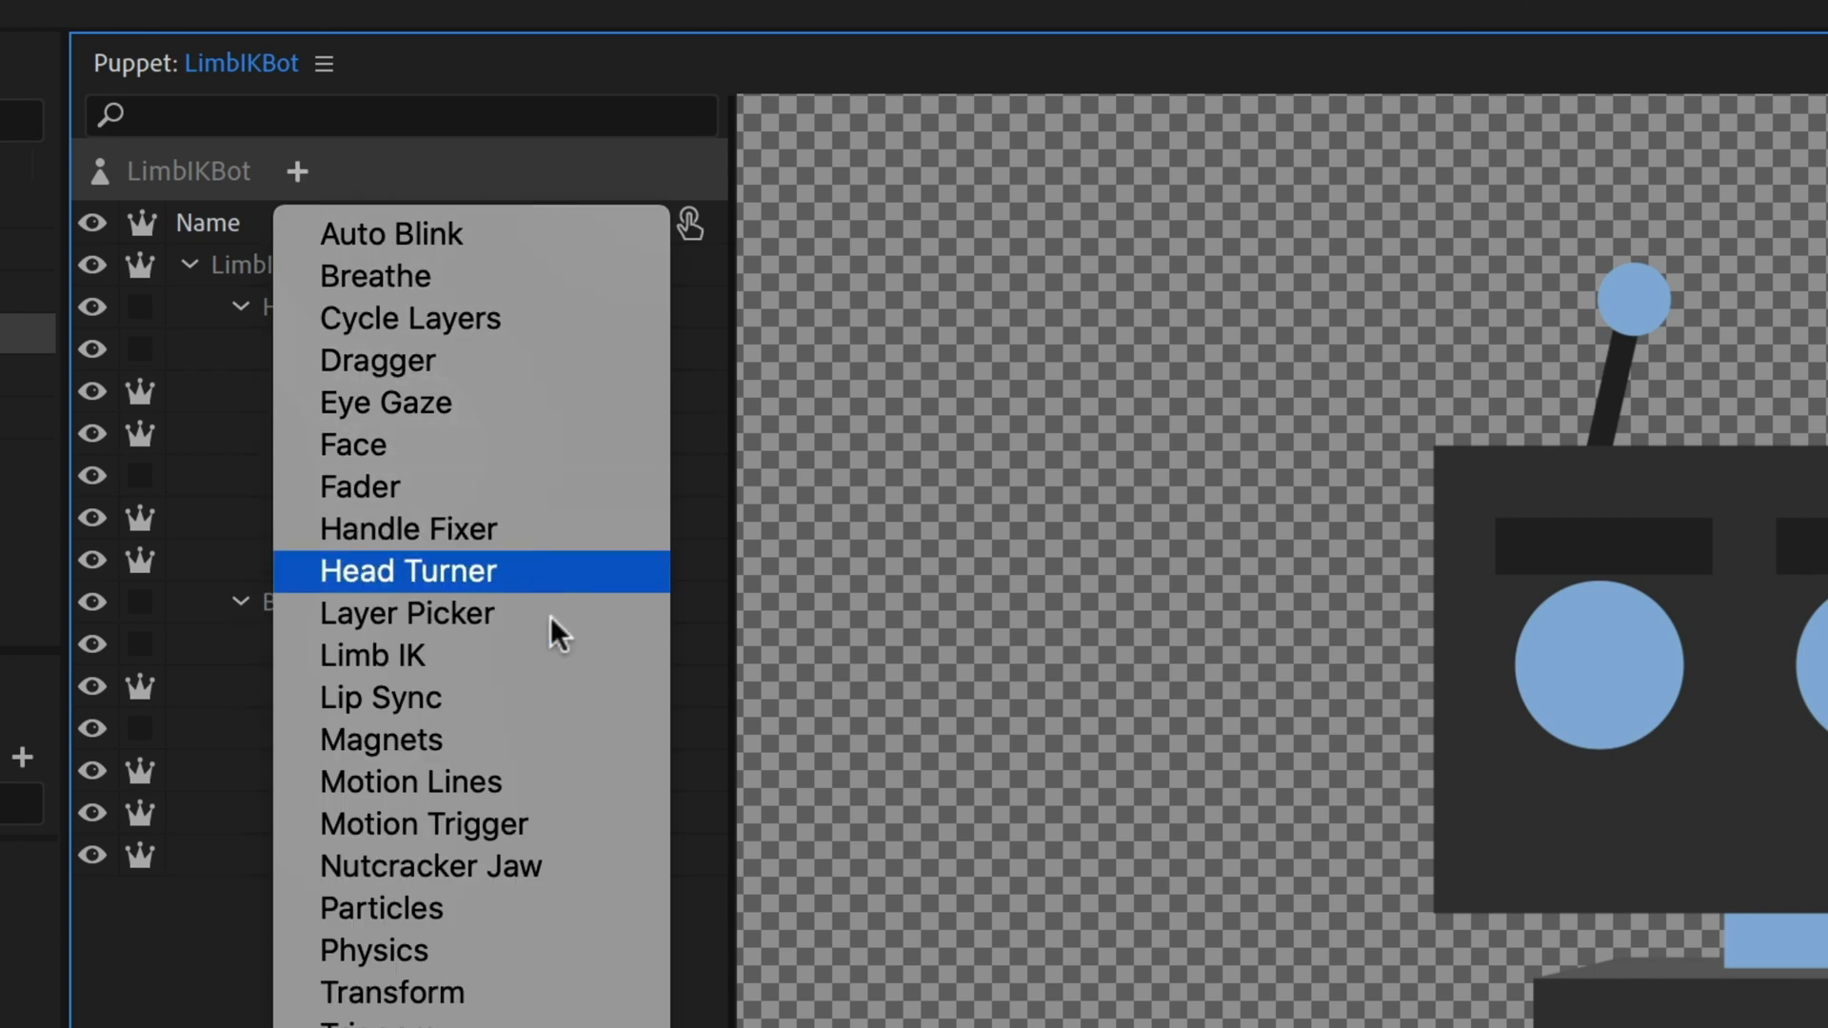
mouse_move(557, 635)
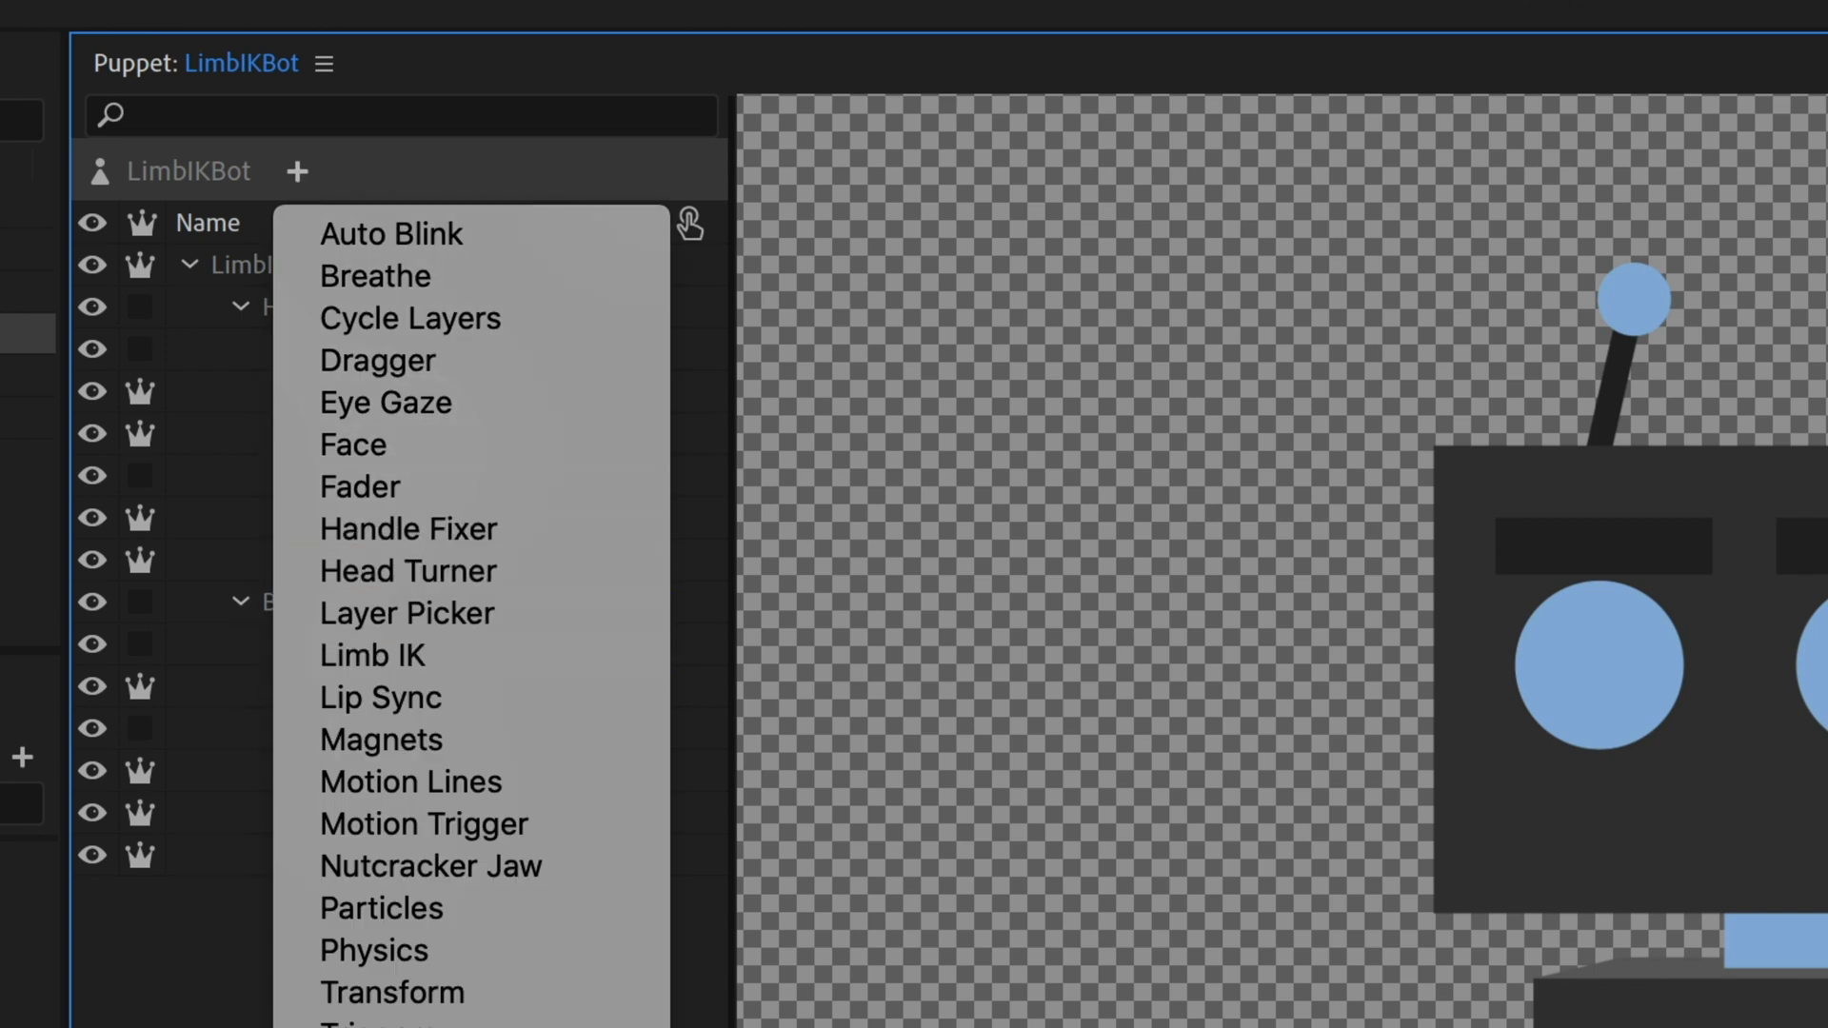
- Close the LimbIKBot behaviors list without adding one, then select a layer in the Puppet panel
click(373, 655)
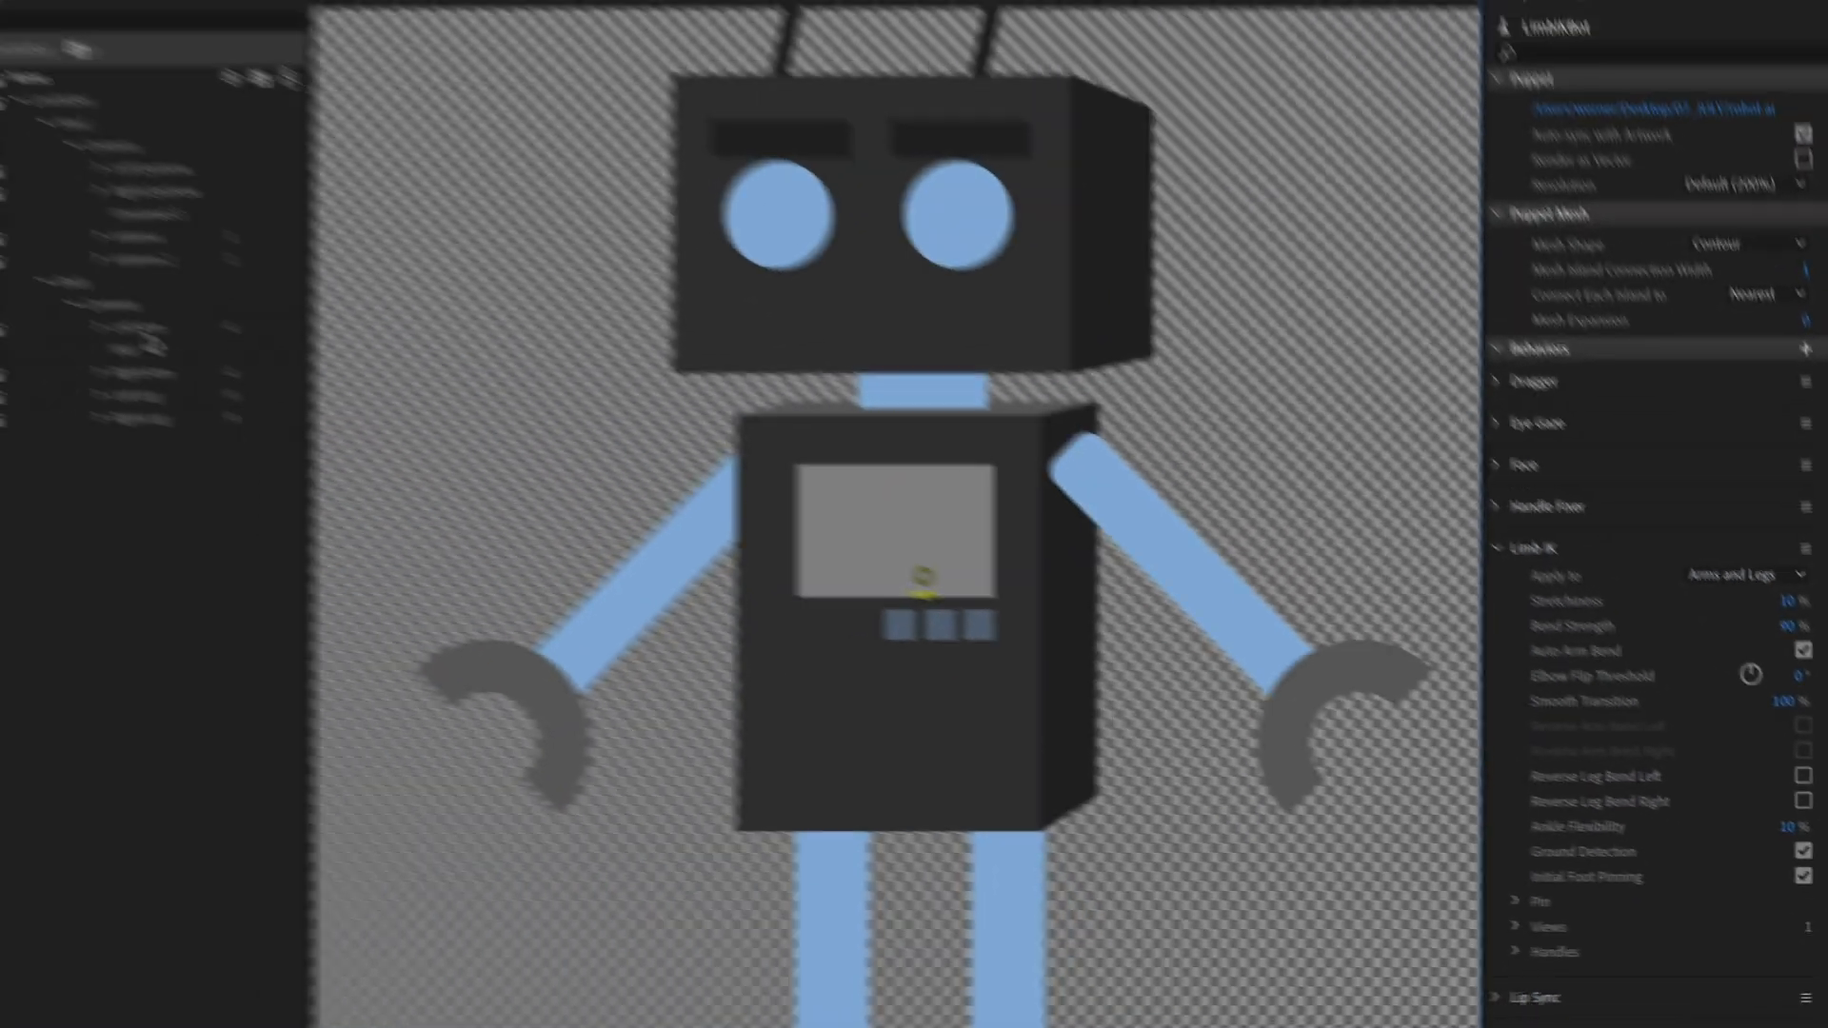
click(193, 344)
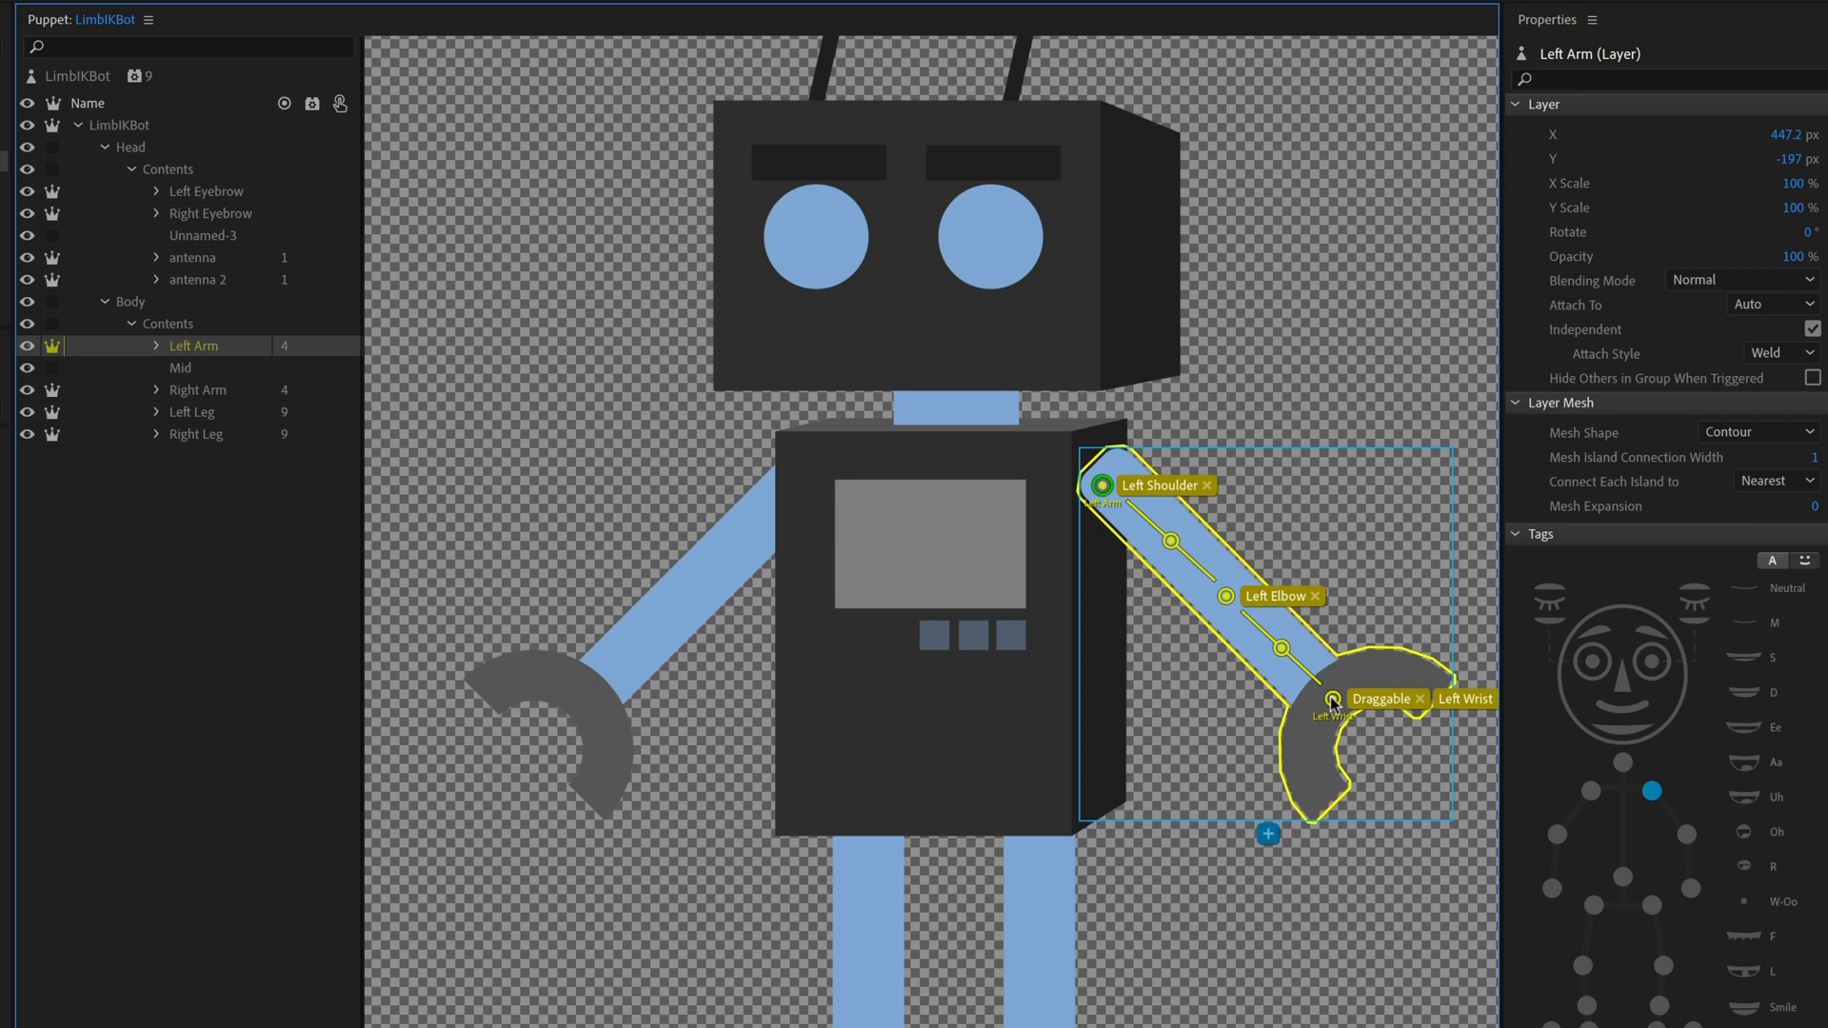
- Select the left wrist handle to view its Left Wrist and Draggable tags, then pick another layer
click(1333, 698)
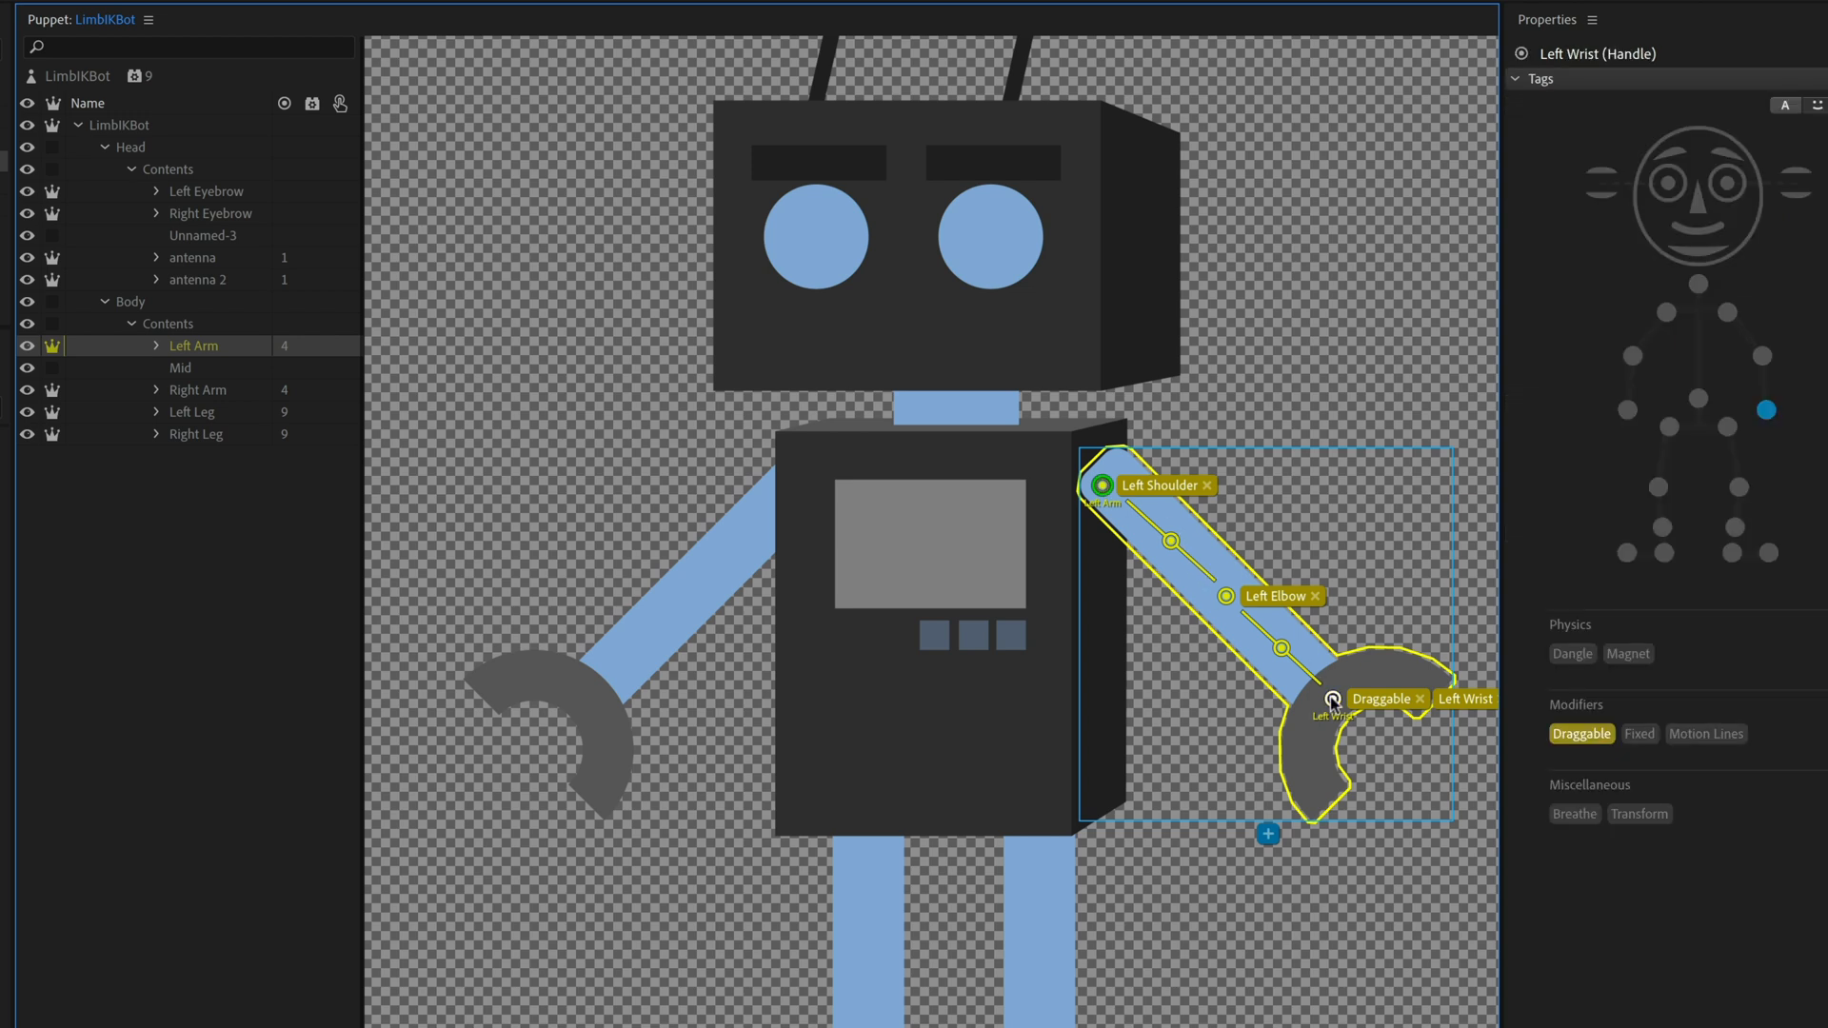
click(196, 434)
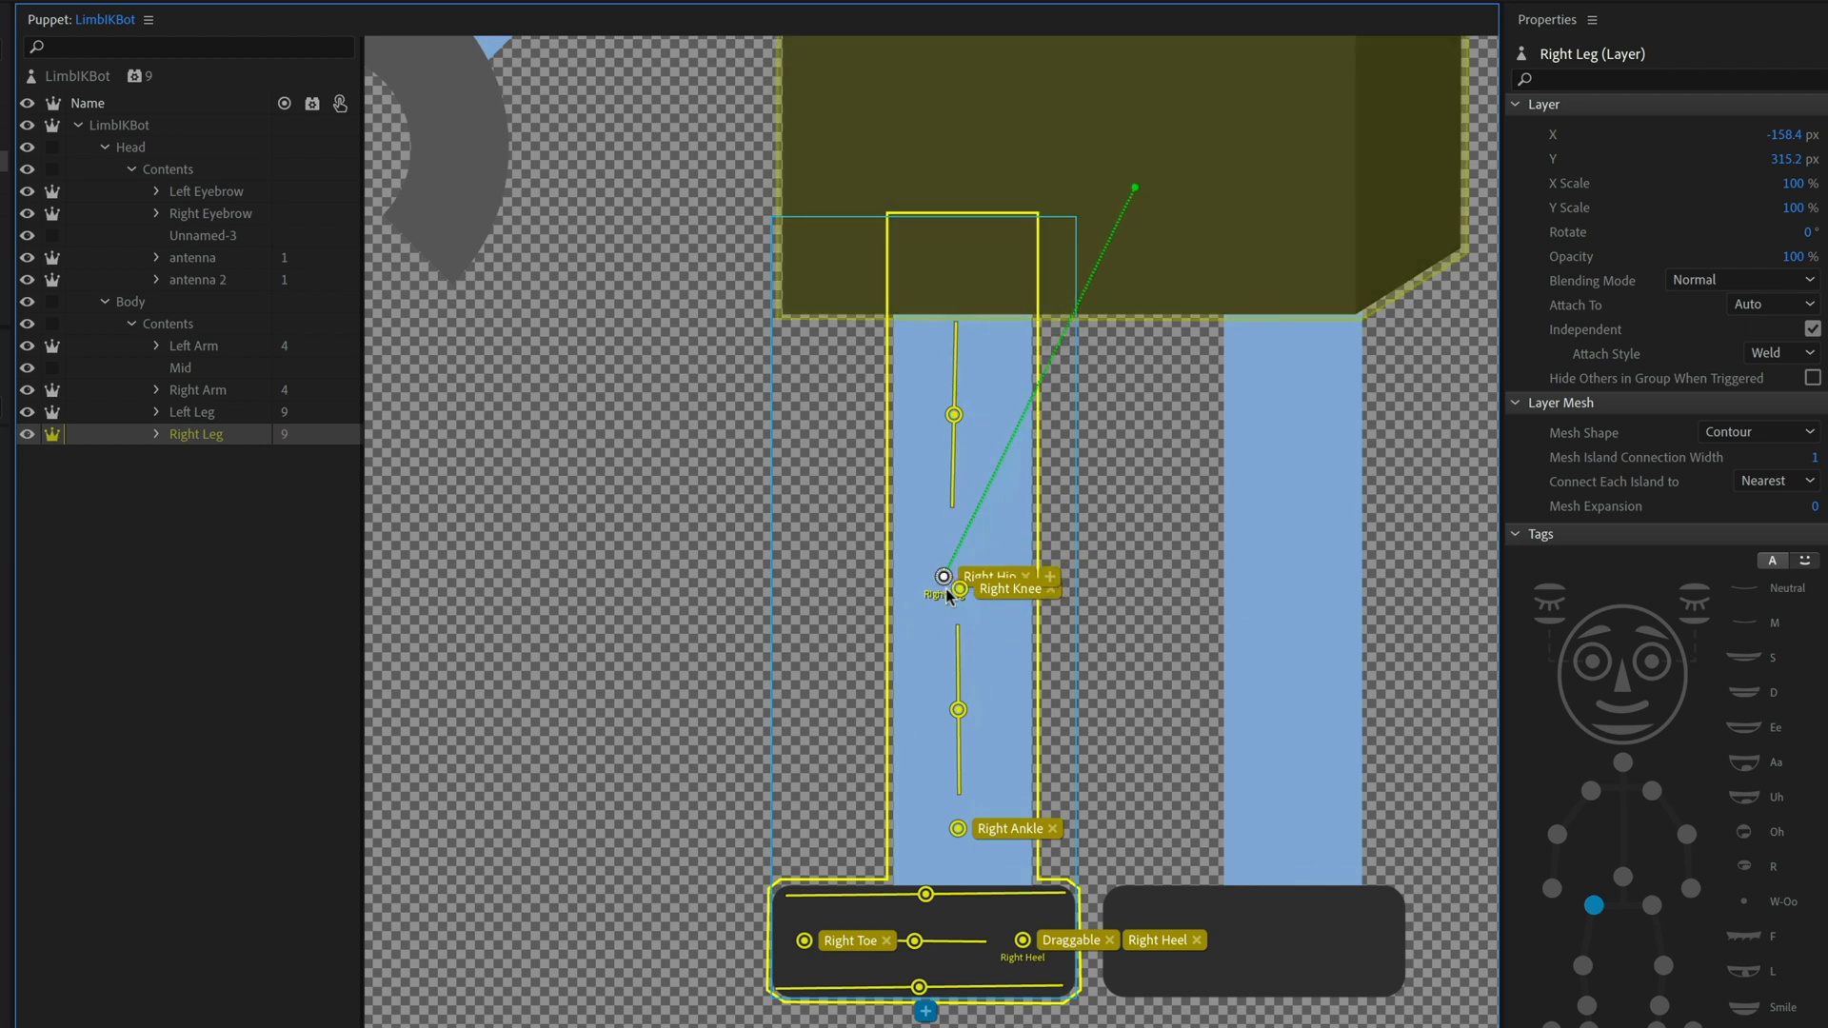
- Check the tags on the right leg's hip, heel and toe handles
click(945, 577)
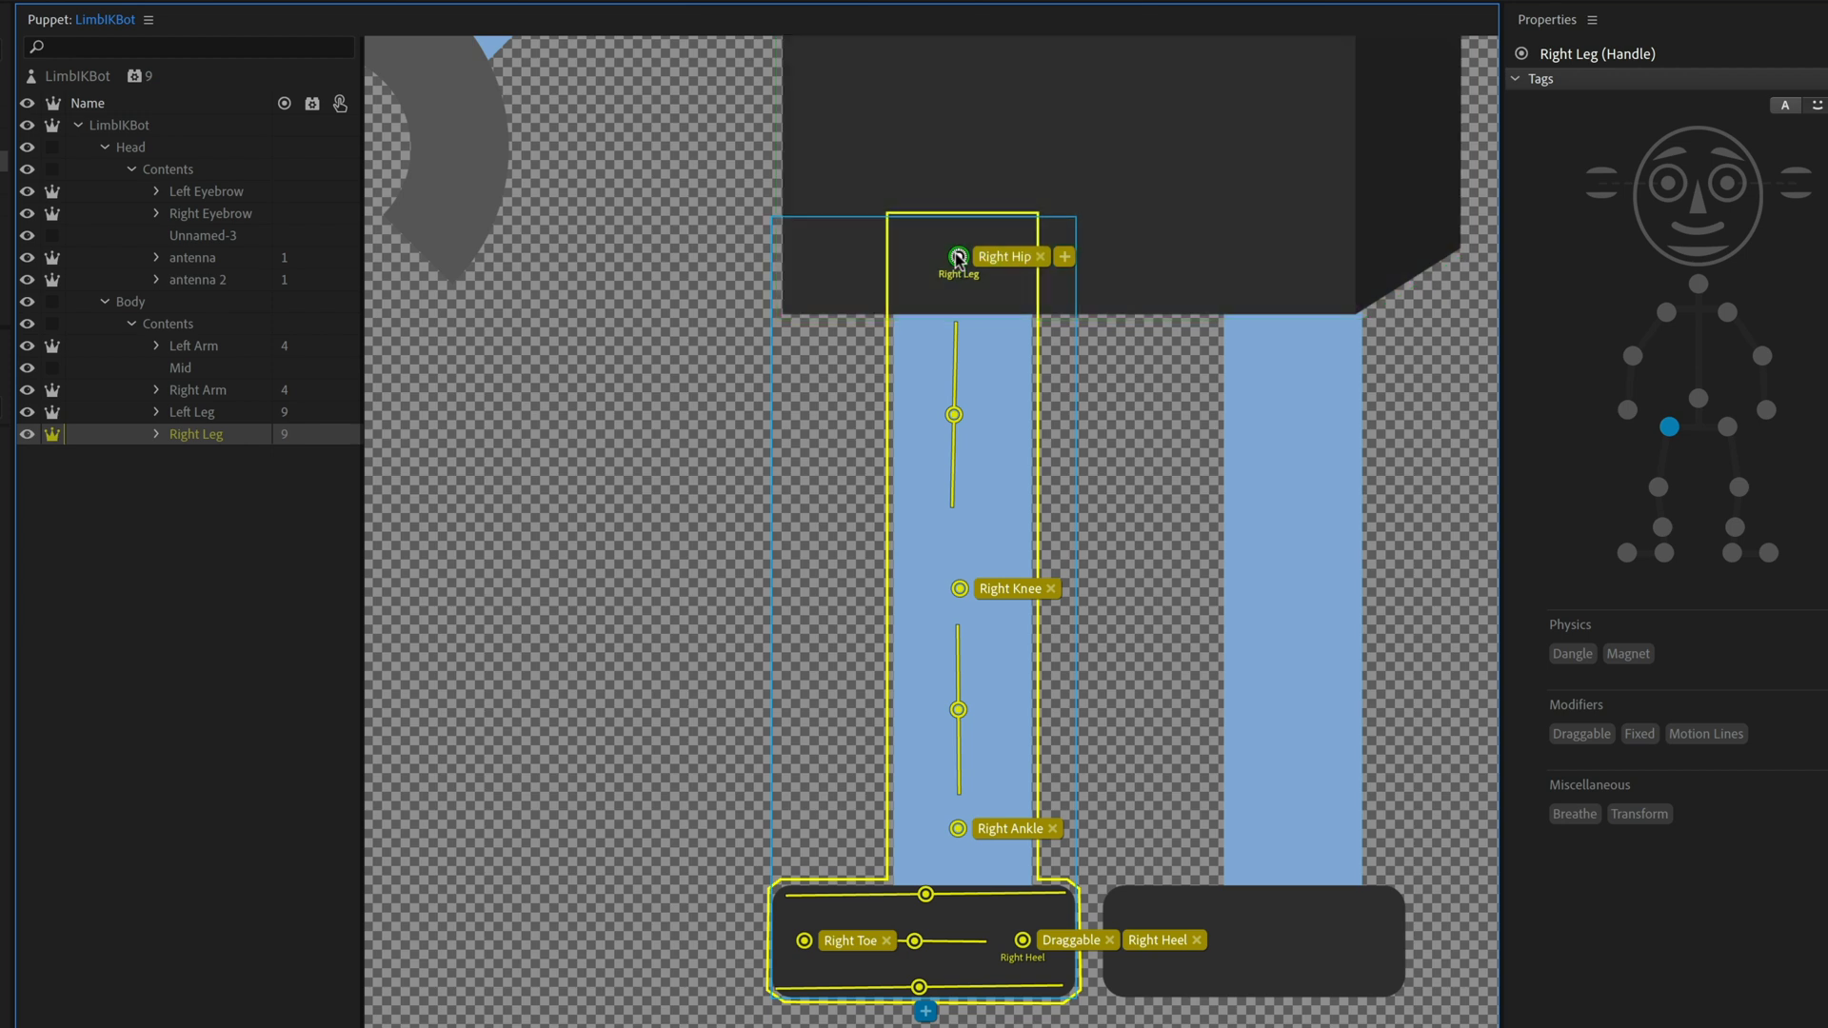
mouse_move(1812, 422)
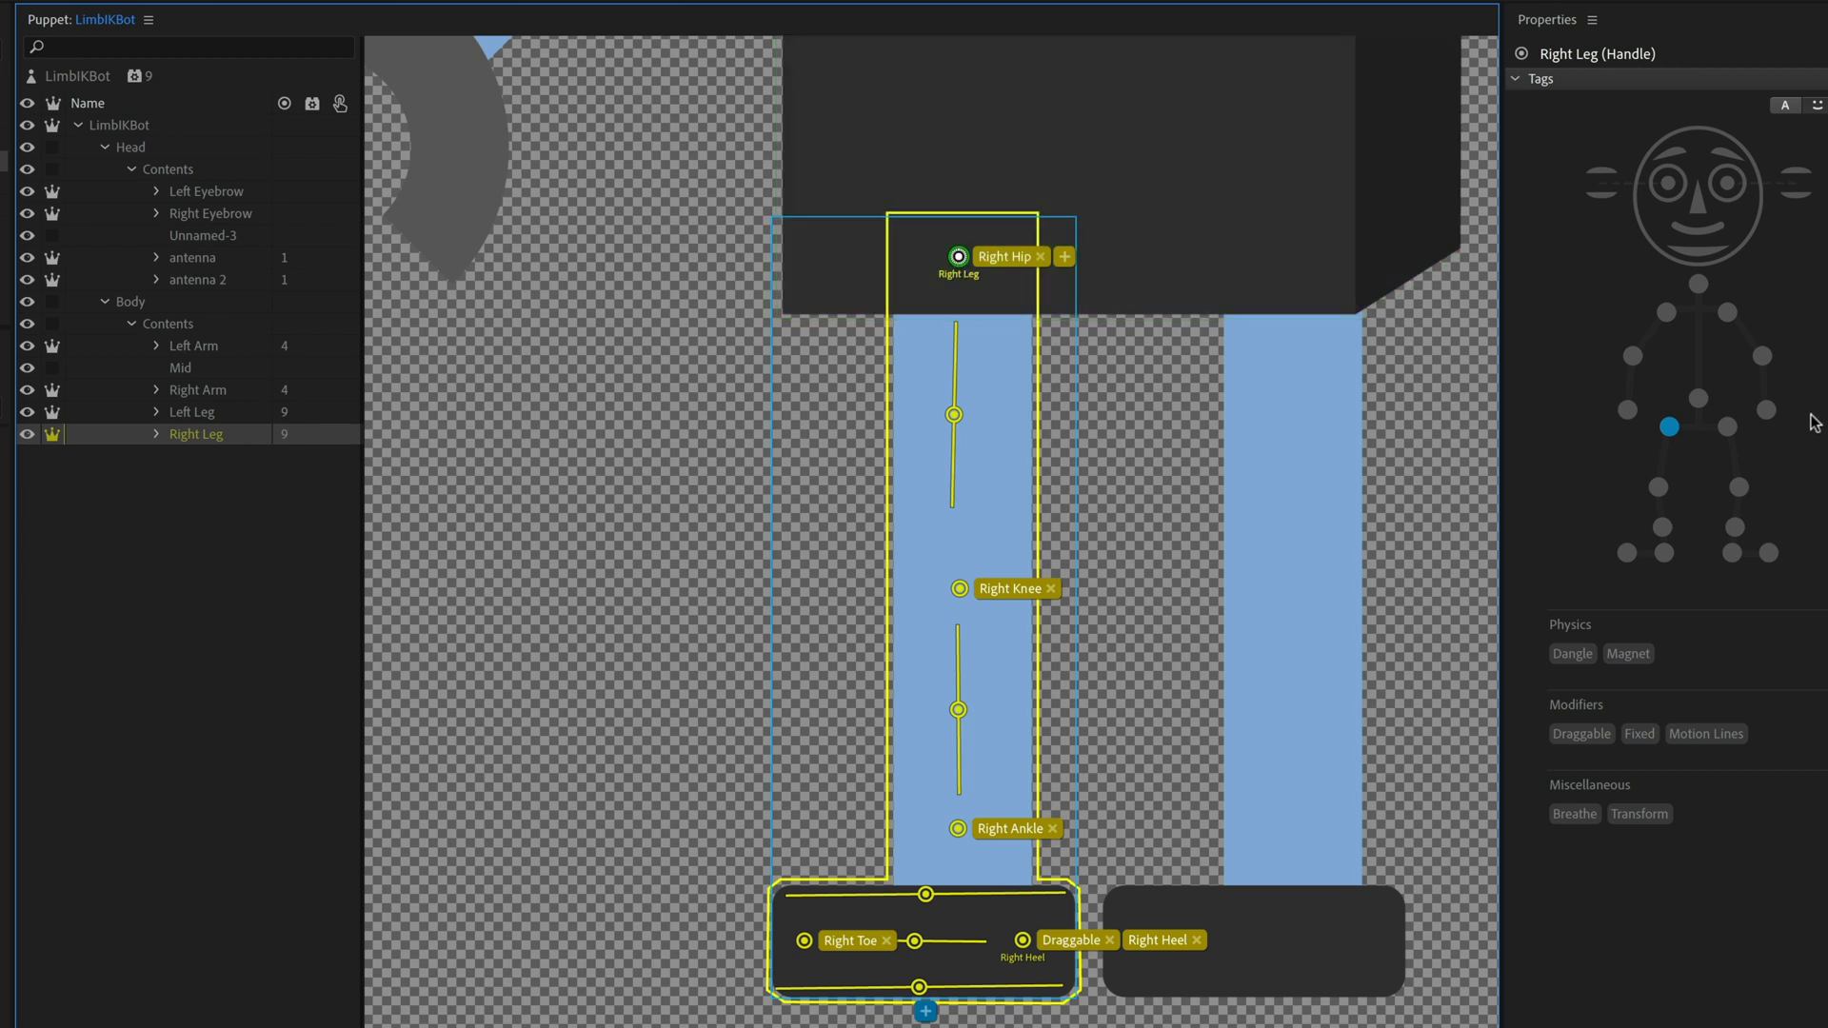
mouse_move(963, 595)
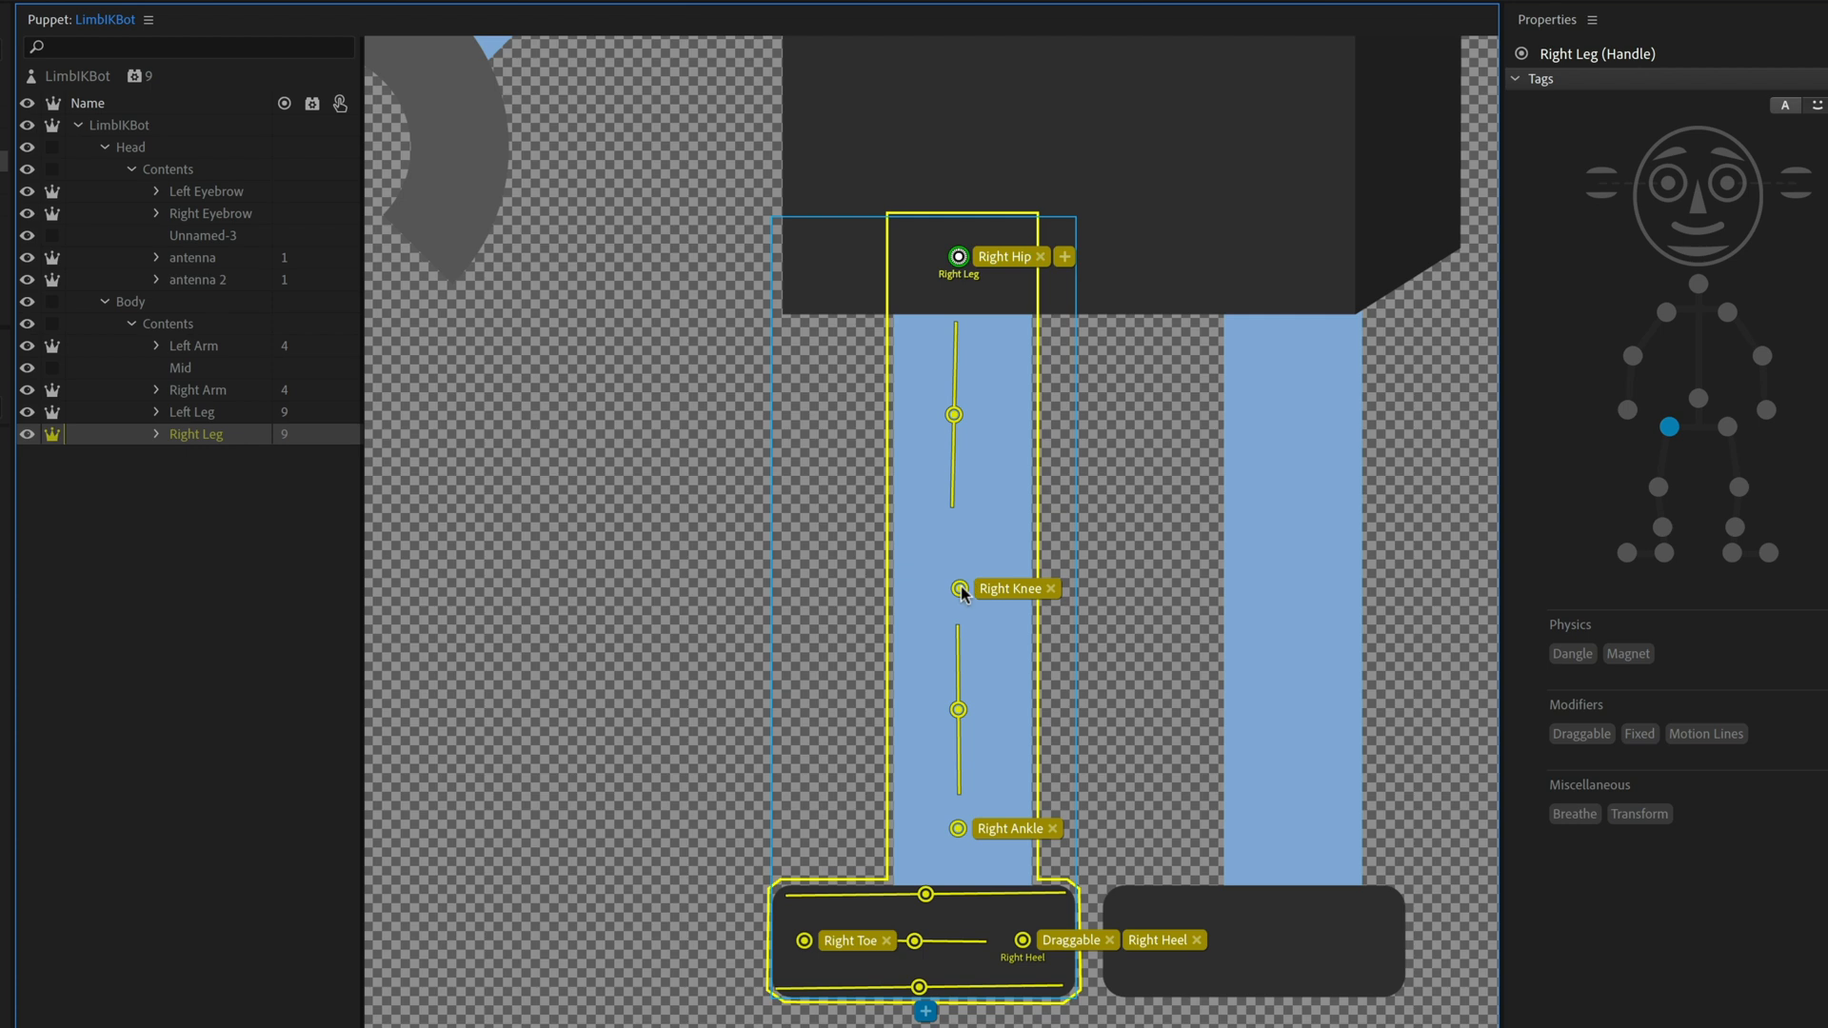
mouse_move(1023, 951)
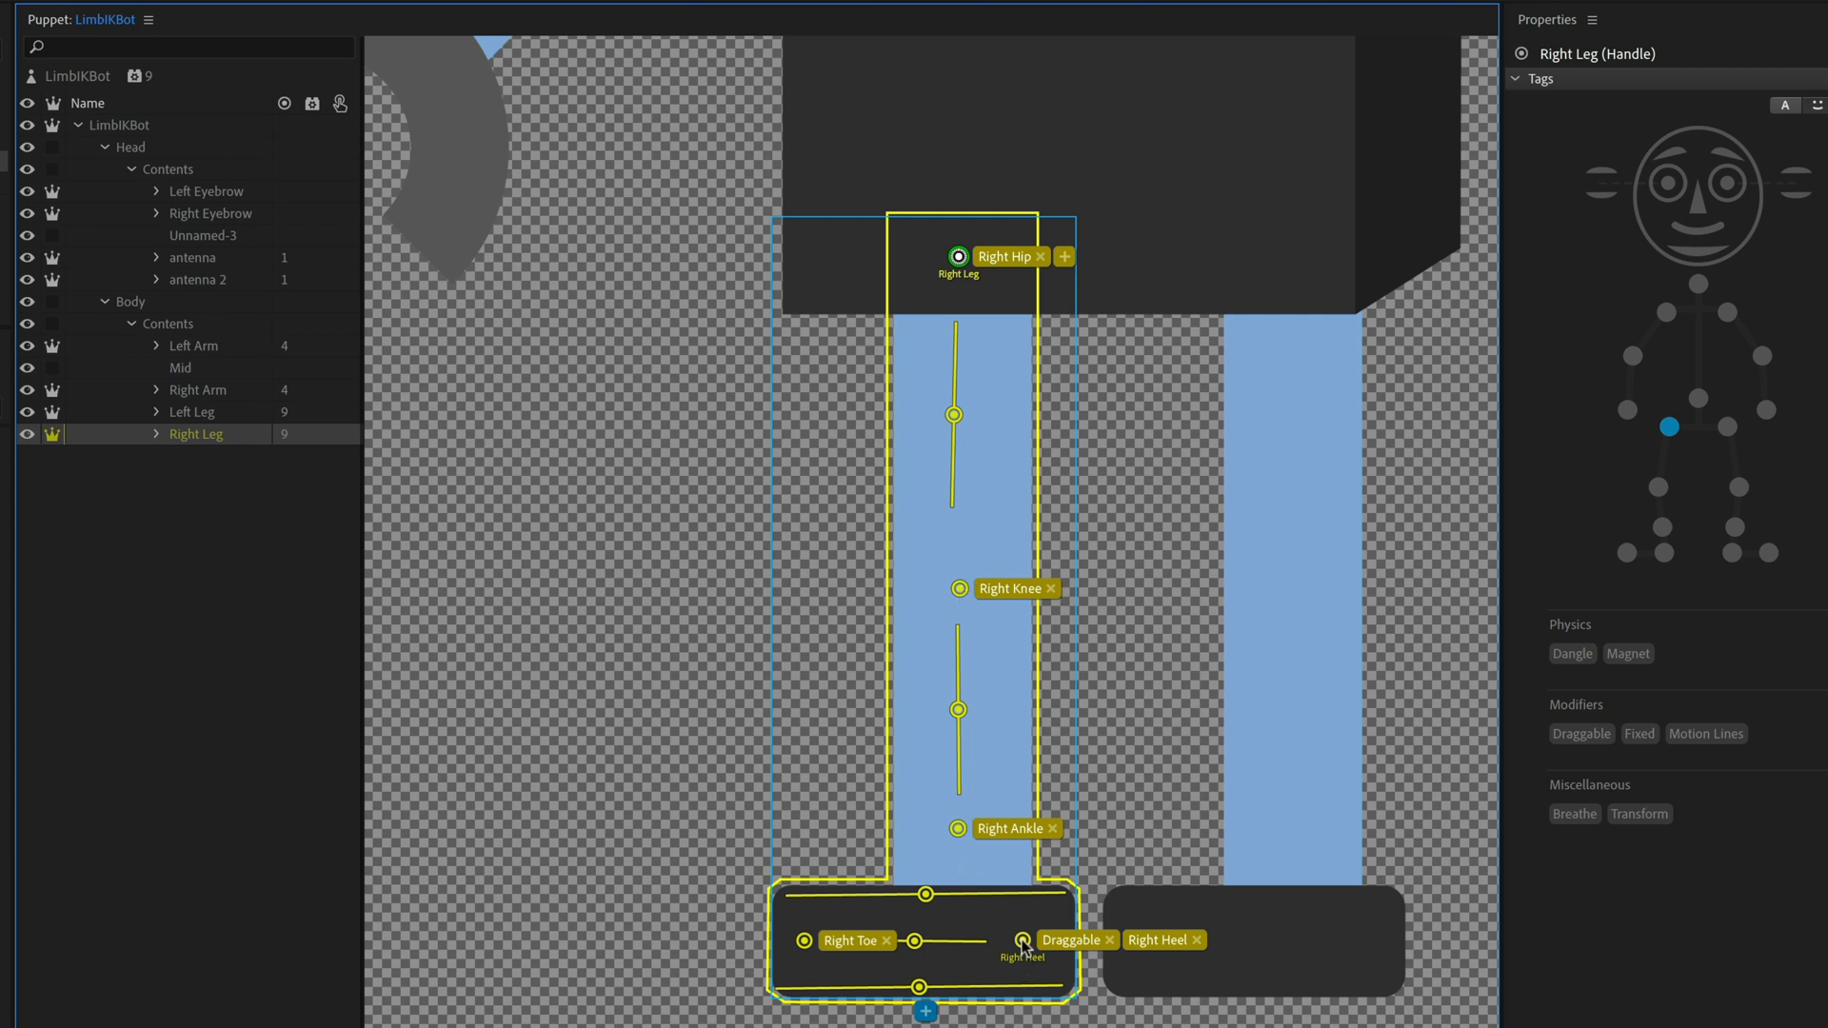
click(1023, 940)
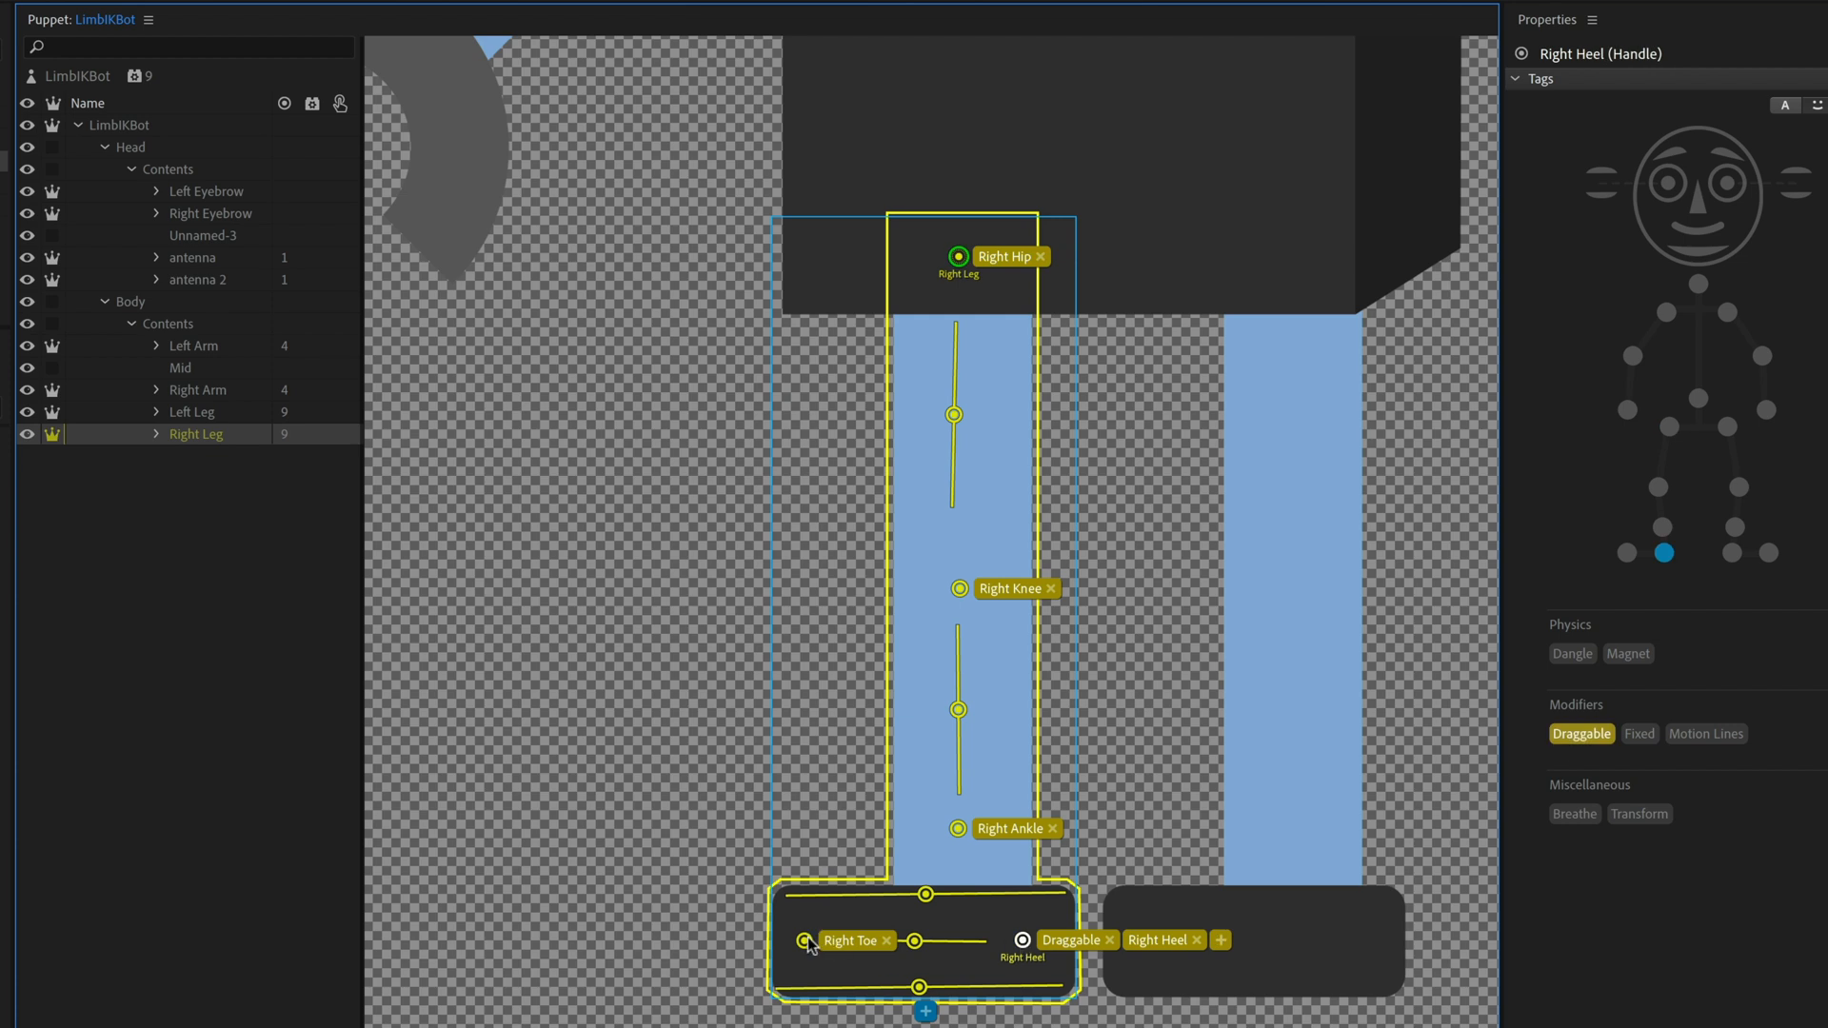
click(805, 940)
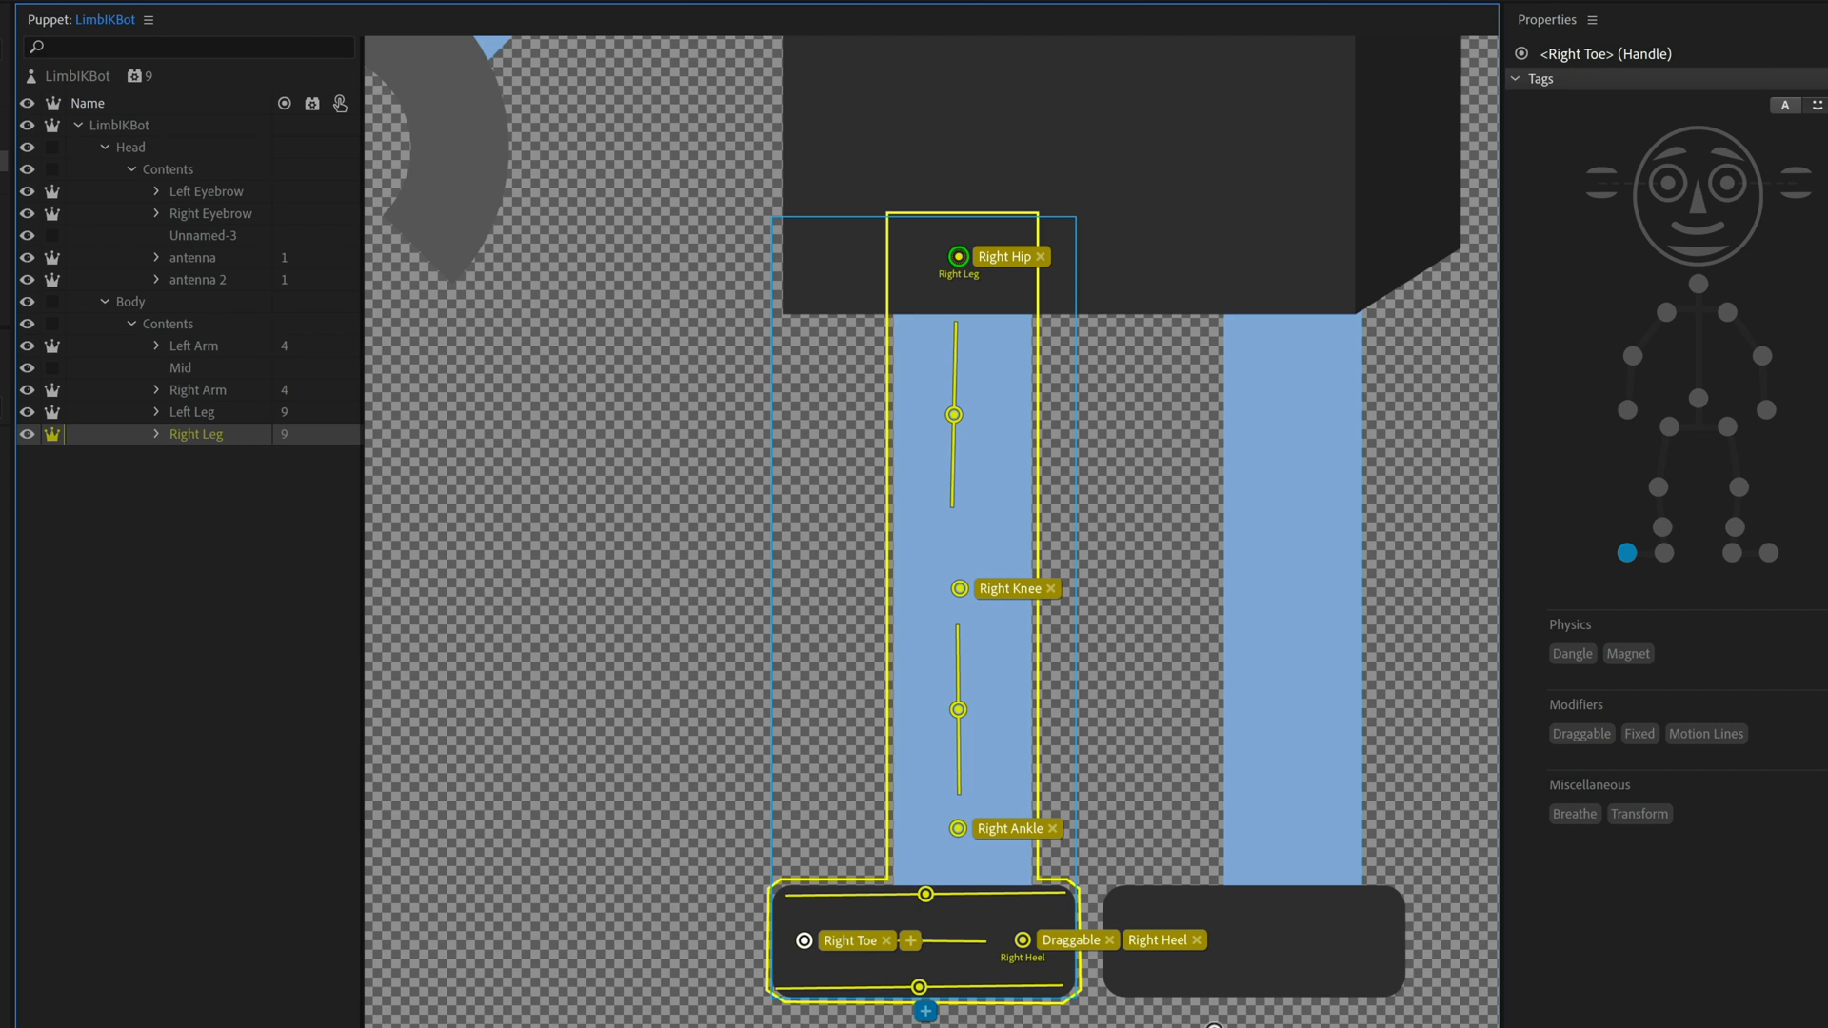
- Select and open the Left Leg group in the Puppet panel
click(192, 411)
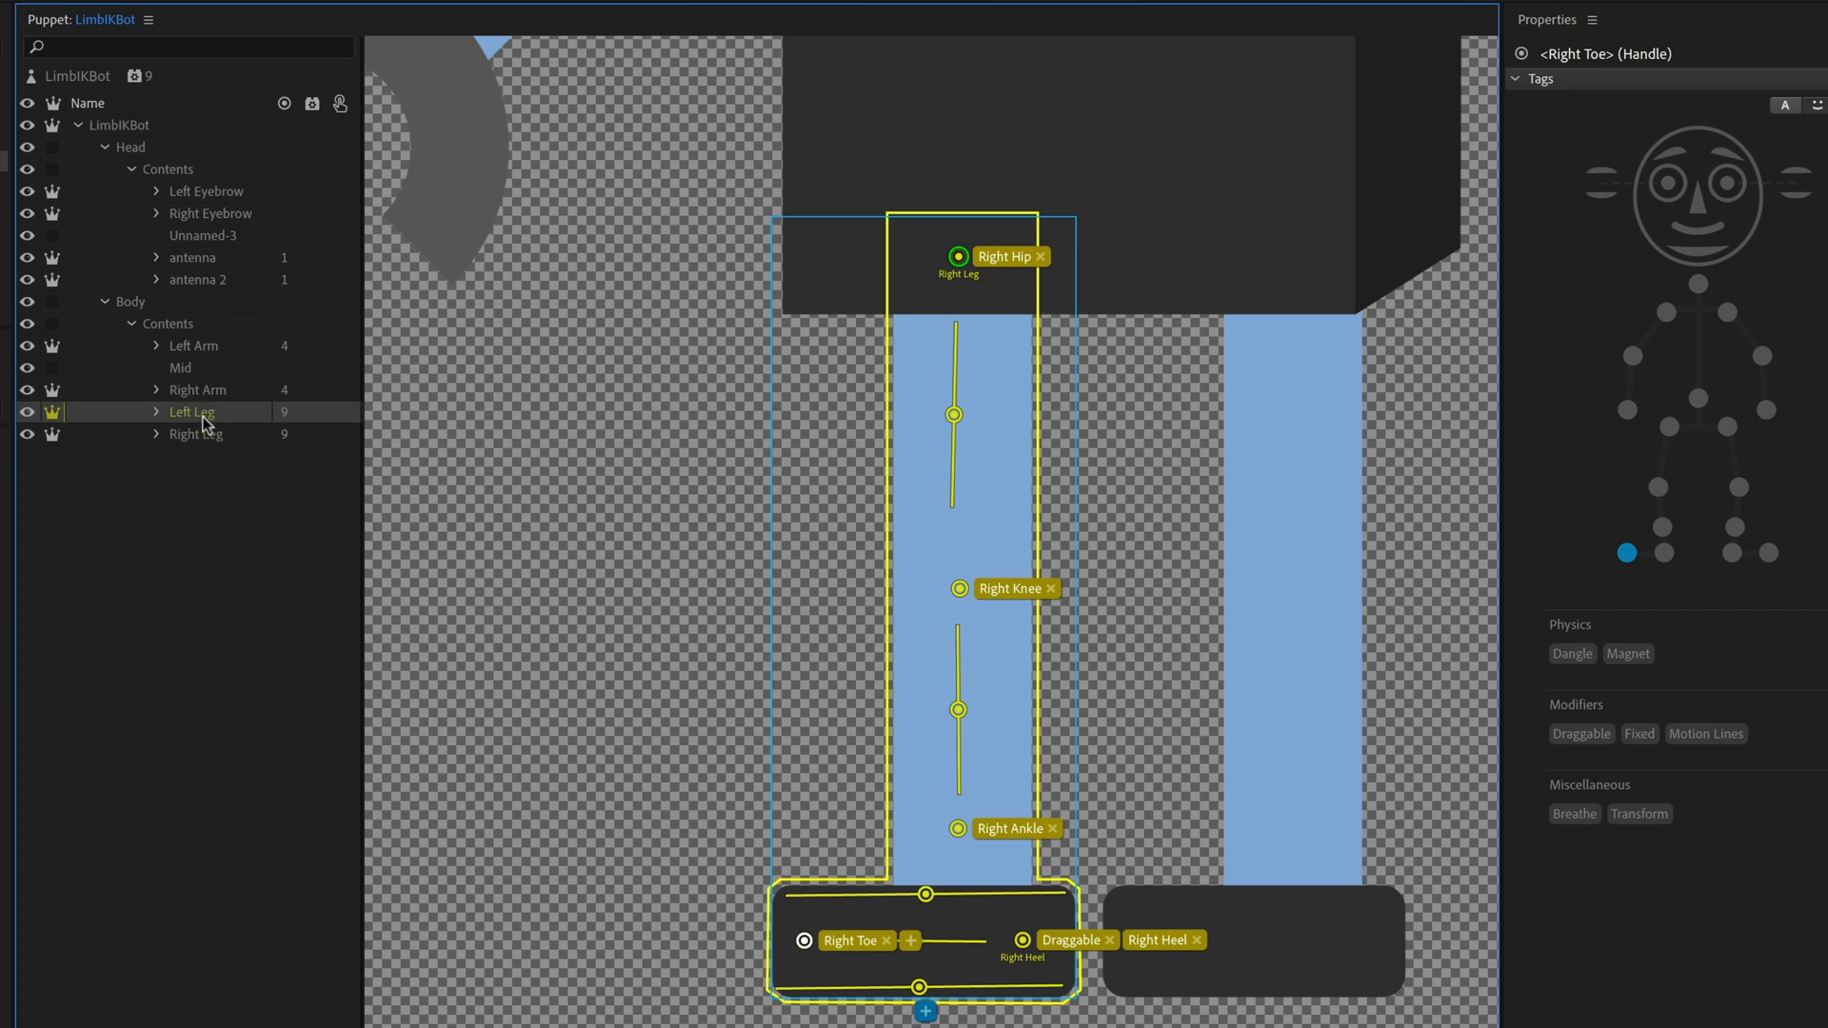
click(192, 411)
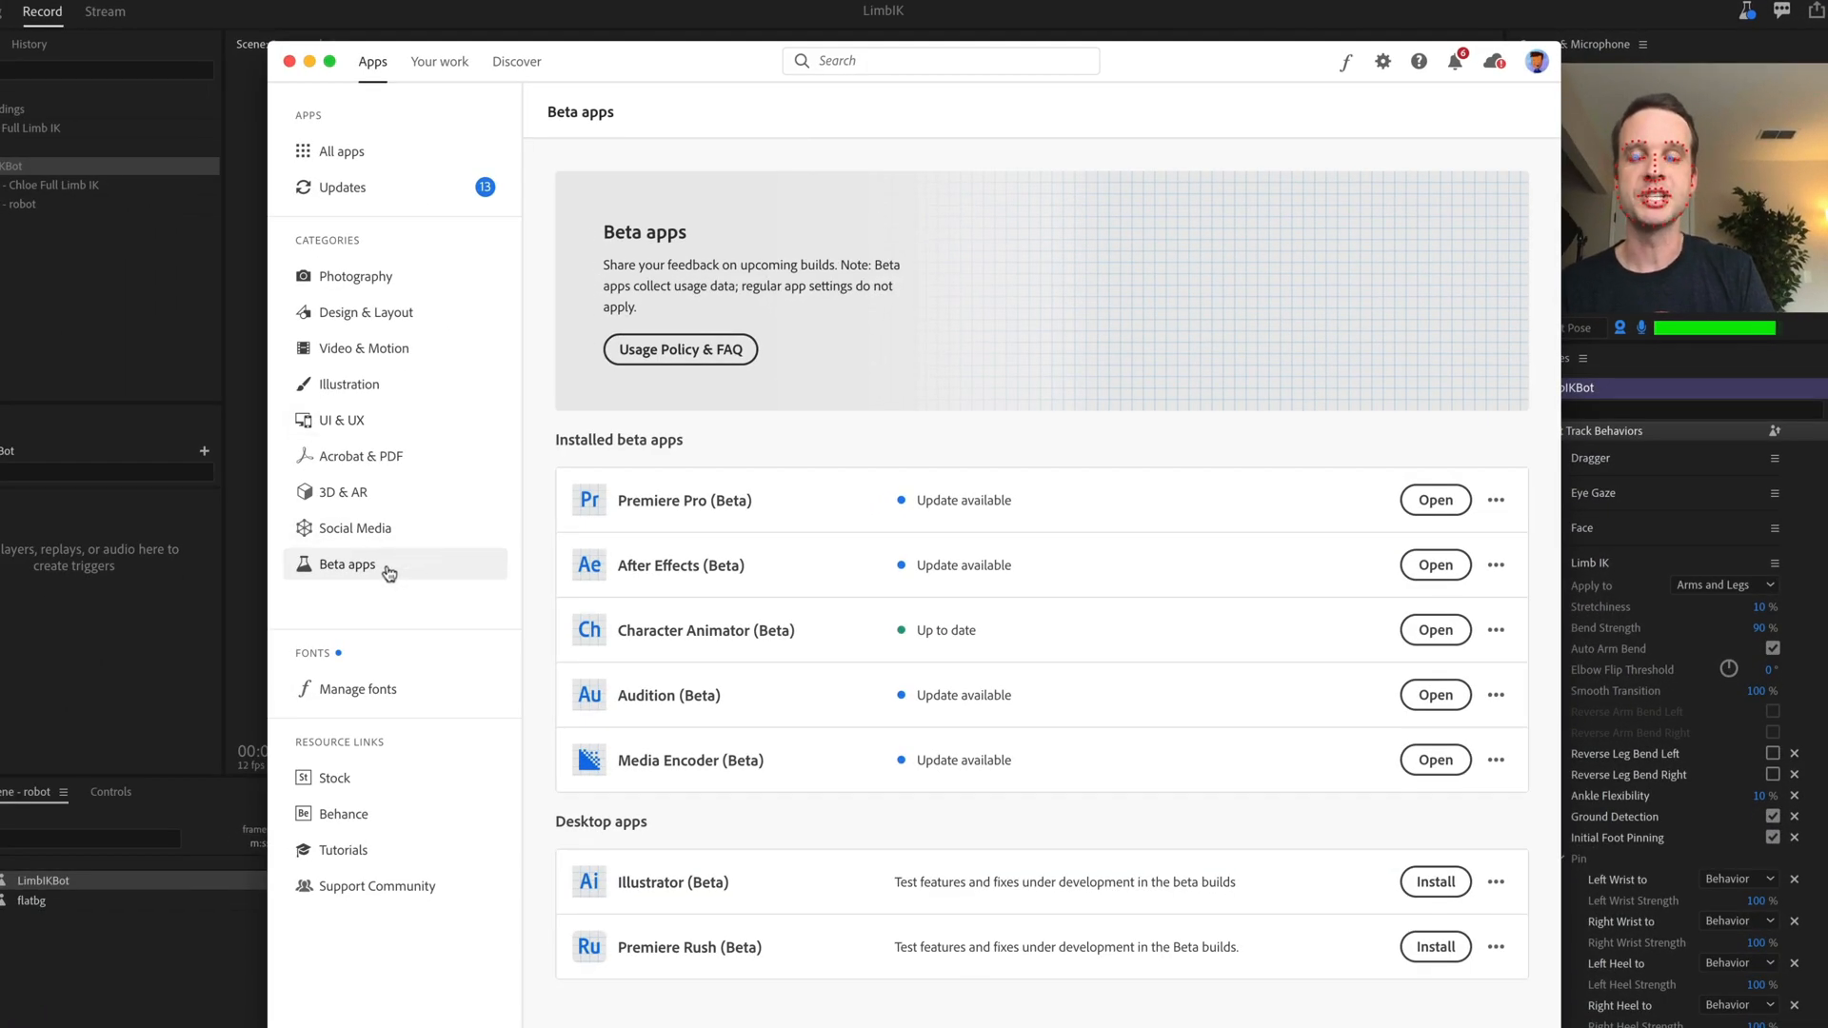
mouse_move(889, 775)
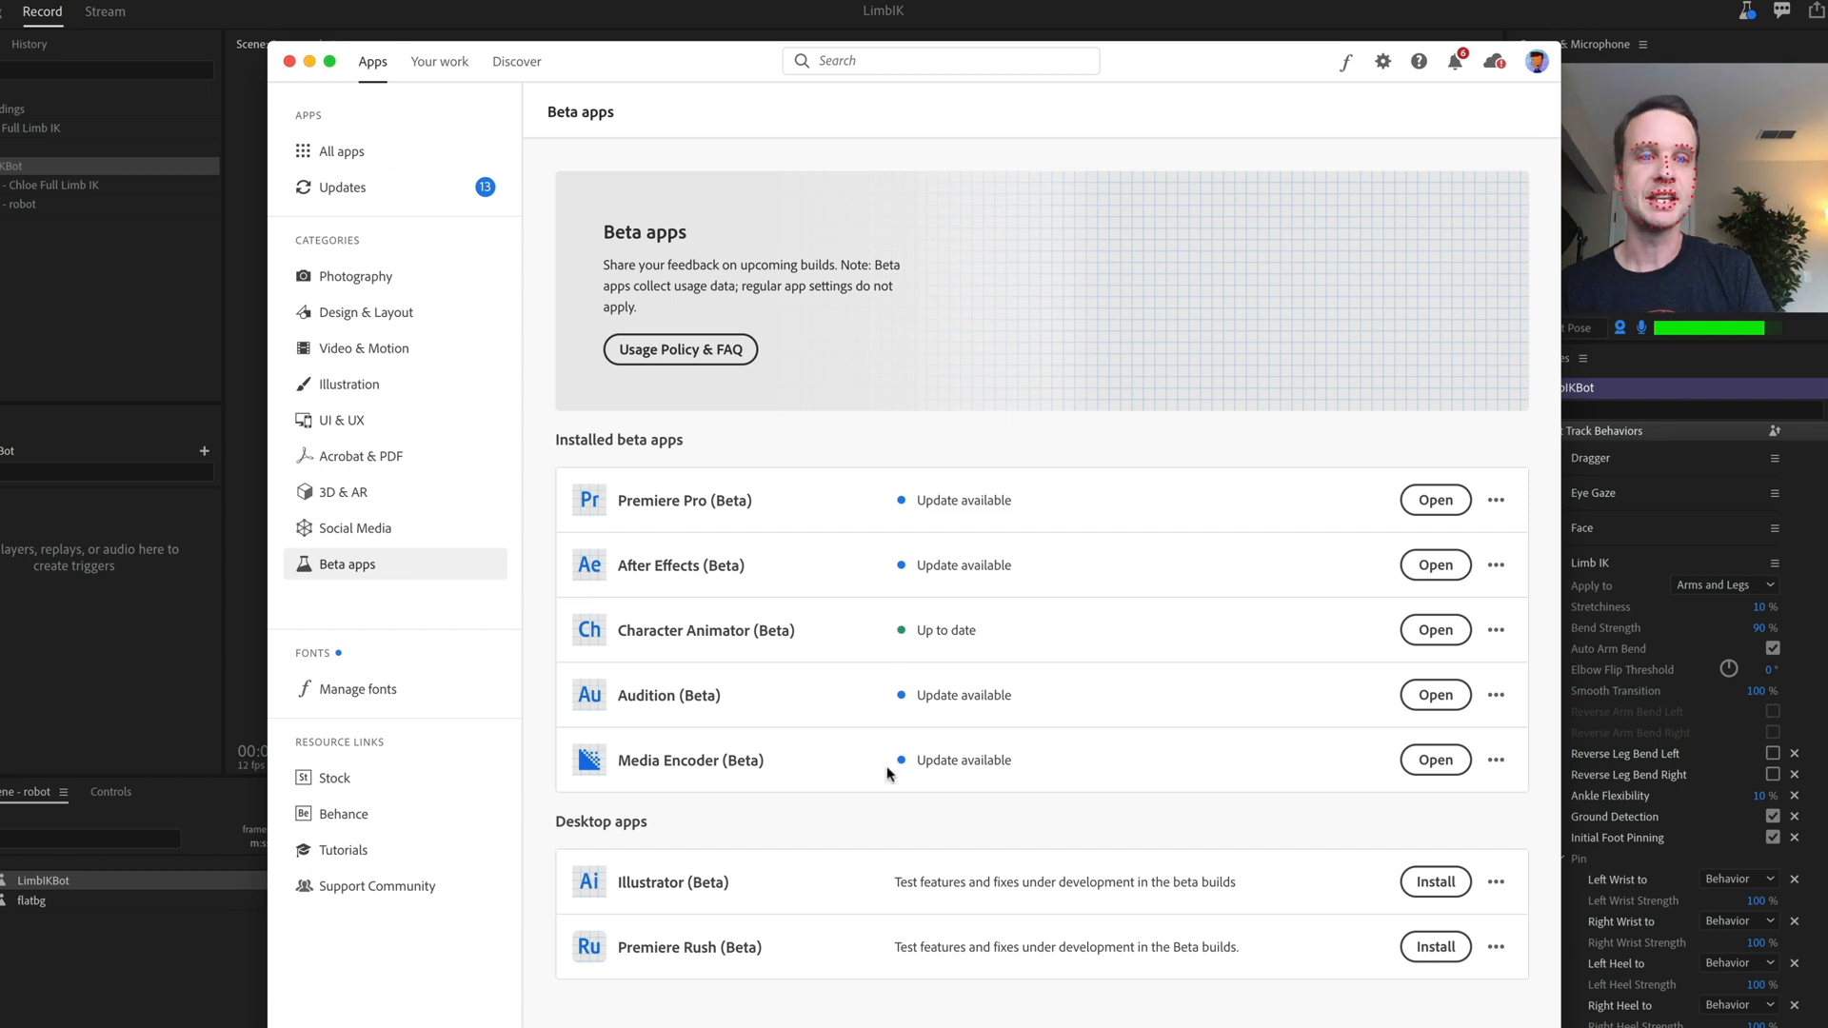
mouse_move(977, 434)
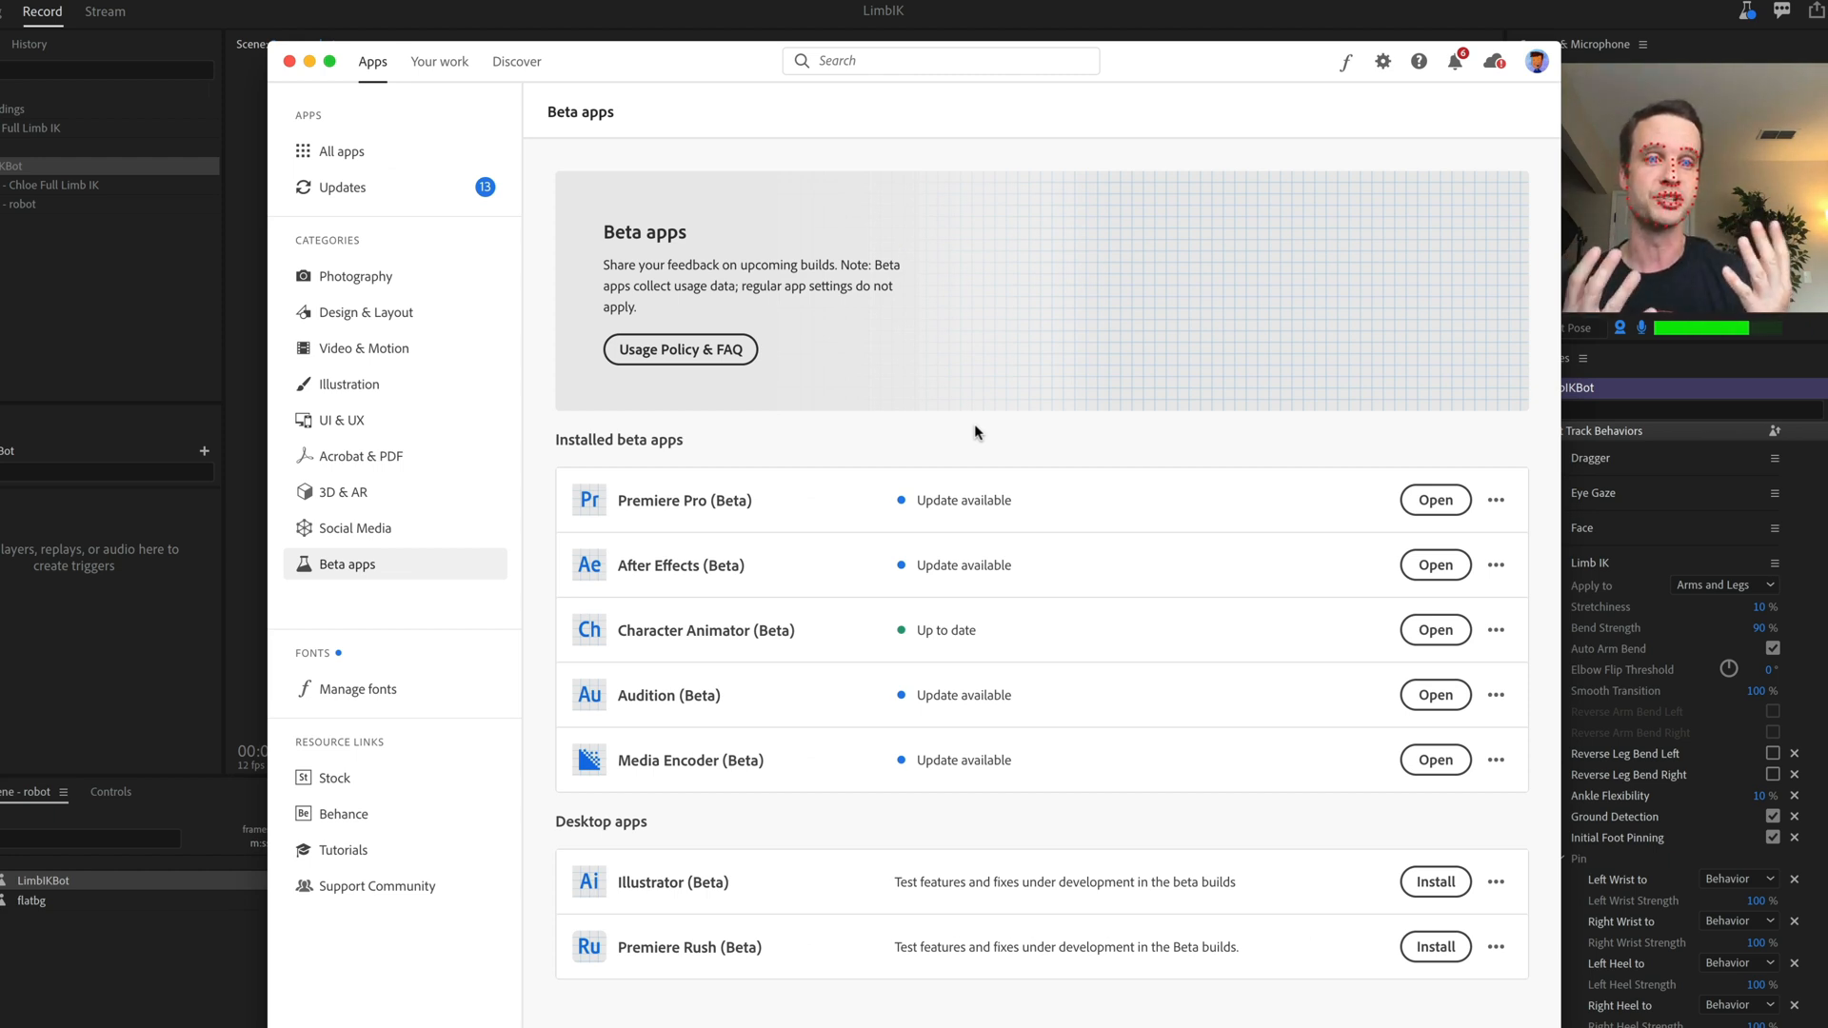
mouse_move(986, 457)
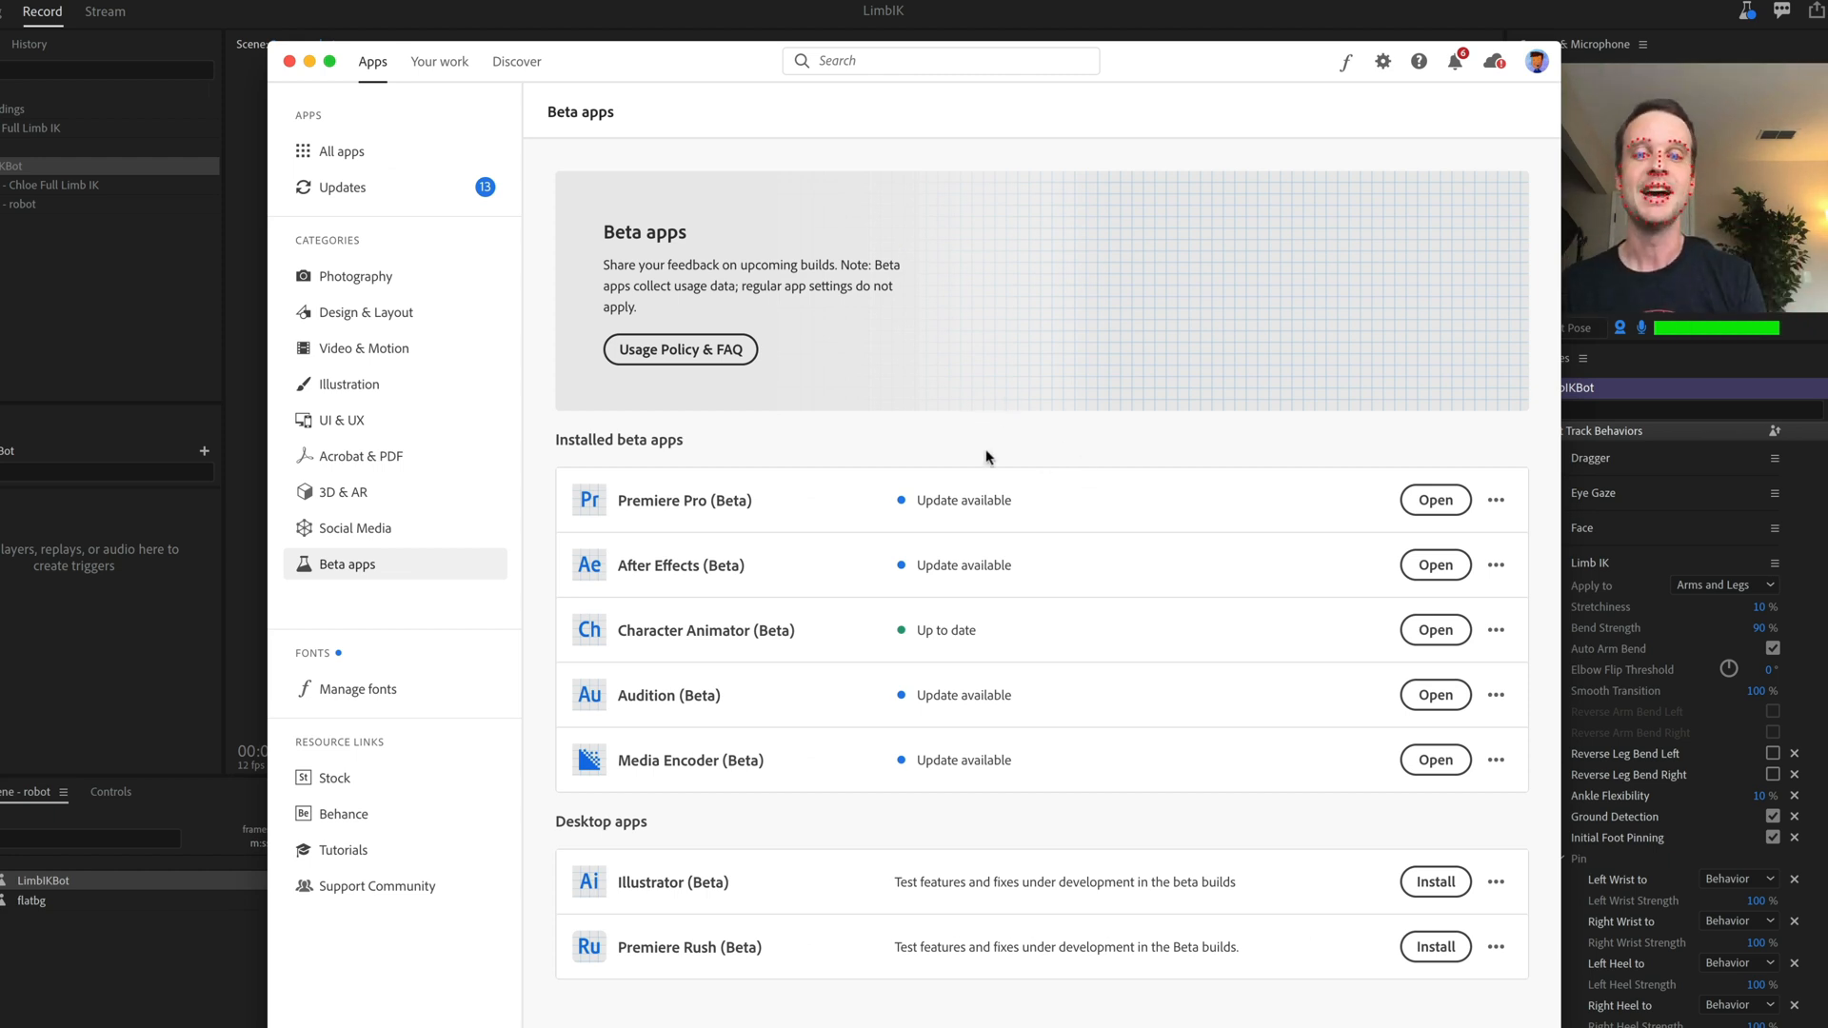
mouse_move(1039, 487)
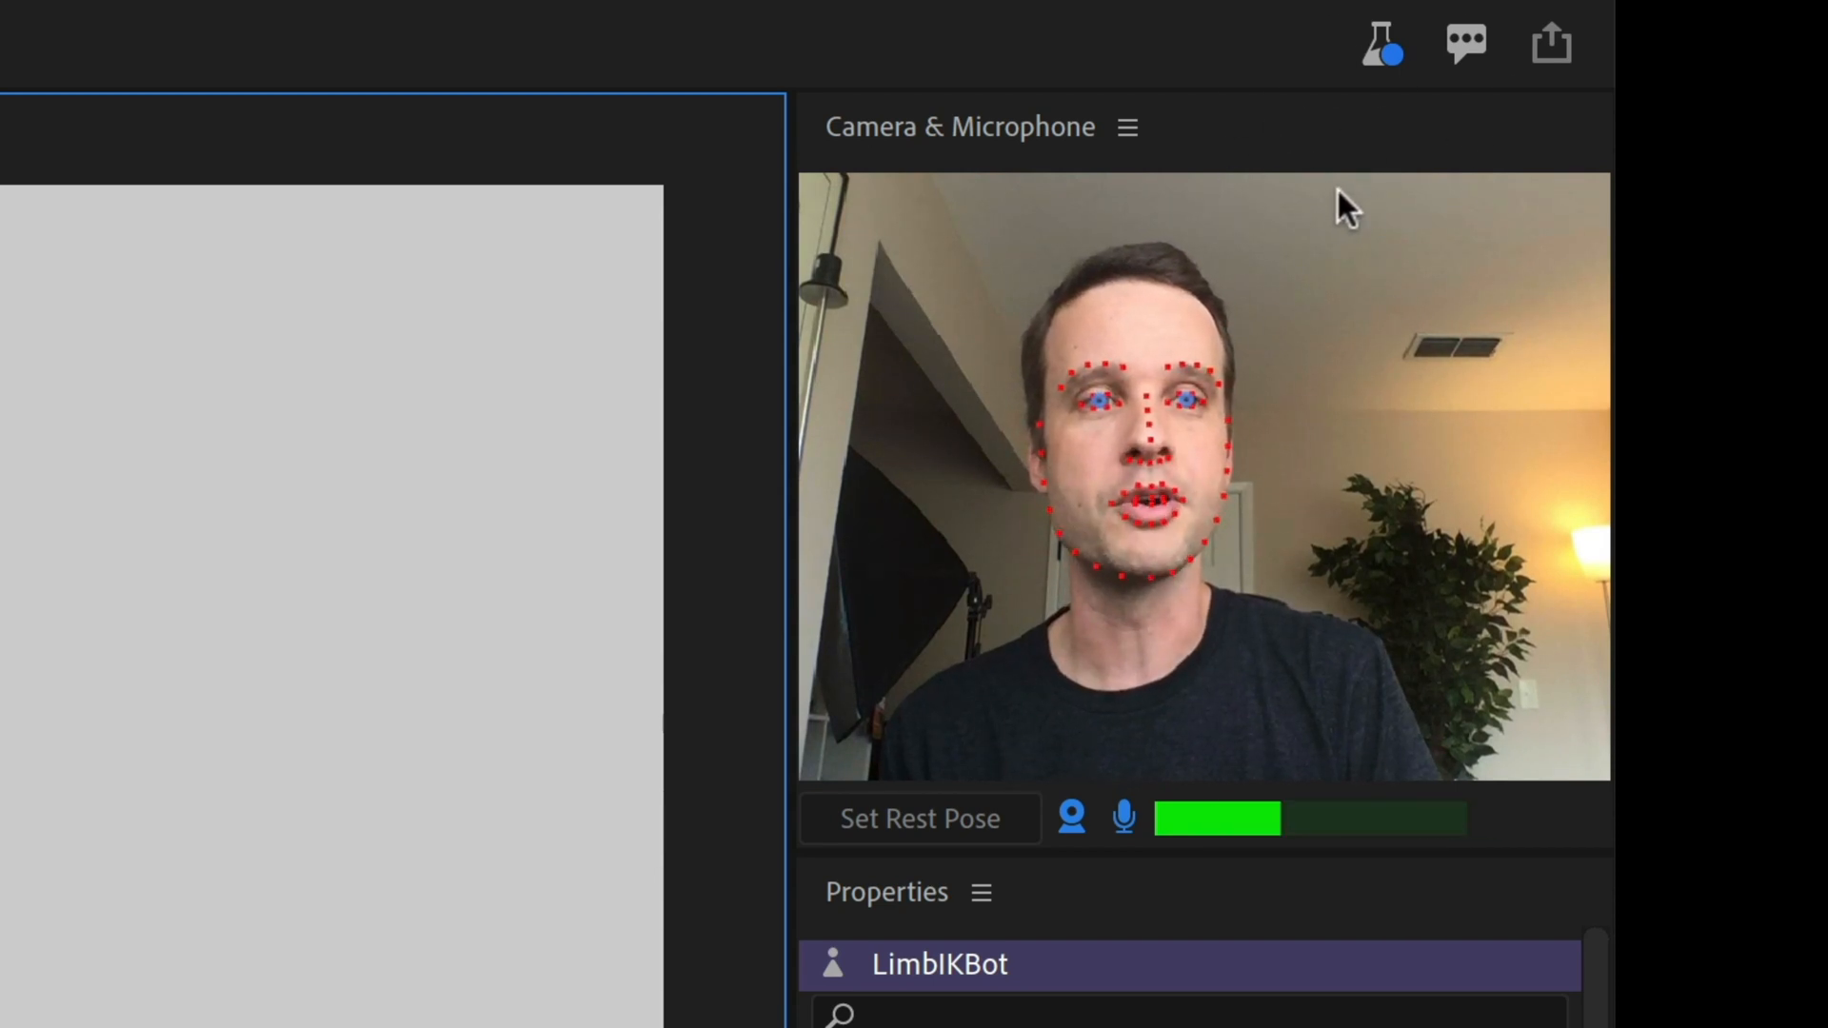
- Go to the Character Animator (Beta) community forum from the feedback options
click(1466, 45)
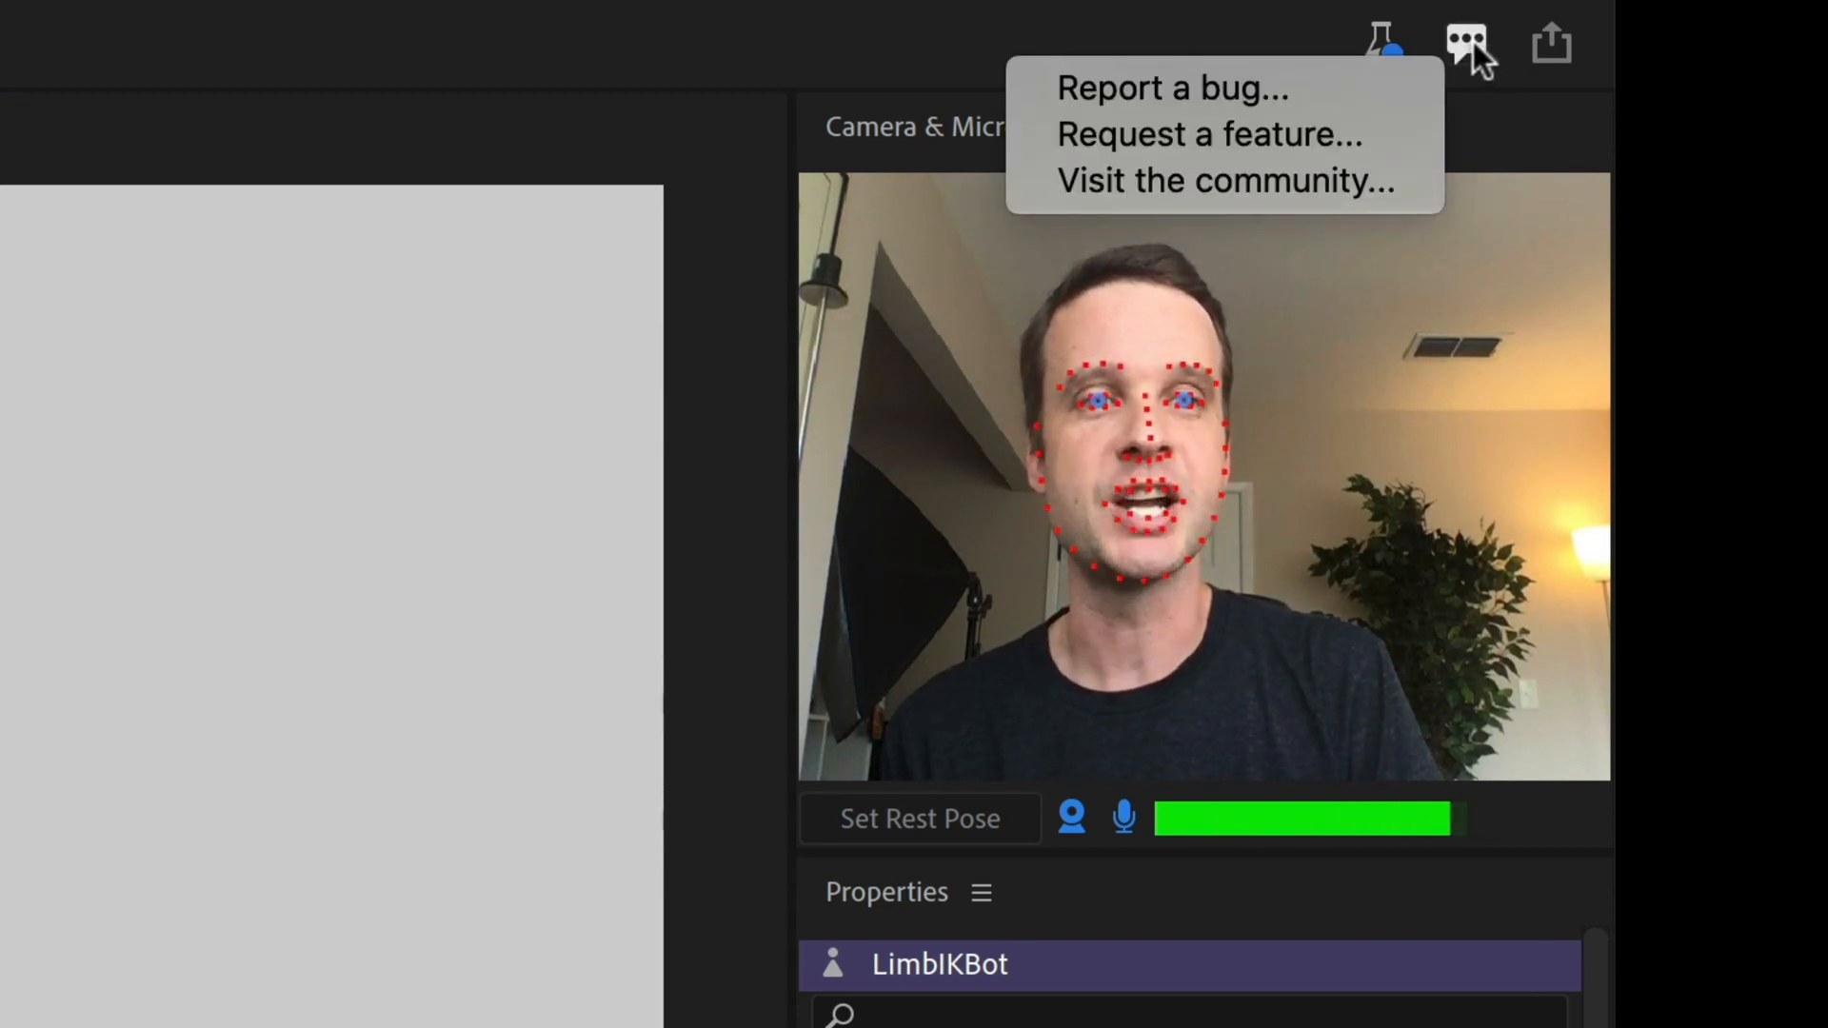
mouse_move(1398, 181)
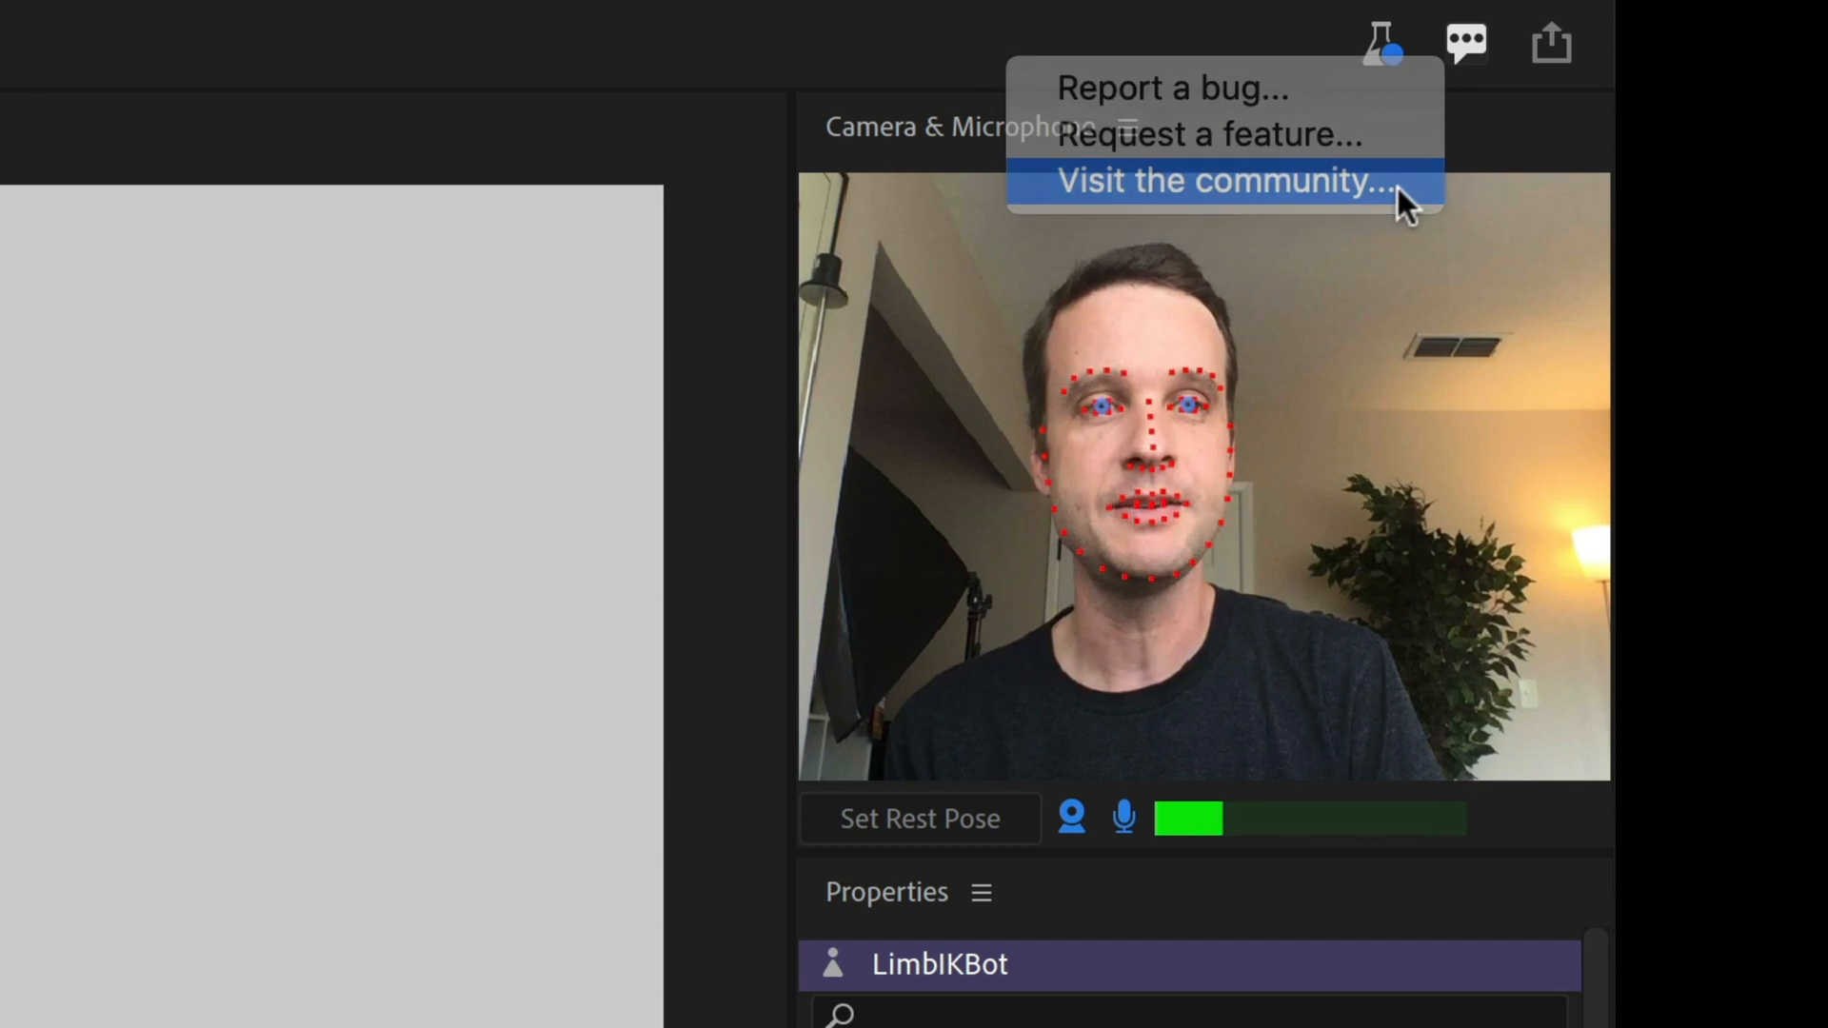
click(1221, 181)
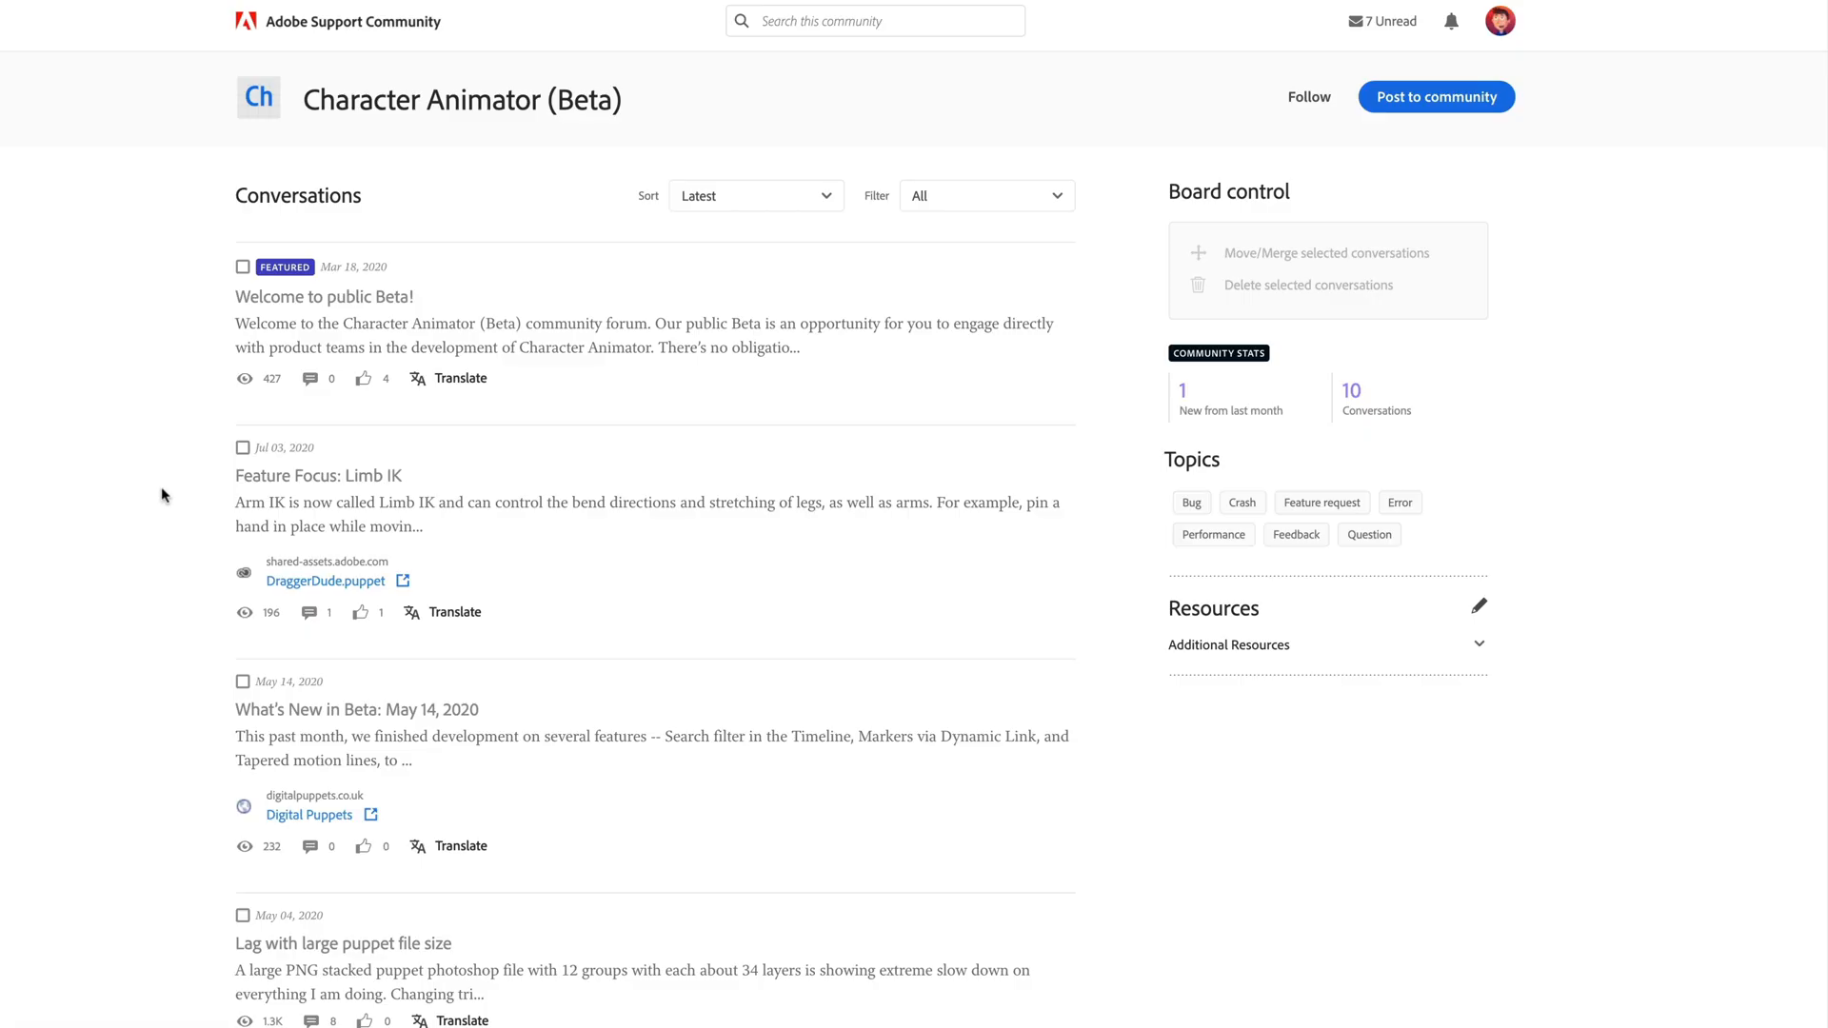
mouse_move(1158, 681)
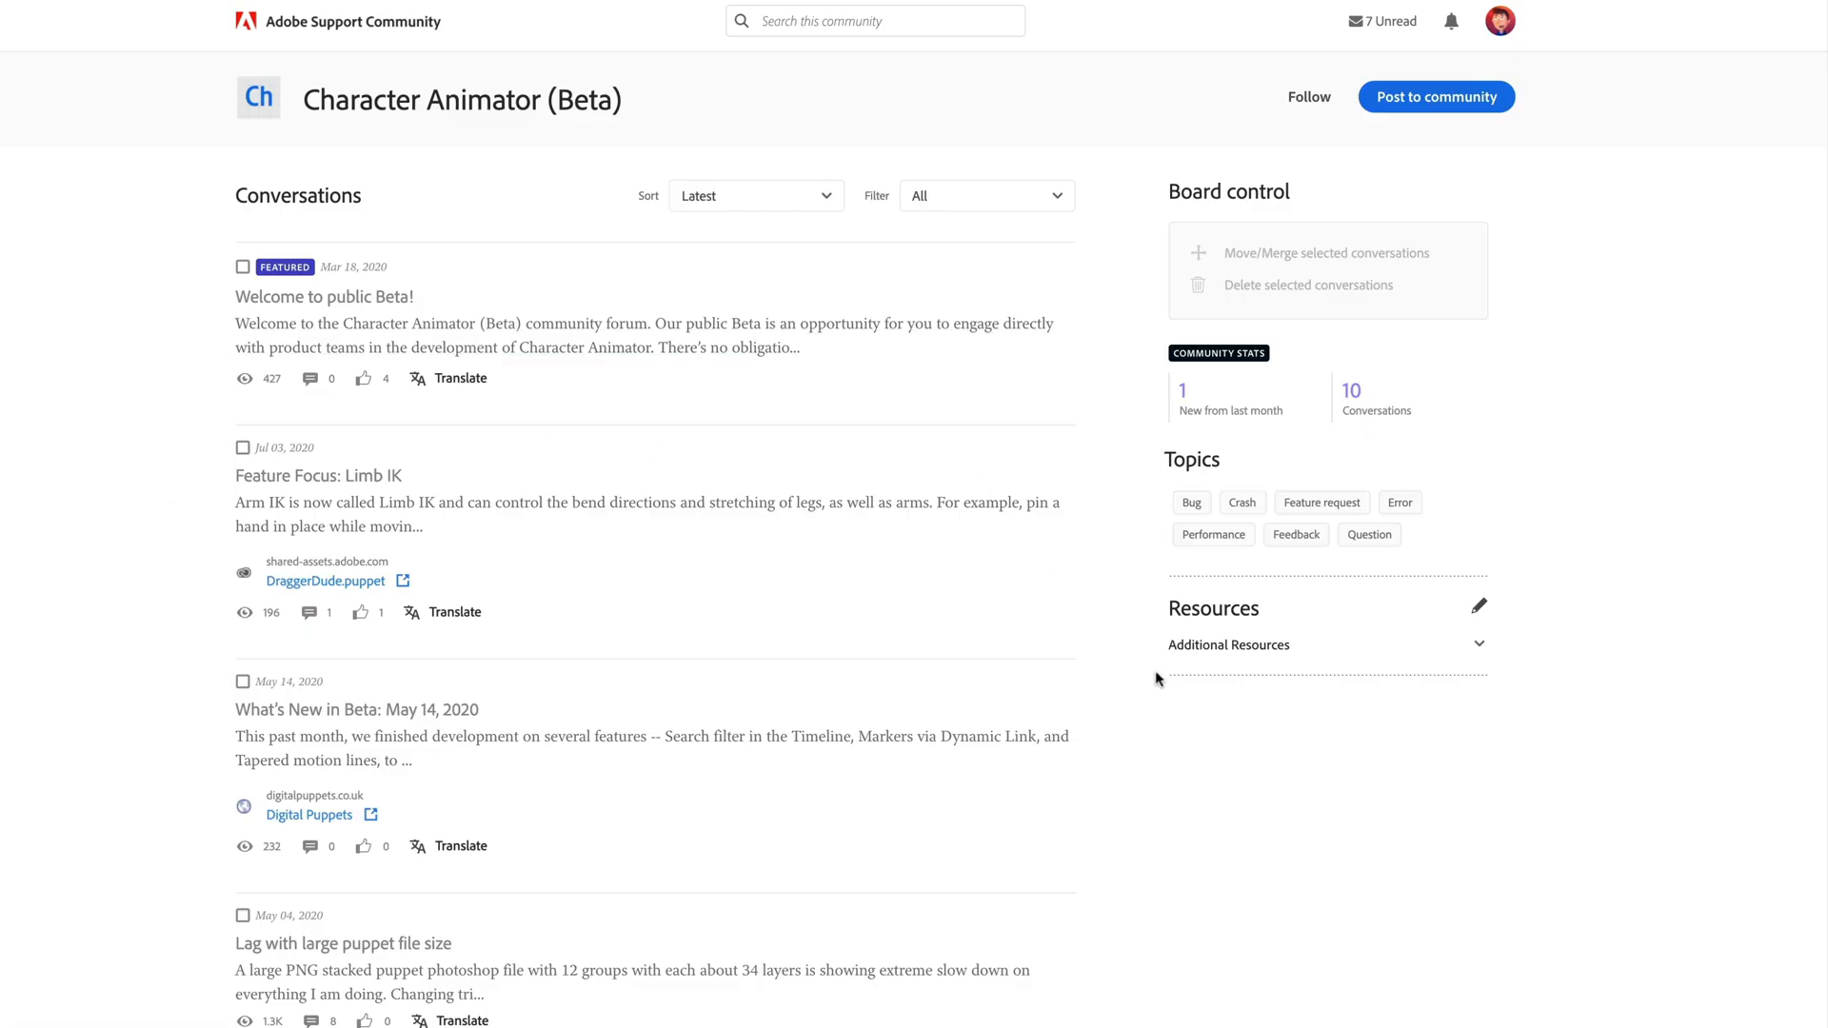
mouse_move(1139, 775)
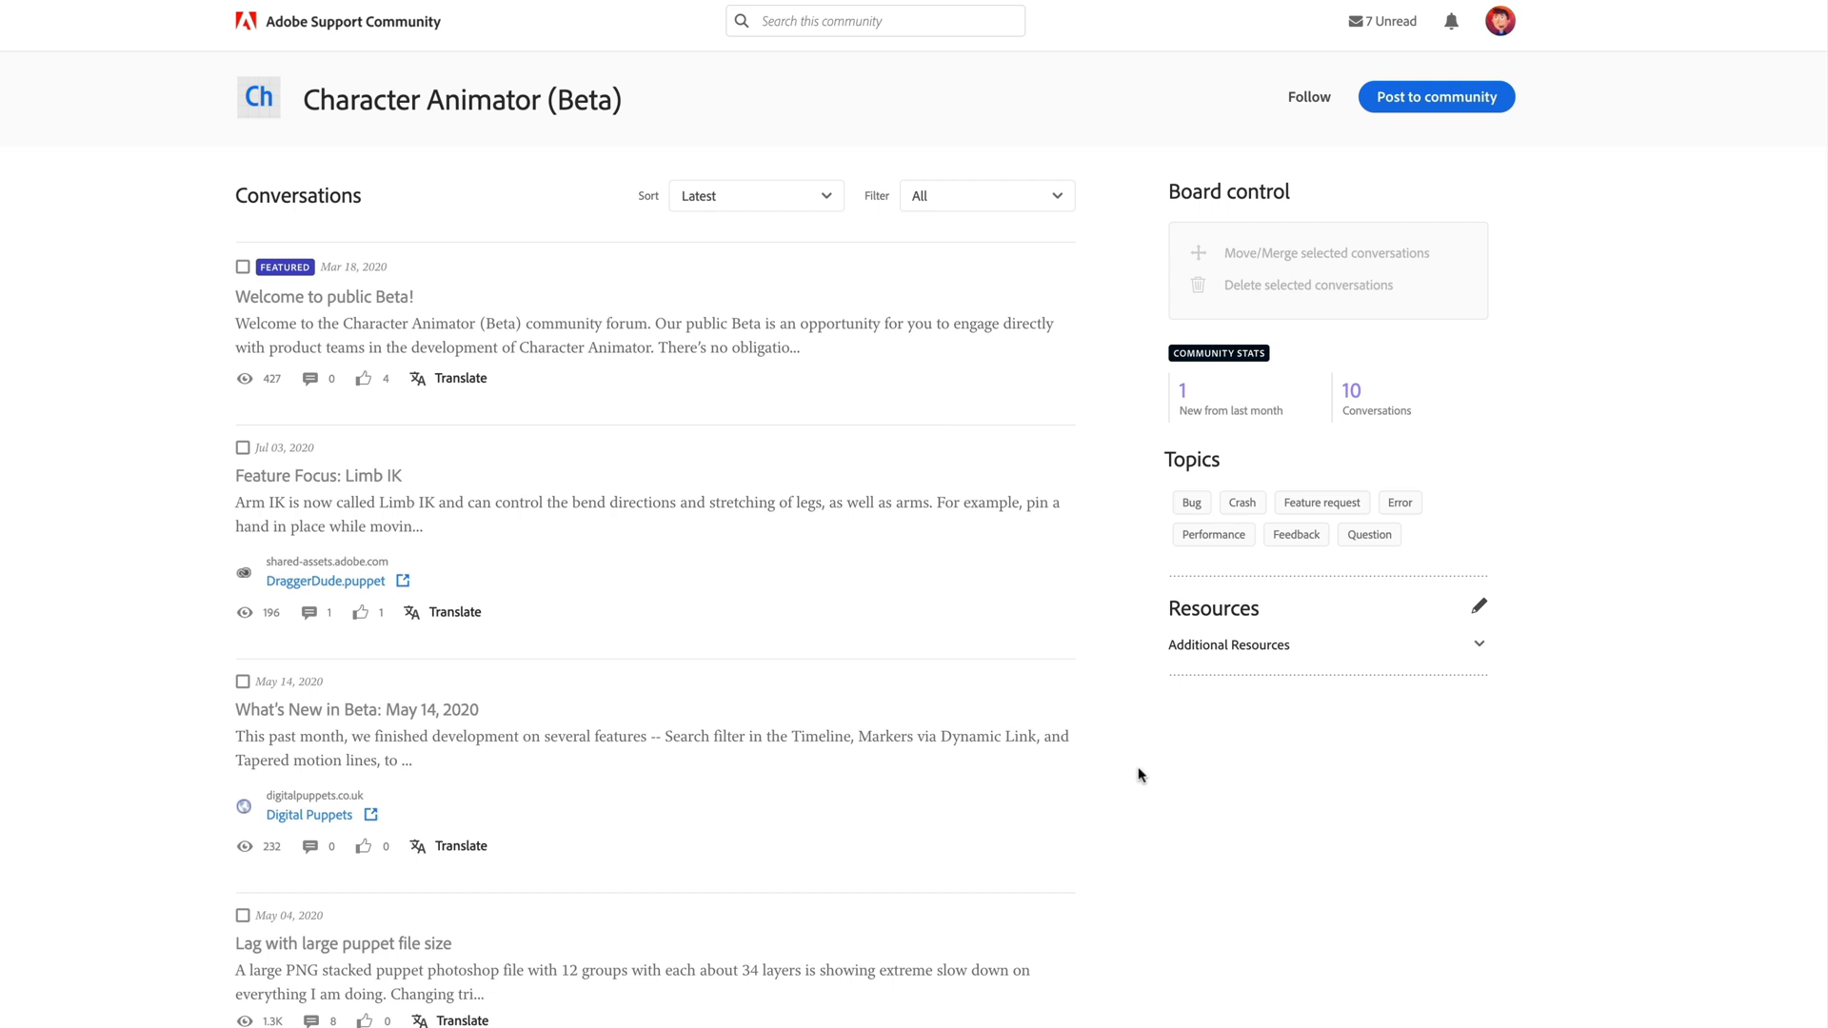
mouse_move(317, 476)
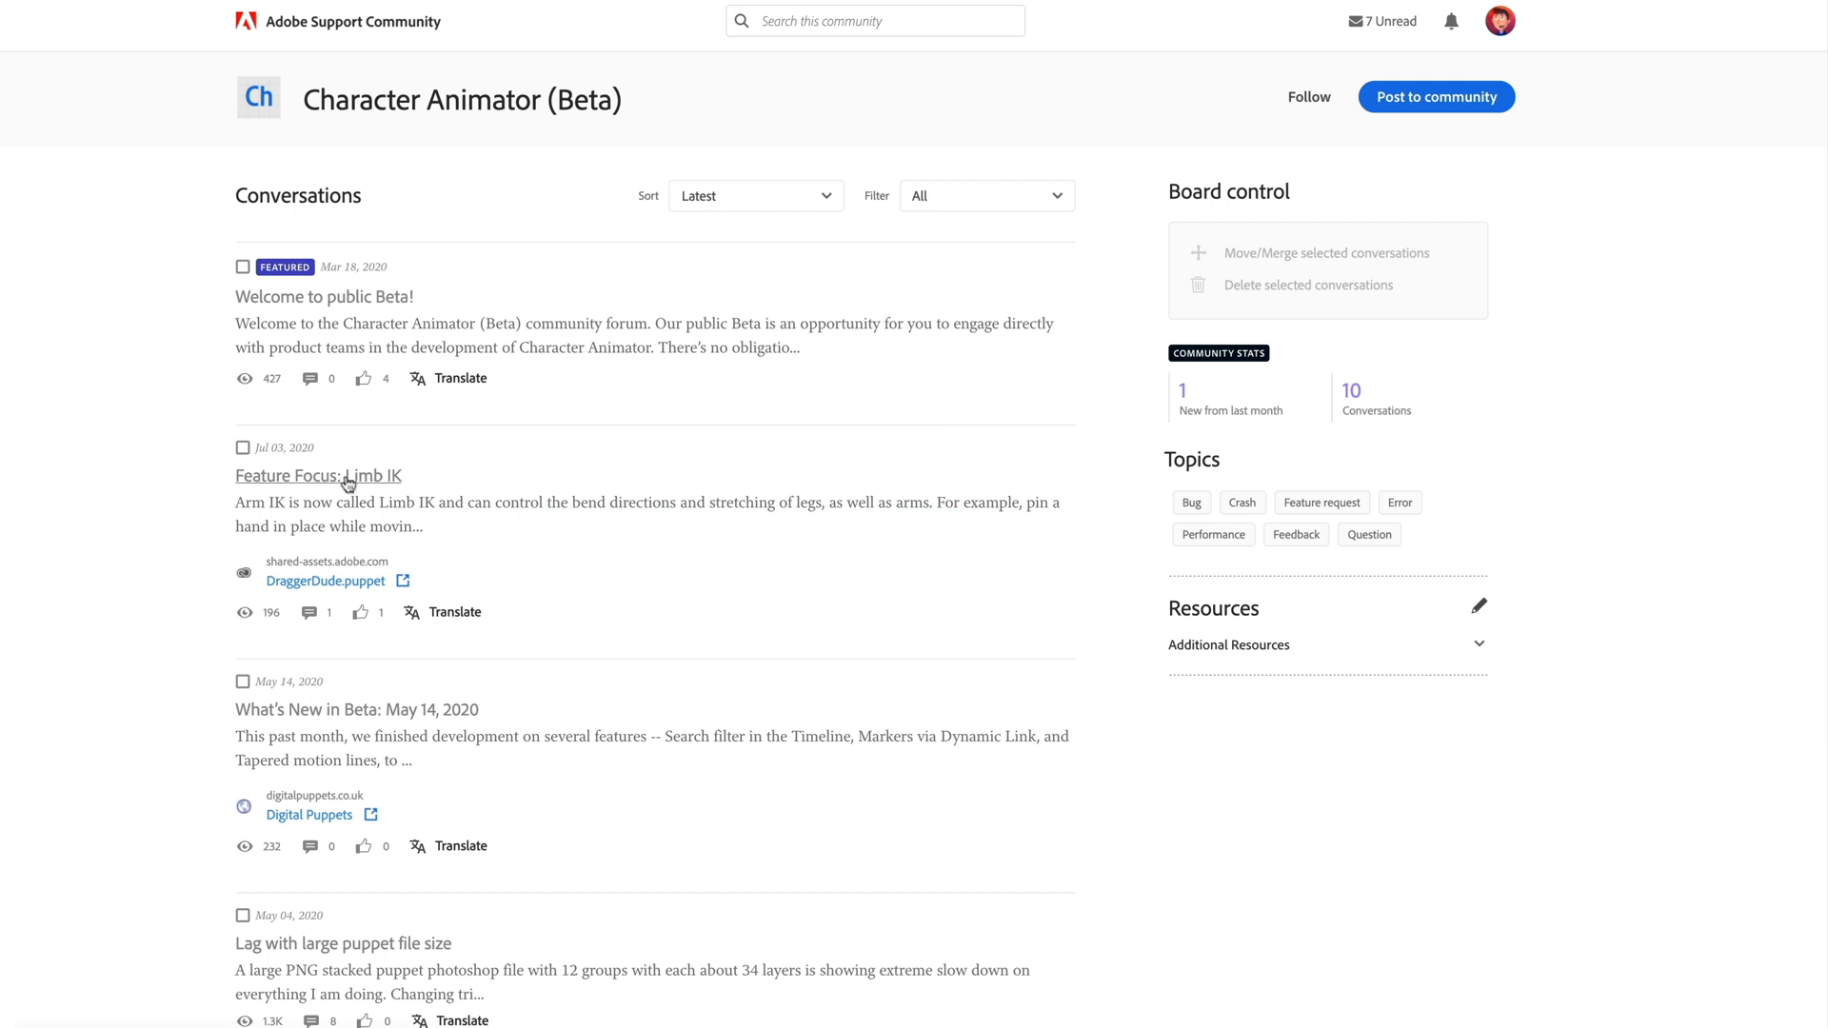
- Open the 'Feature Focus: Limb IK' thread and scroll back to its top
click(317, 474)
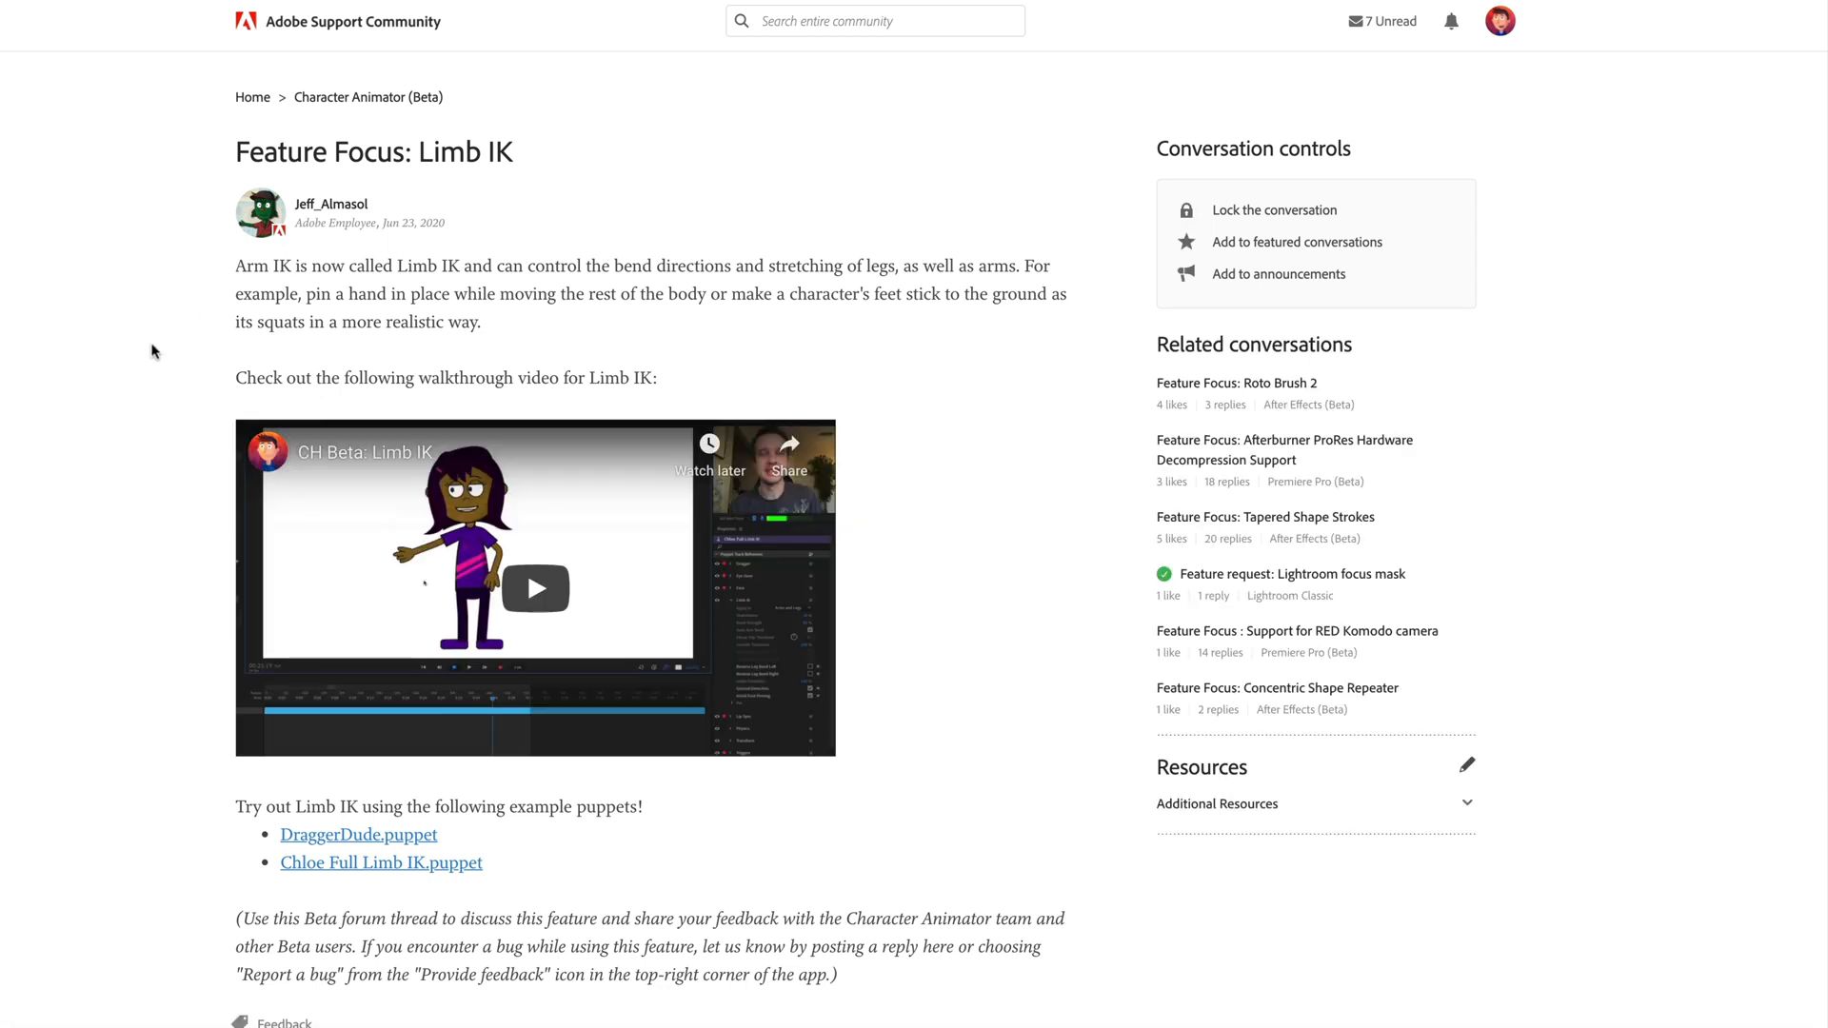
mouse_move(606, 624)
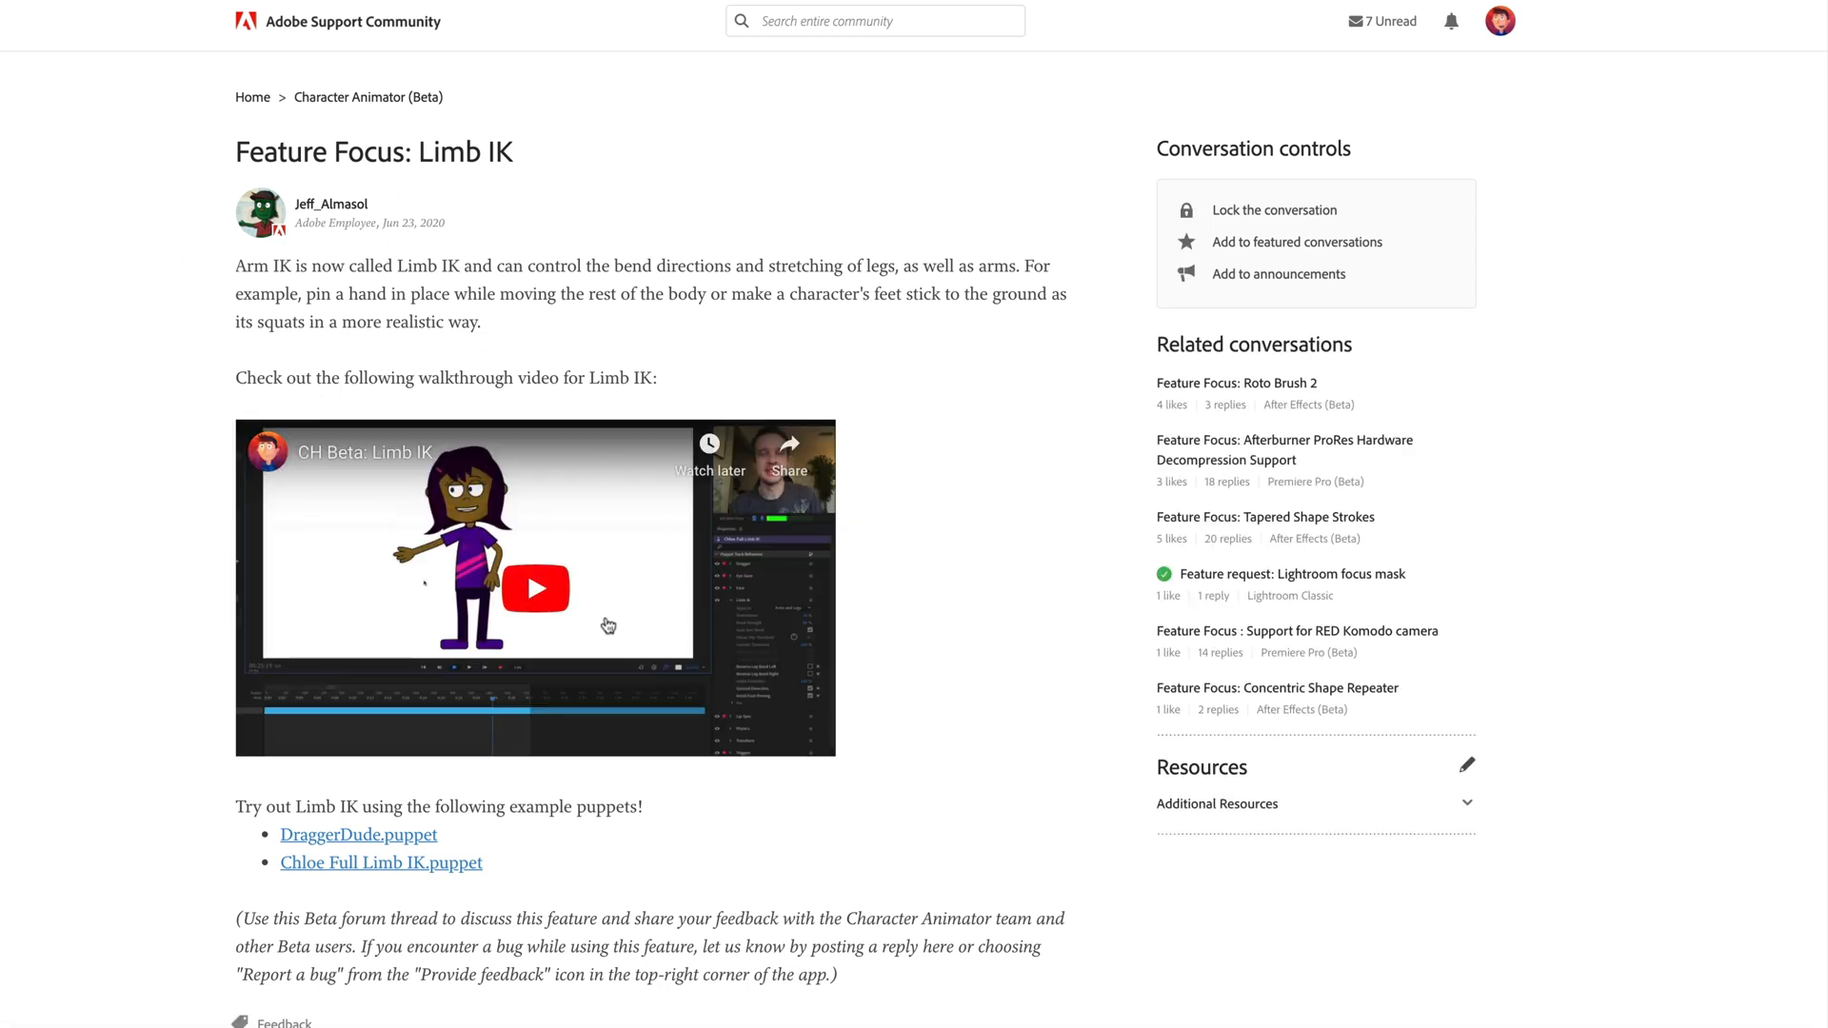
scroll(up, 3)
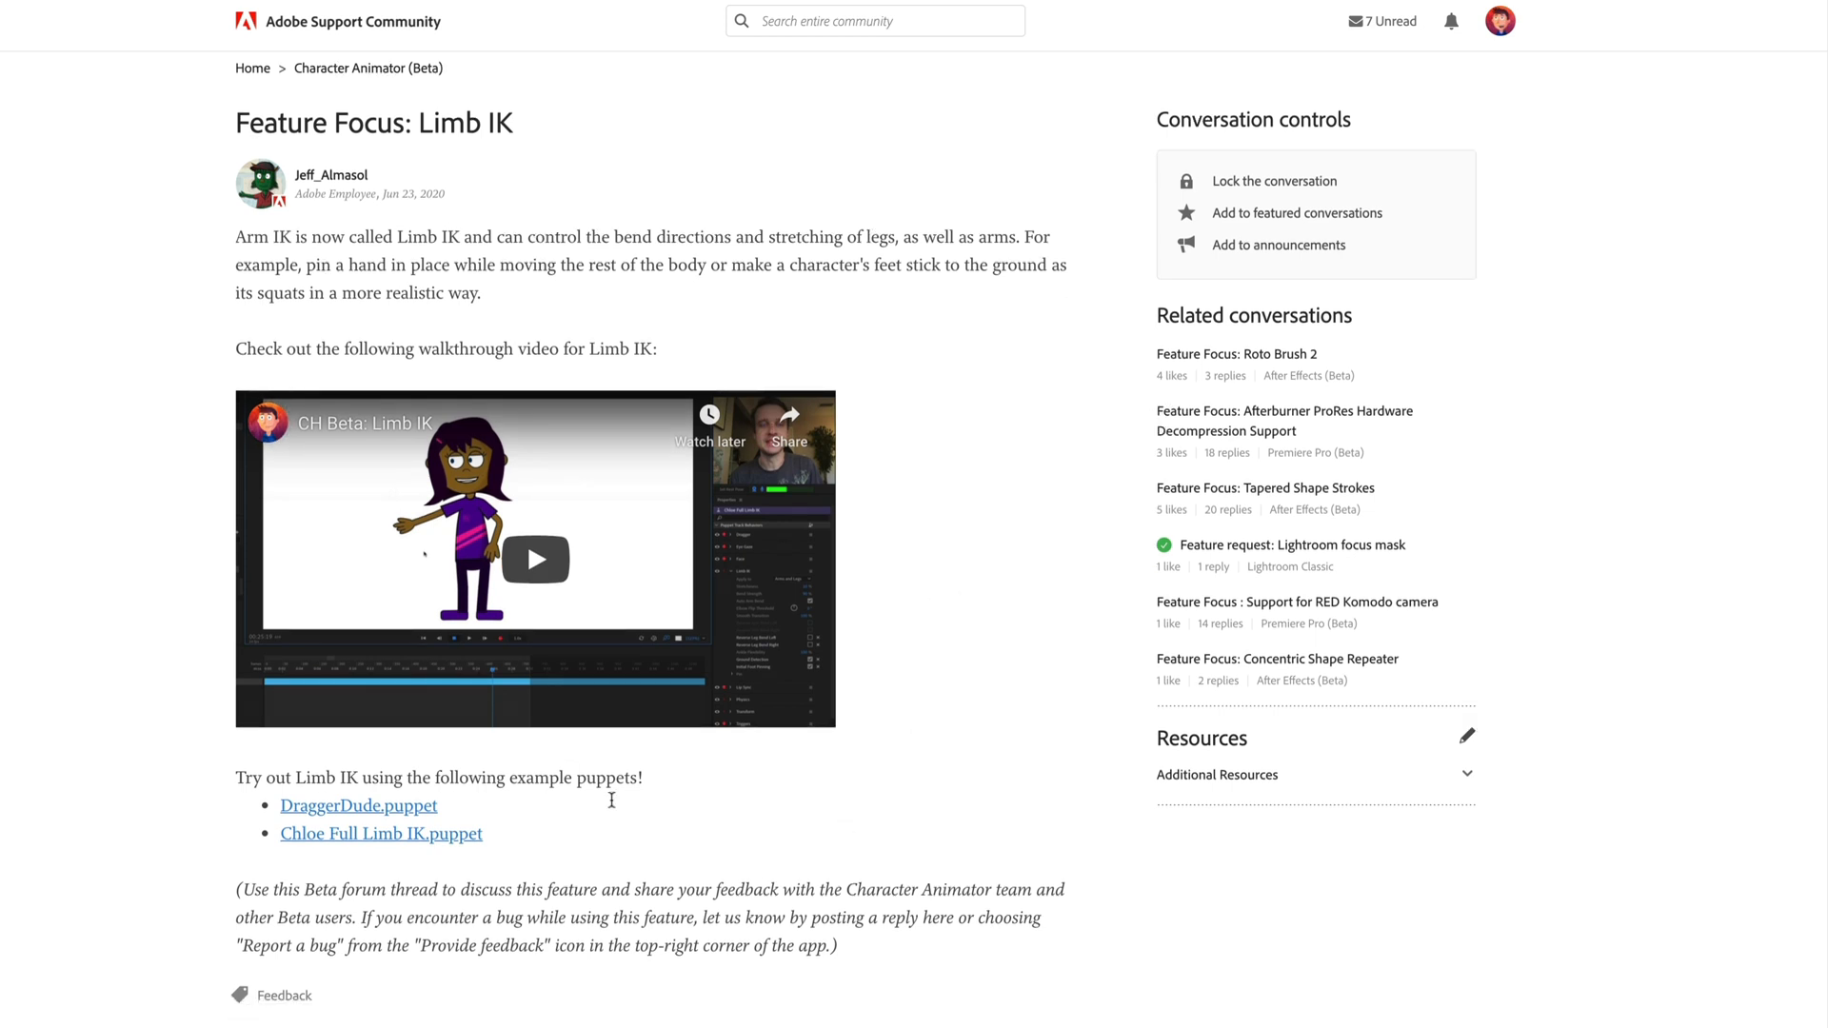
mouse_move(747, 879)
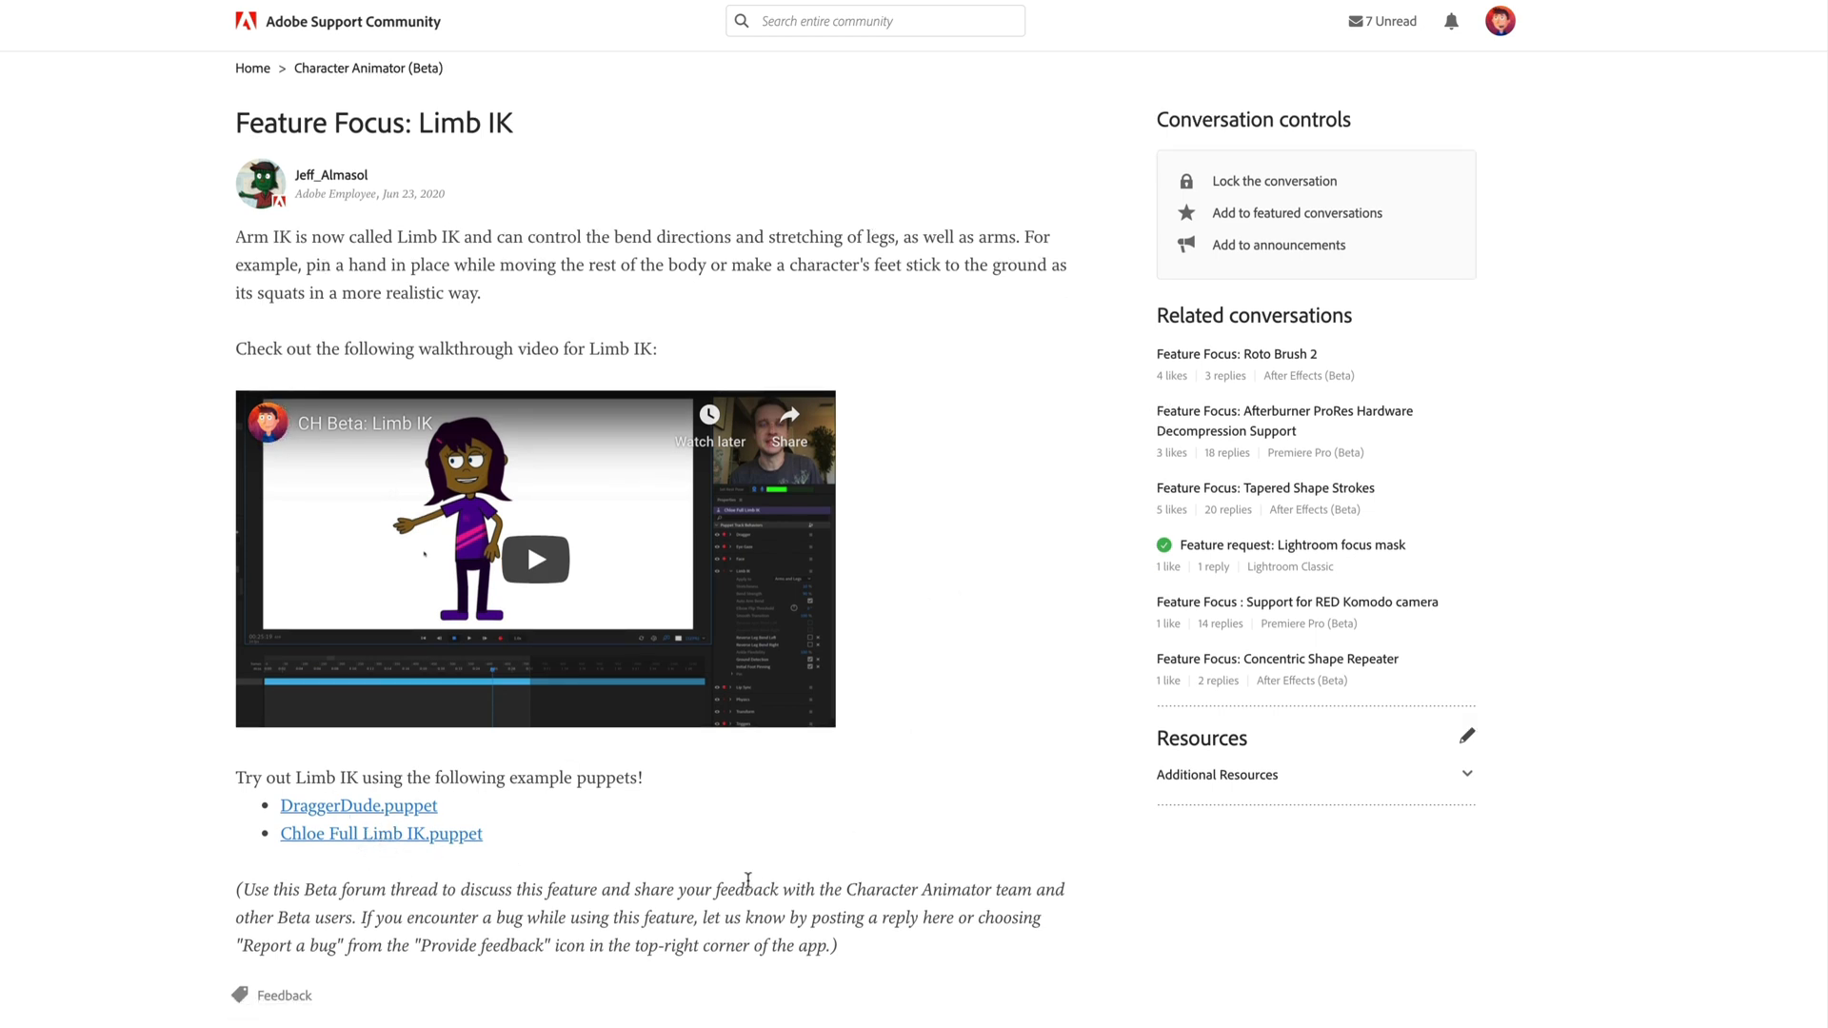
mouse_move(899, 861)
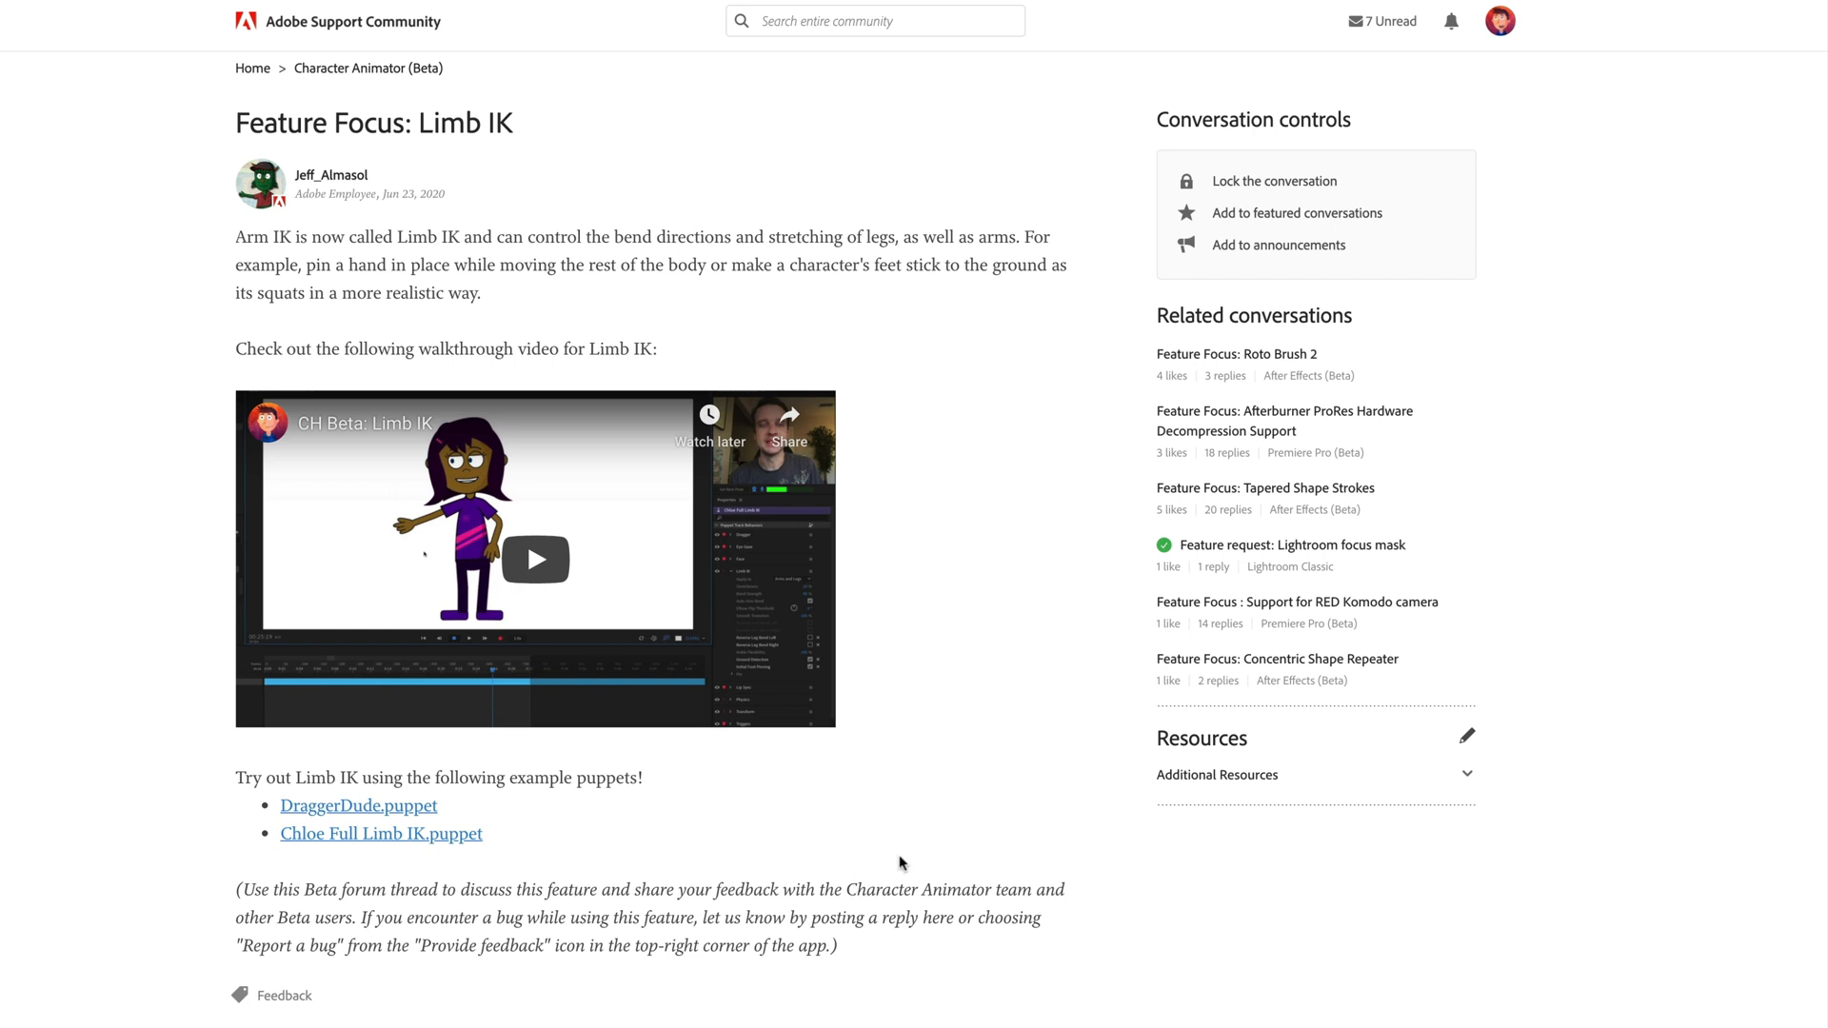
mouse_move(963, 835)
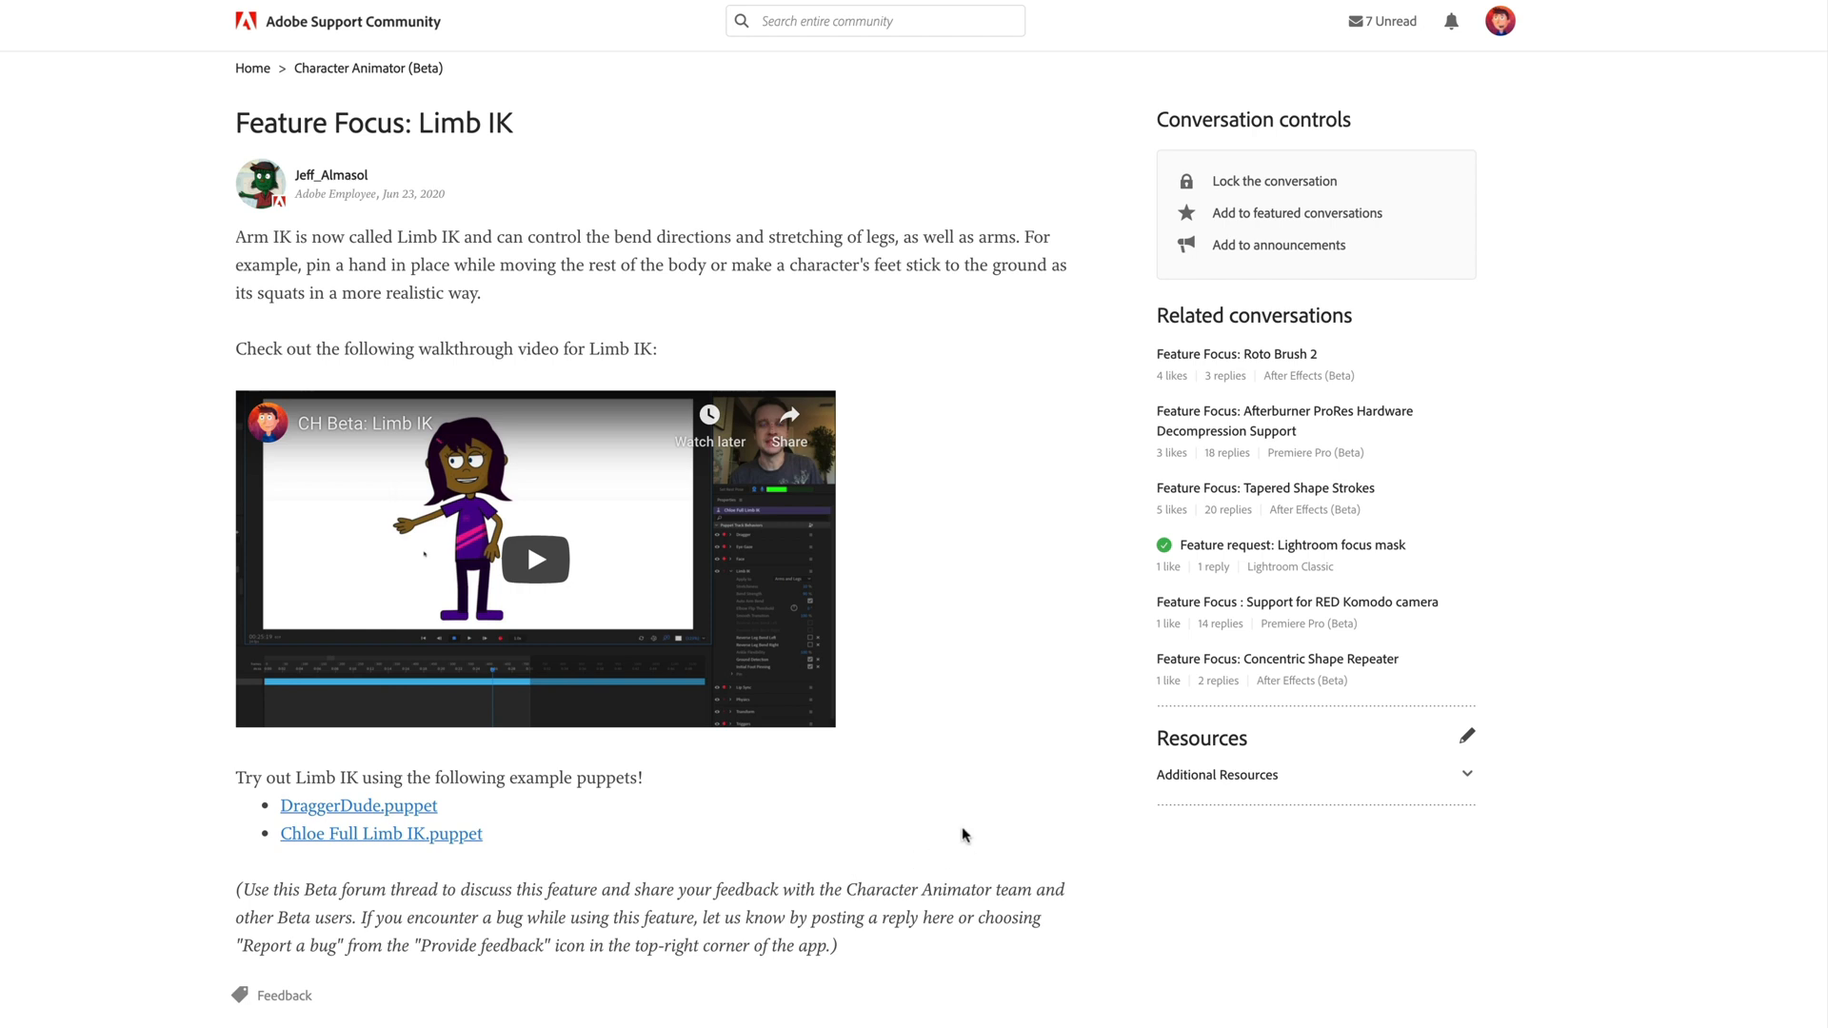
mouse_move(972, 843)
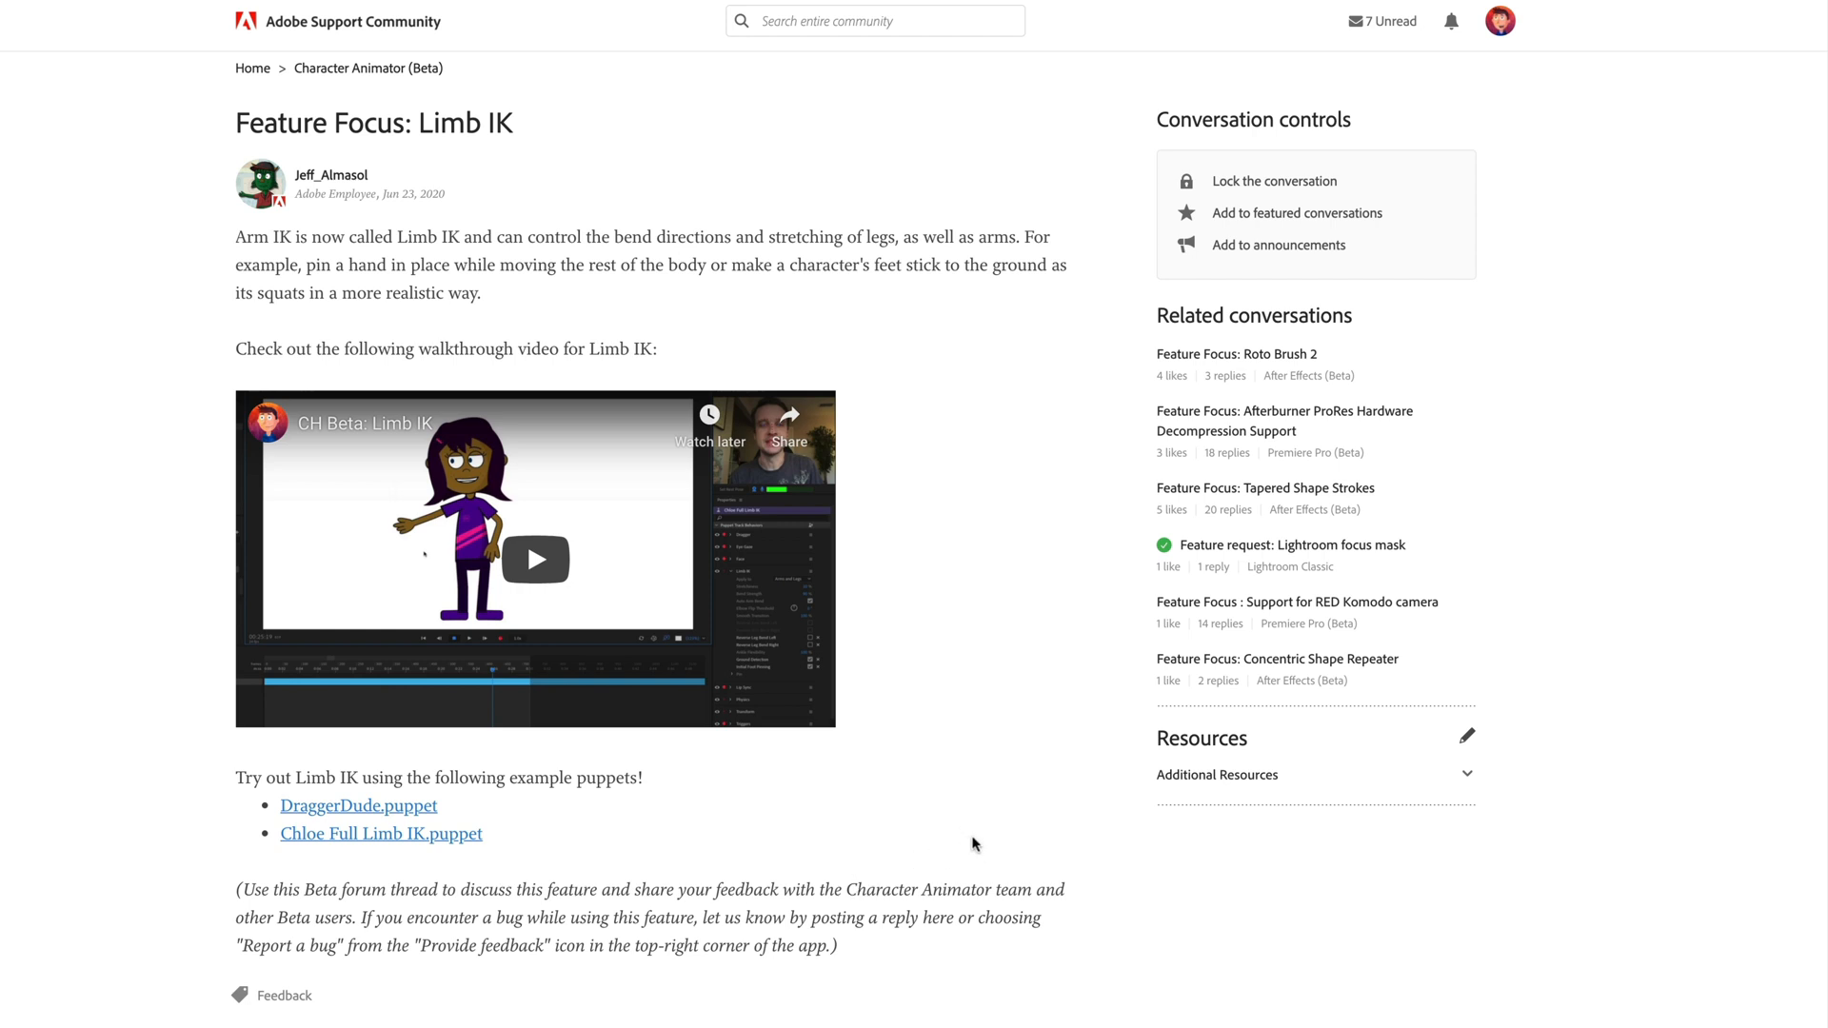